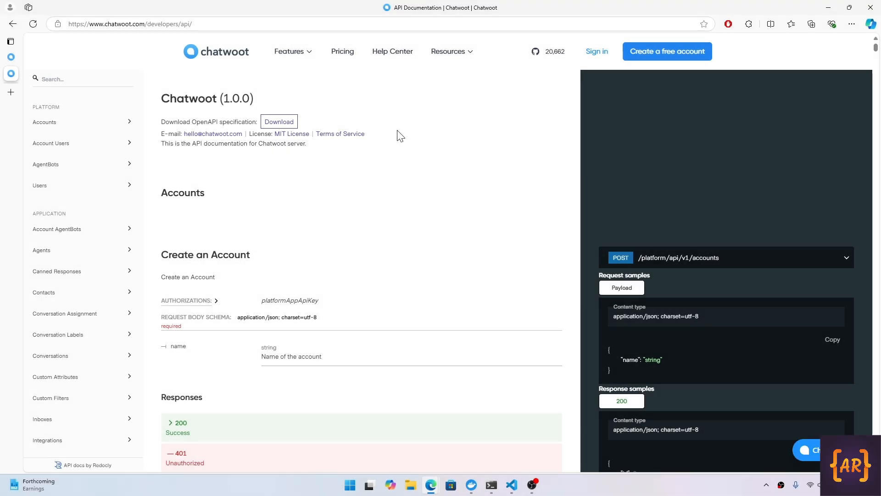
mouse_move(153, 37)
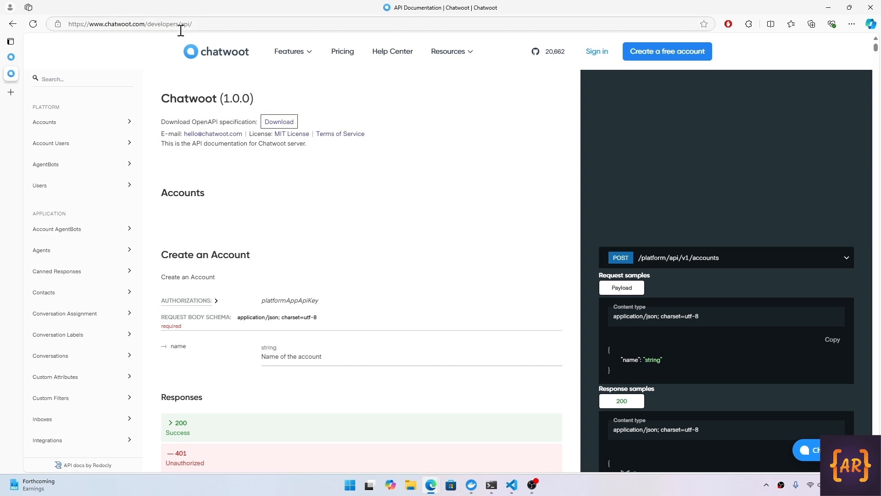
mouse_move(288, 51)
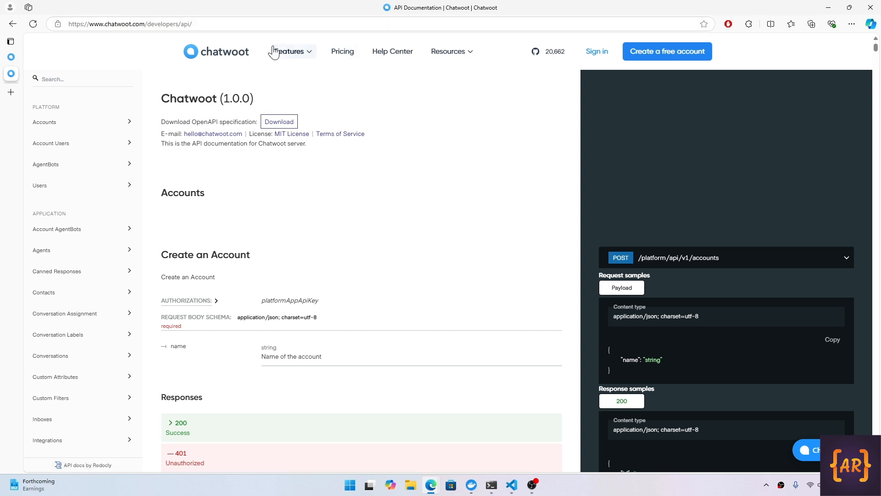
Scroll the Chatwoot API docs sidebar and jump to the Messages endpoints section.
click(449, 51)
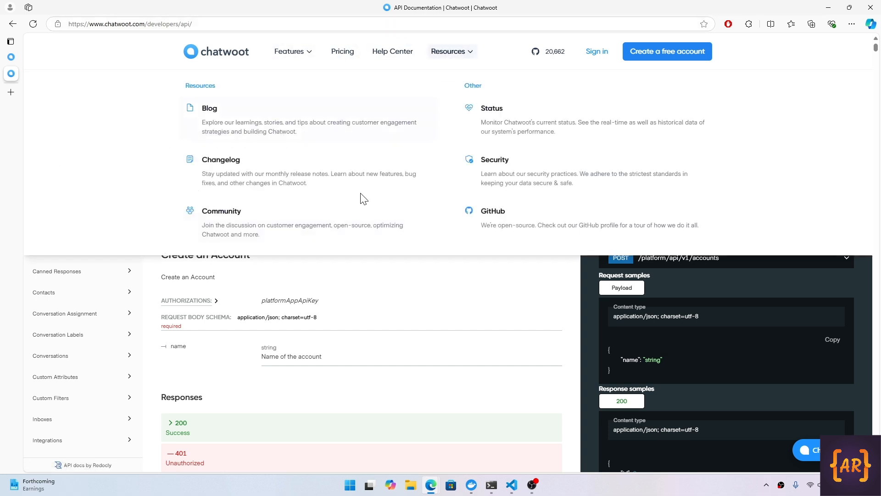
mouse_move(392, 51)
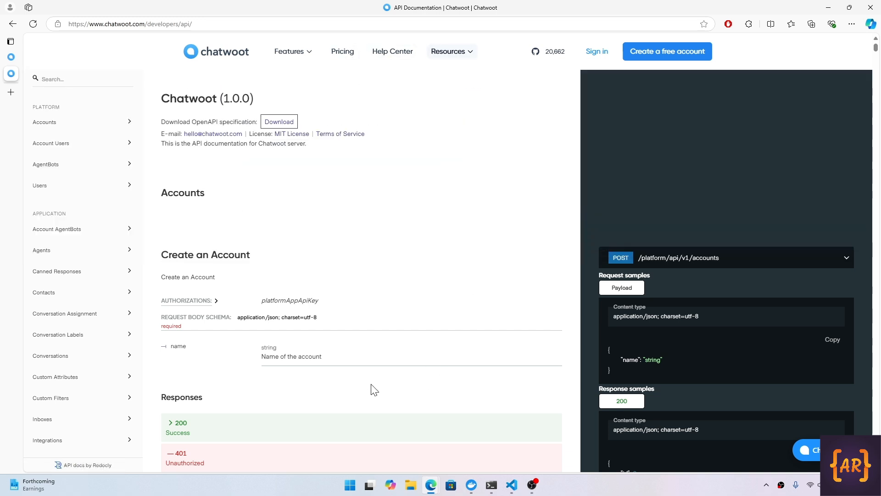
mouse_move(323, 321)
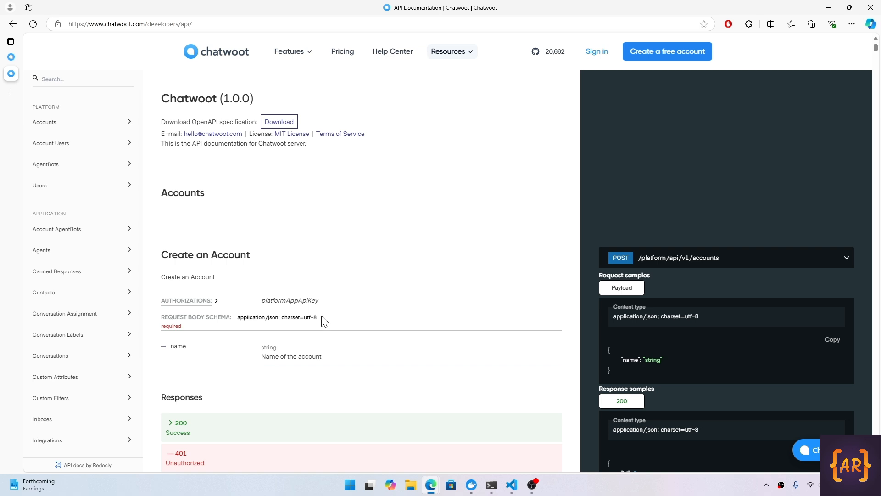
mouse_move(60, 143)
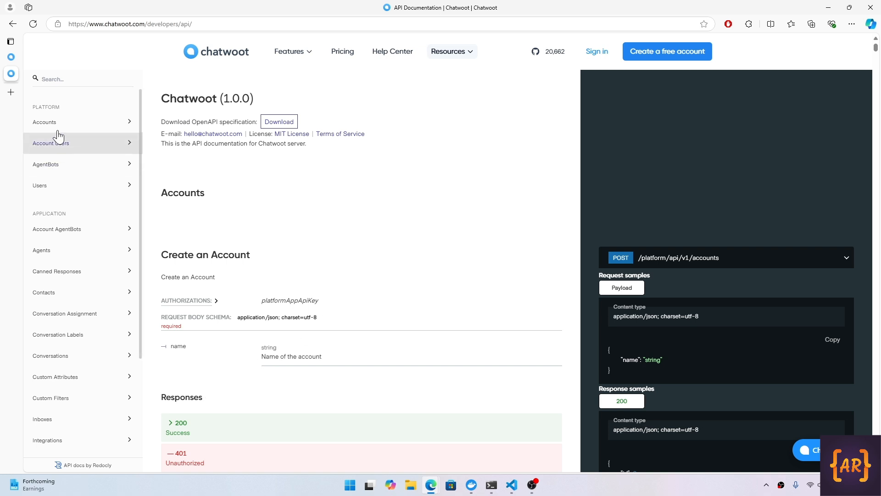
mouse_move(118, 251)
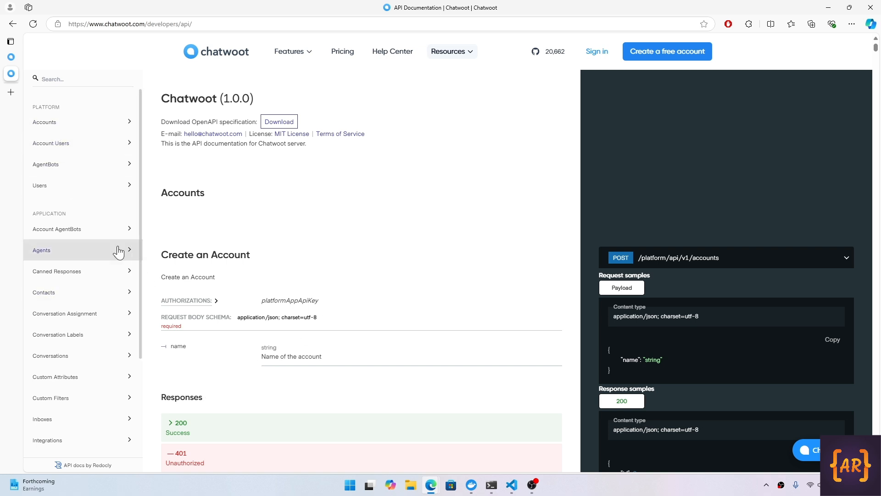
scroll(down, 3)
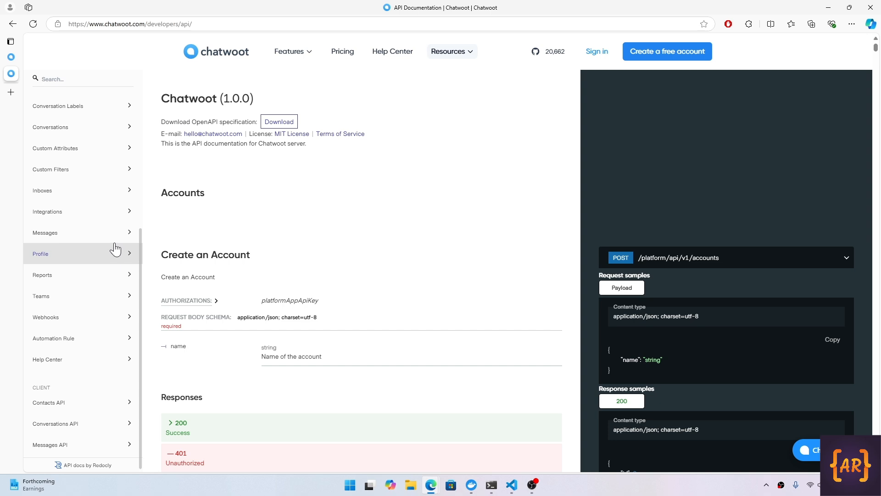
mouse_move(82, 127)
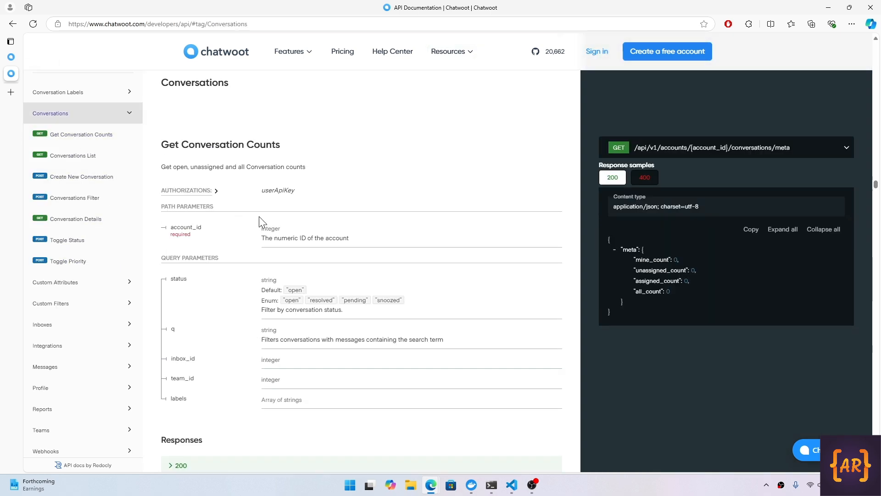
mouse_move(255, 221)
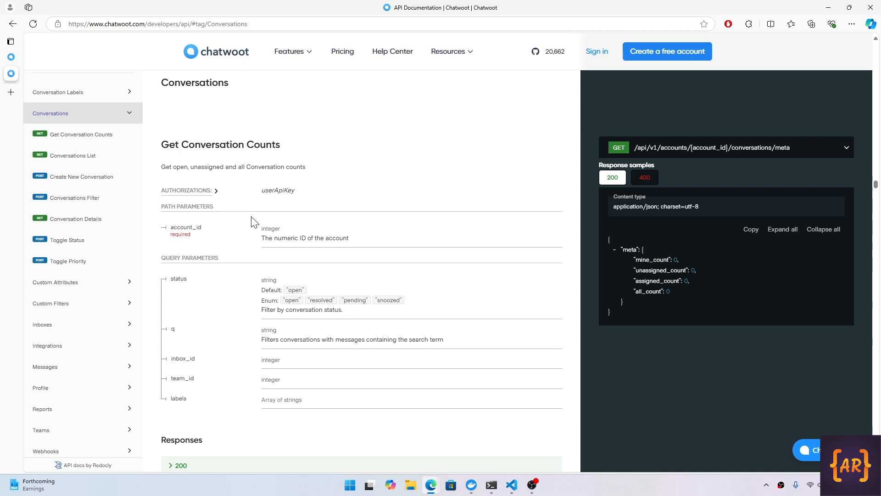
mouse_move(366, 361)
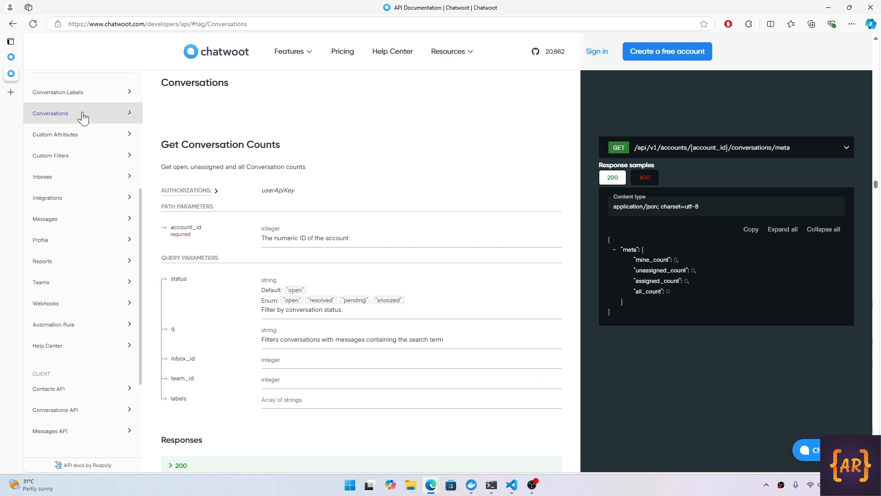
mouse_move(76, 218)
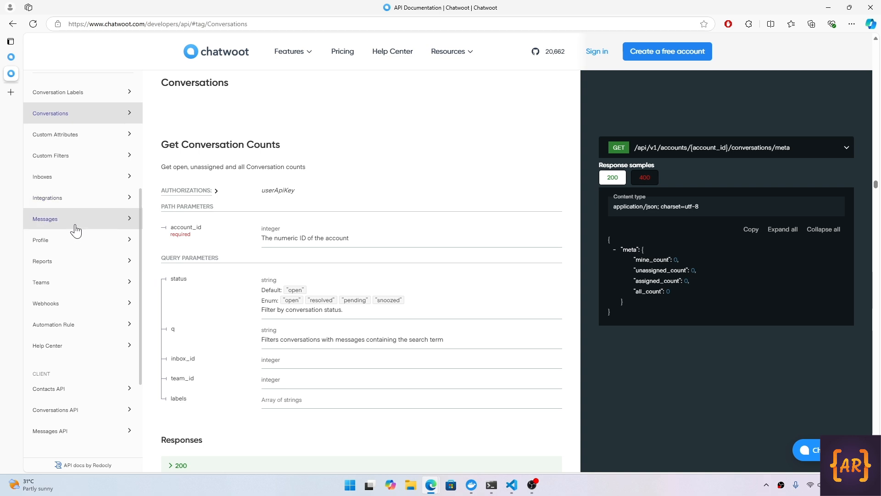
click(45, 218)
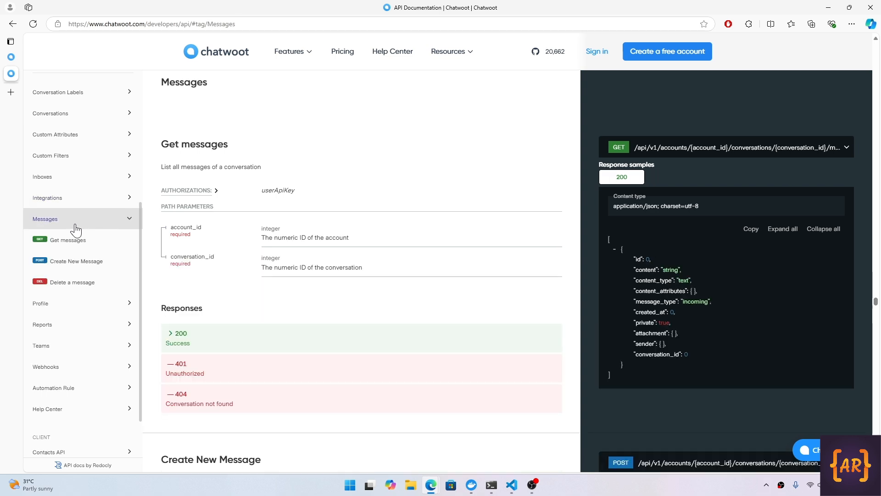
mouse_move(76, 261)
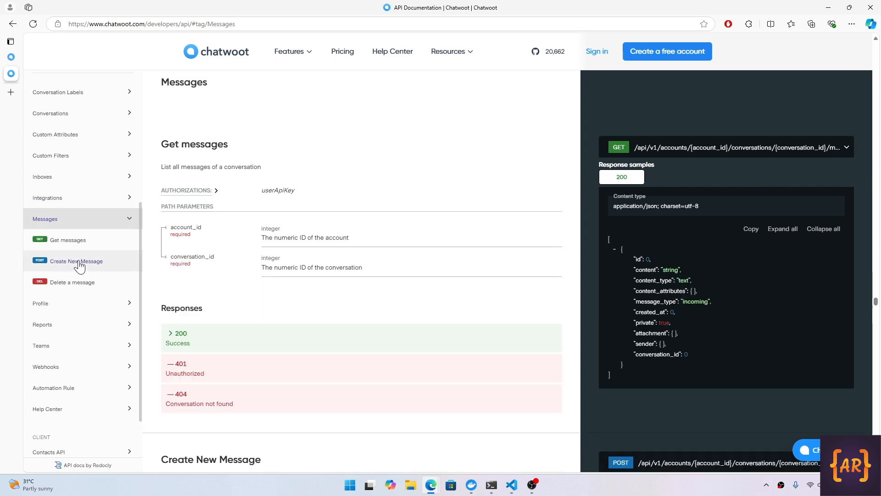
Review the Create New Message endpoint's content, message_type and private parameters.
click(75, 261)
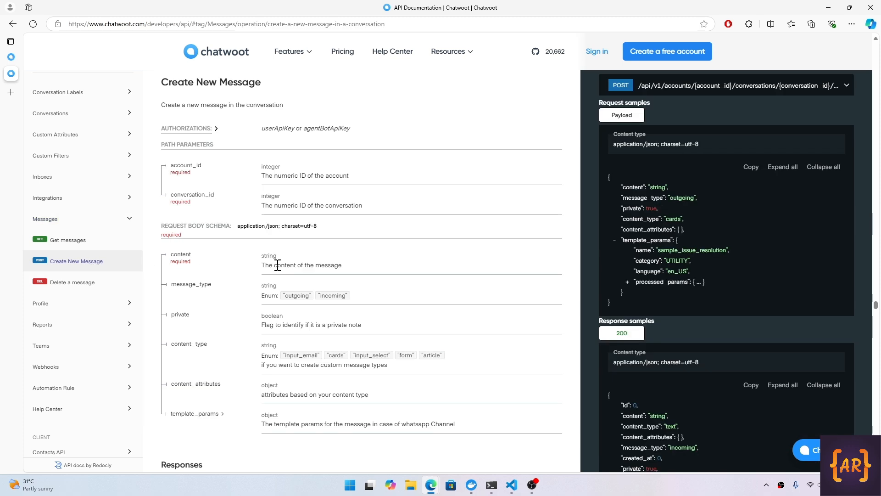
mouse_move(209, 353)
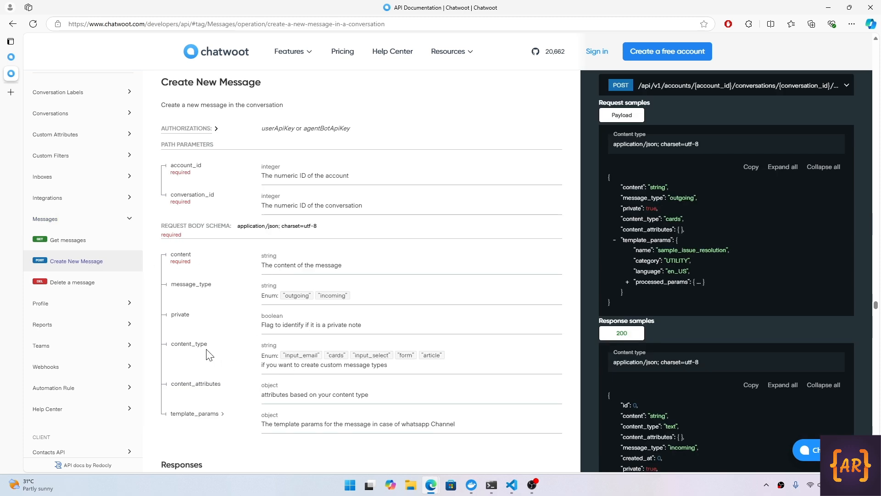
mouse_move(257, 364)
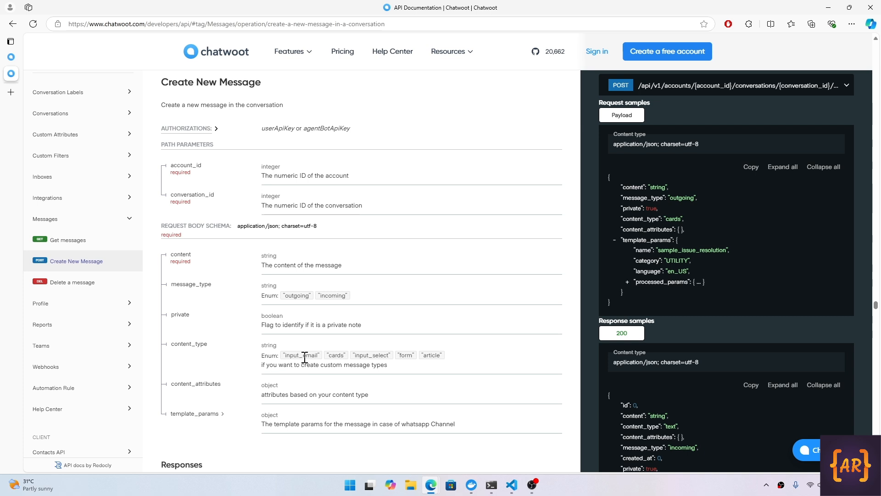
mouse_move(384, 365)
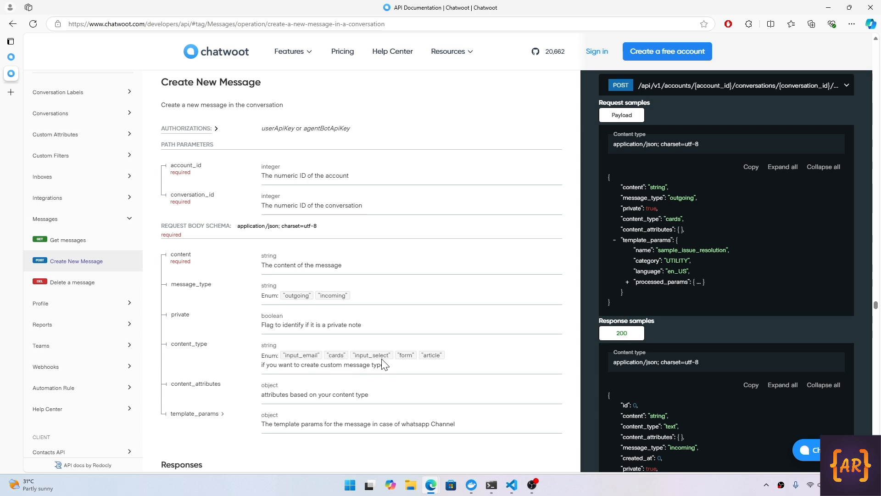
mouse_move(438, 364)
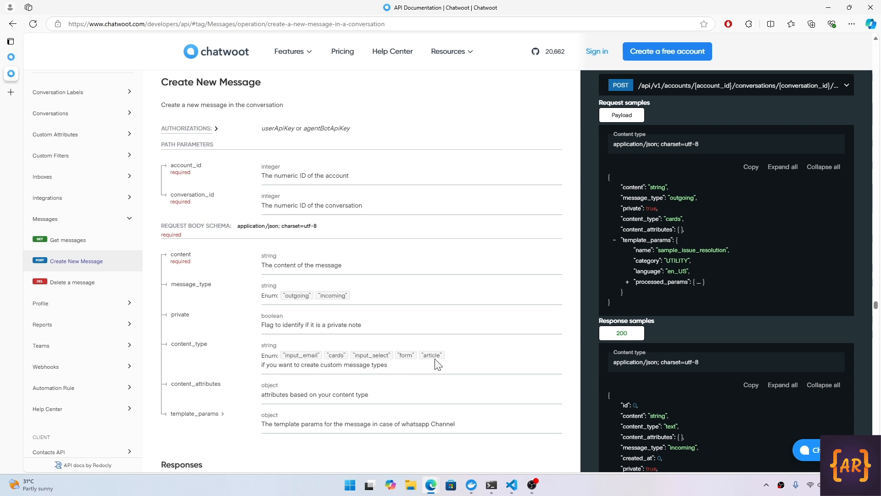
mouse_move(288, 364)
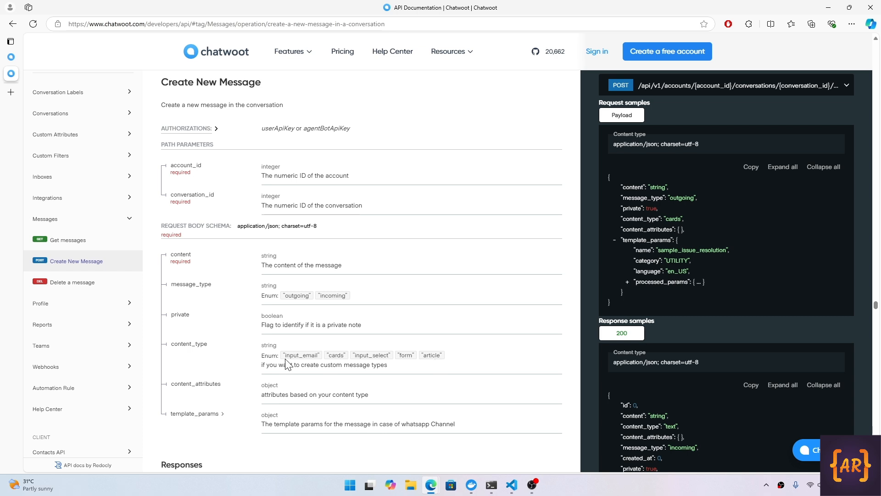
mouse_move(397, 365)
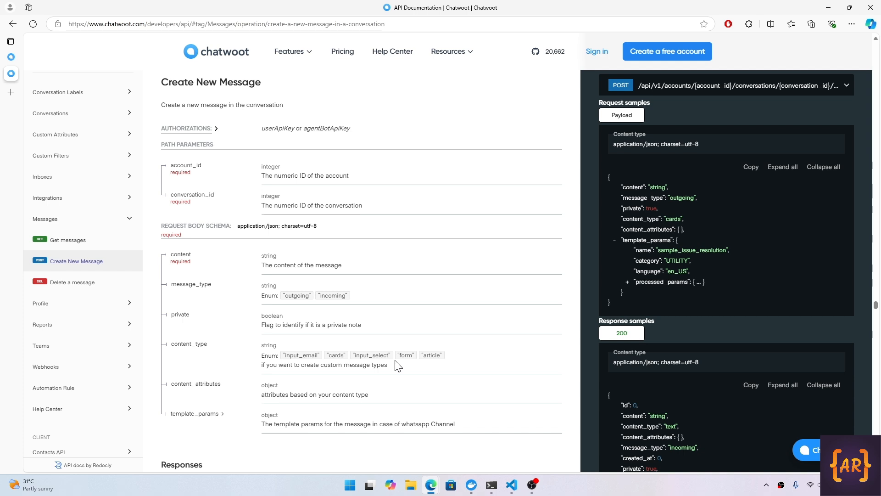
mouse_move(298, 325)
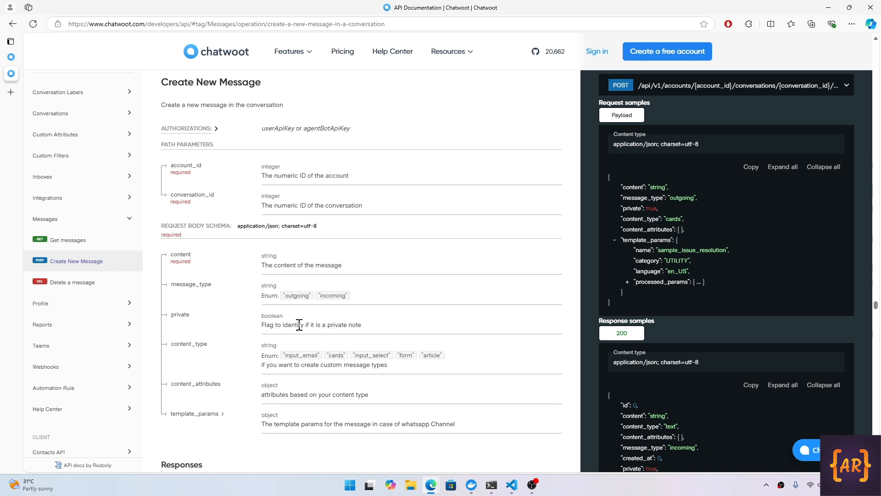
mouse_move(293, 294)
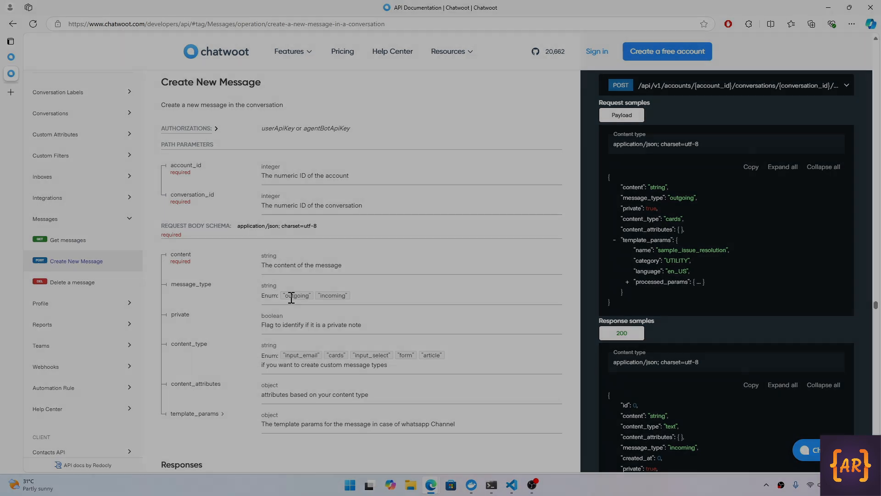
click(490, 485)
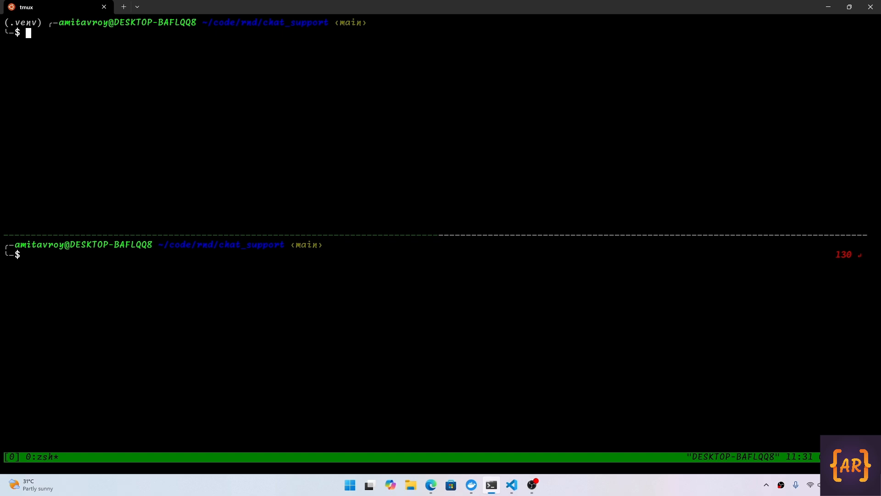
mouse_move(88, 297)
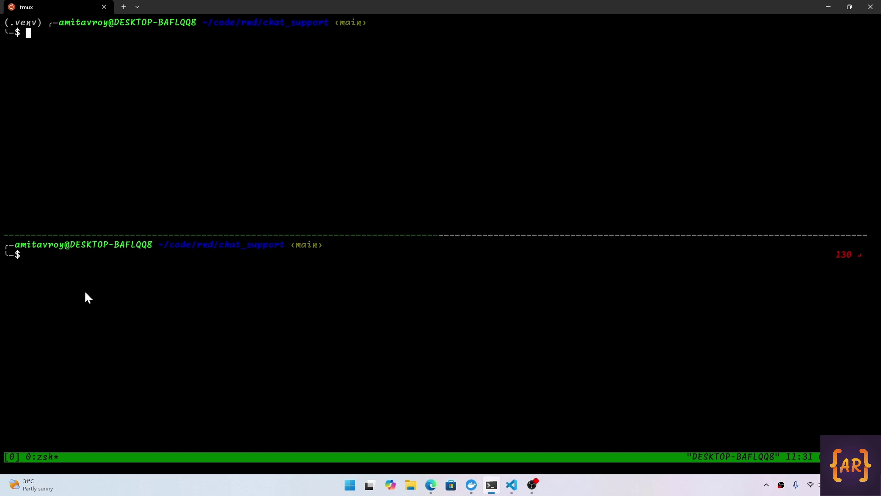
Type 'ngrok http 3002 --url=pup-living-possum.ngrok-free.app' in the tmux terminal.
text(ngrok http 3002 --url=pup-living-possum.ngrok-free.app2)
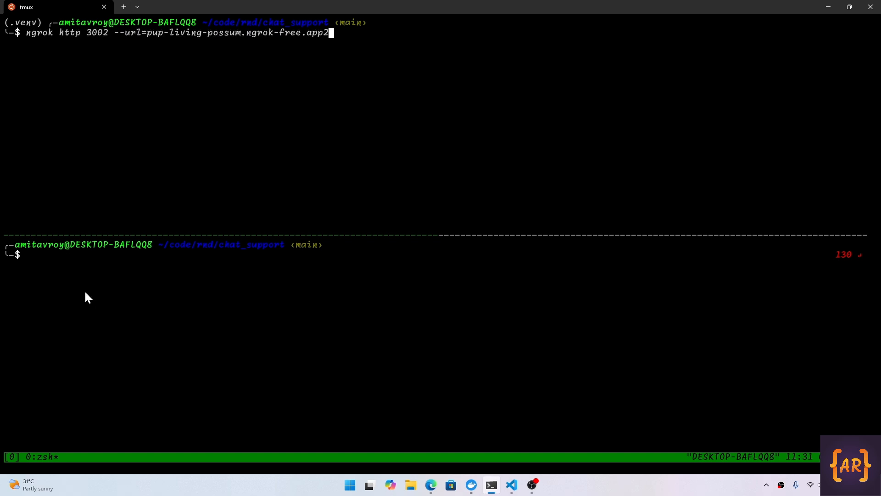
key(Backspace)
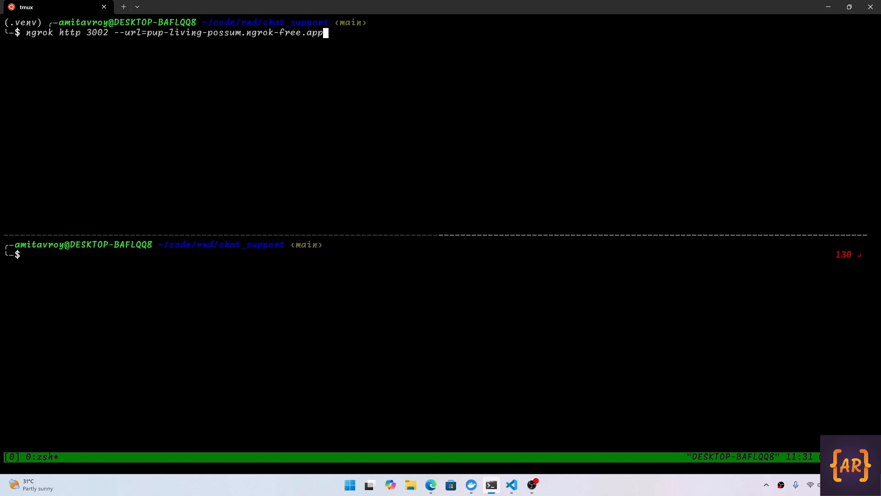
mouse_move(430, 485)
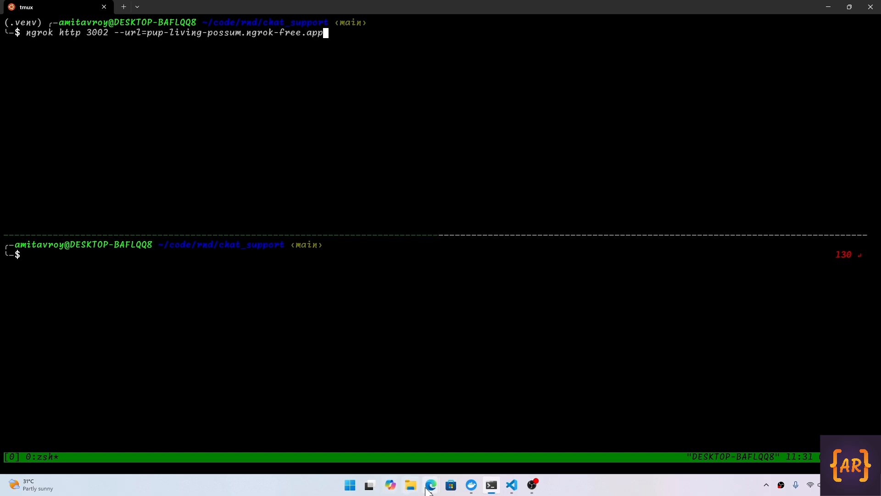
click(431, 484)
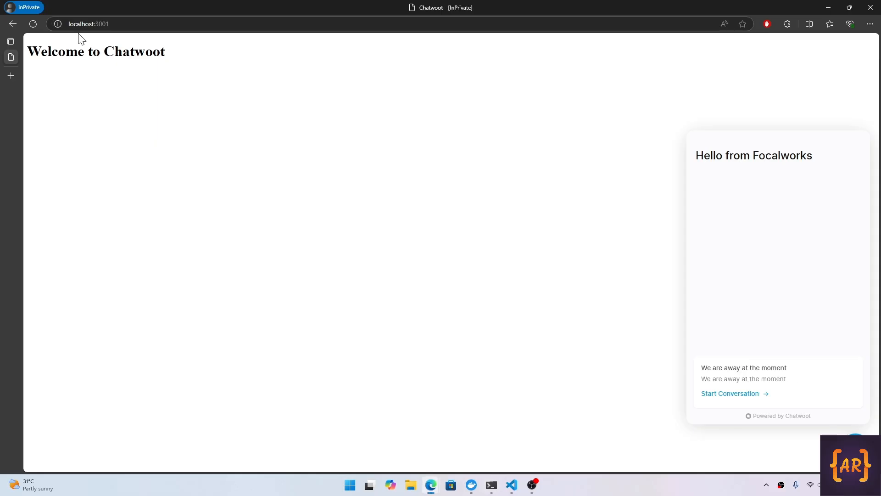
mouse_move(109, 40)
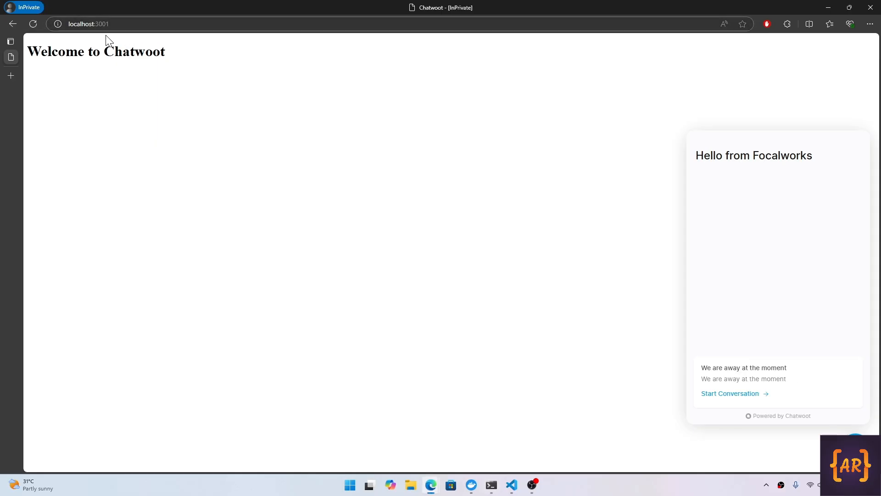
mouse_move(436, 396)
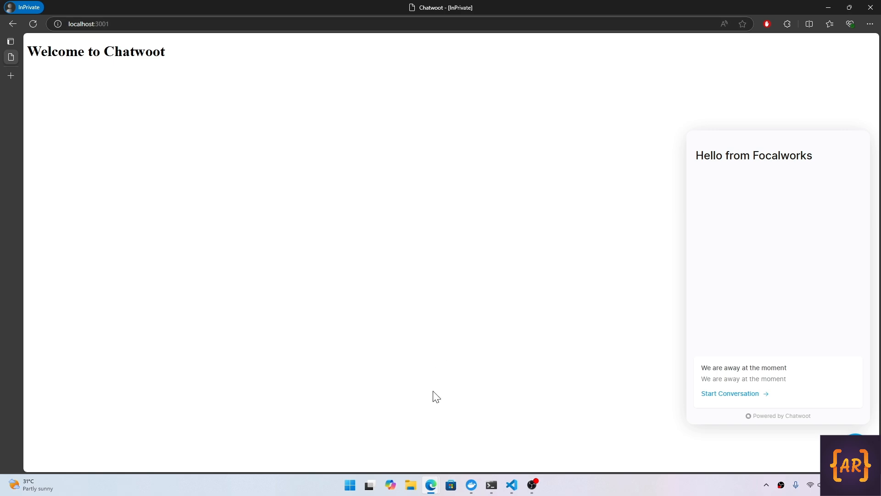
click(491, 485)
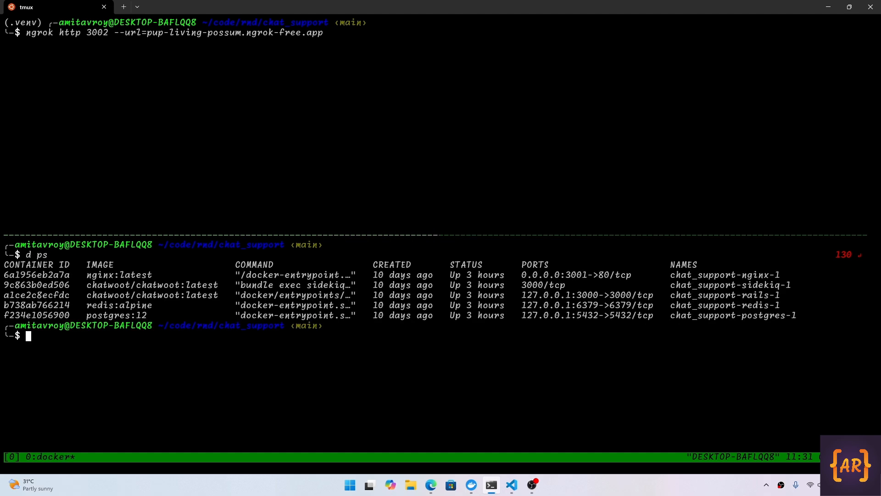
mouse_move(583, 286)
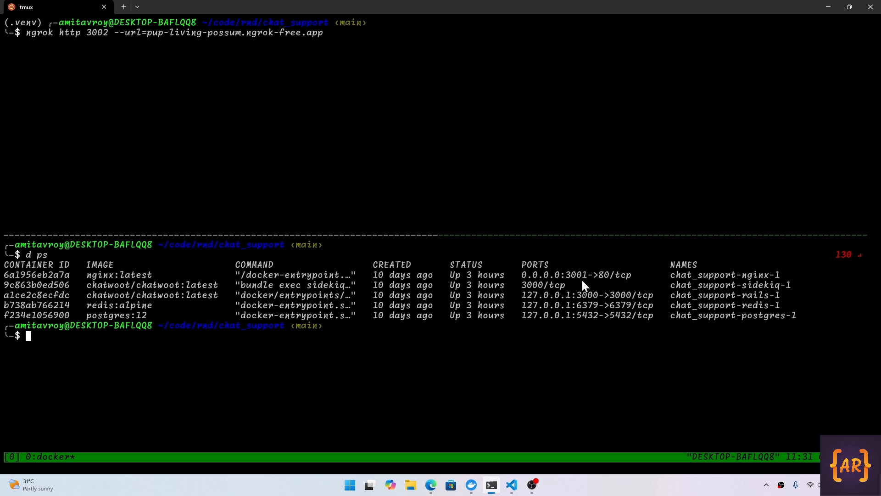
mouse_move(265, 298)
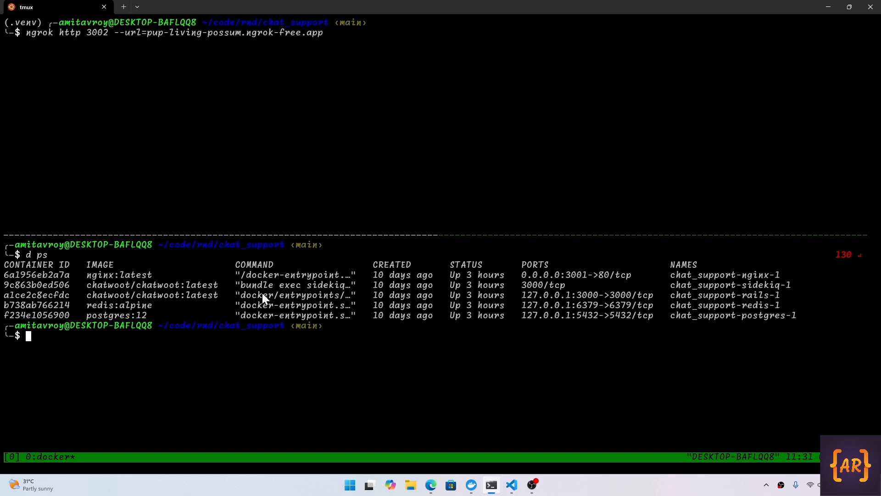
mouse_move(533, 287)
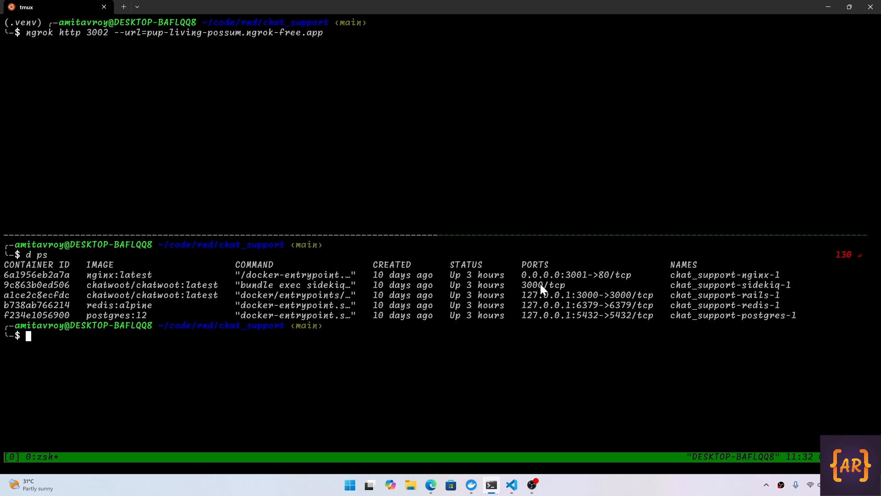
mouse_move(593, 315)
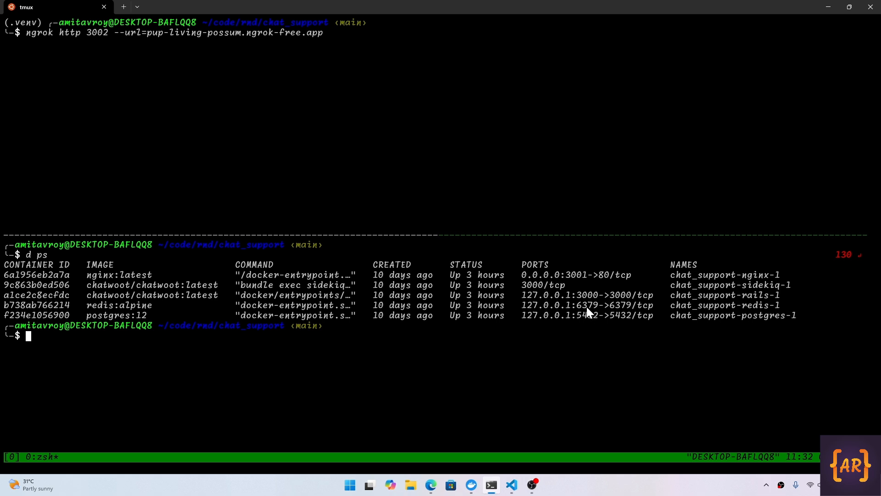
mouse_move(102, 284)
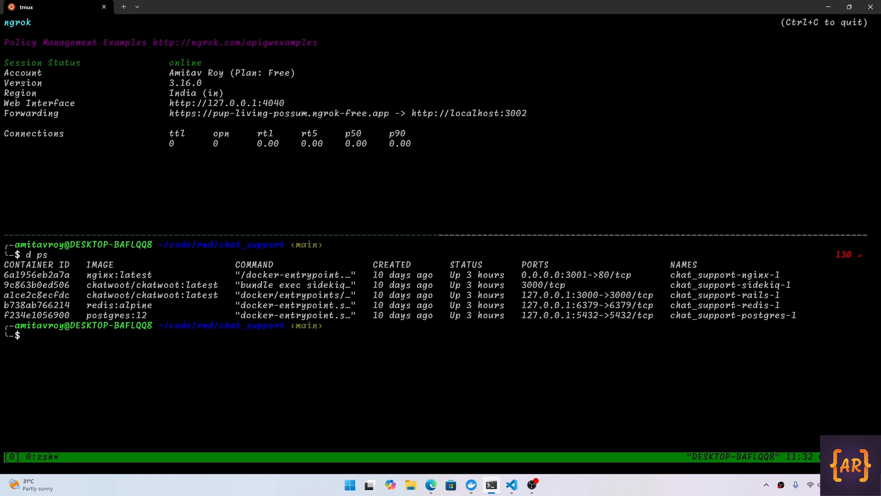
mouse_move(270, 112)
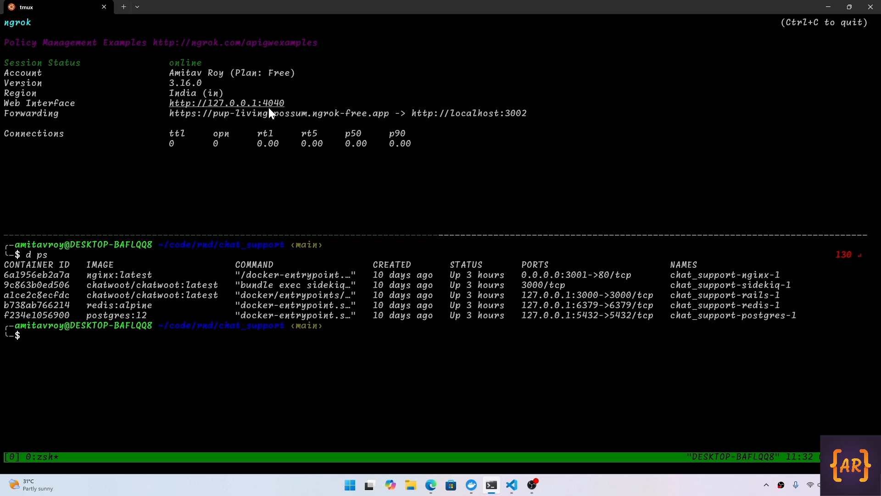
mouse_move(430, 485)
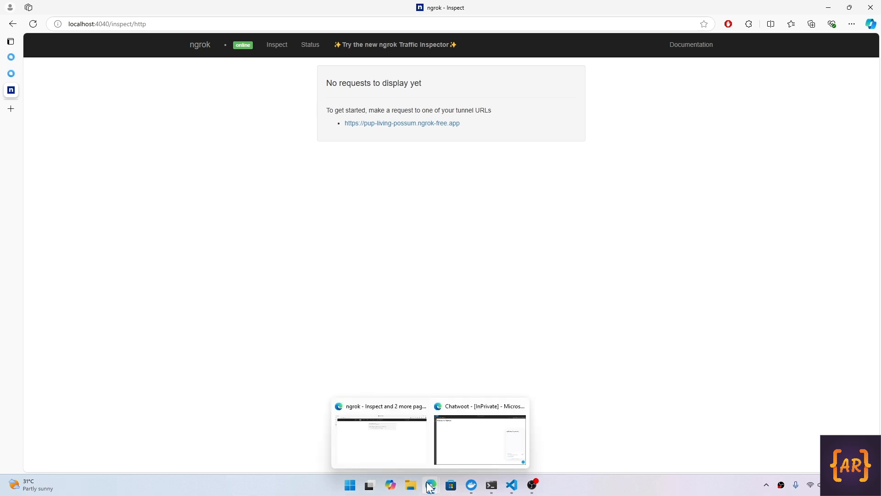
Bring the InPrivate Edge window with the Chatwoot widget test page into view.
click(479, 439)
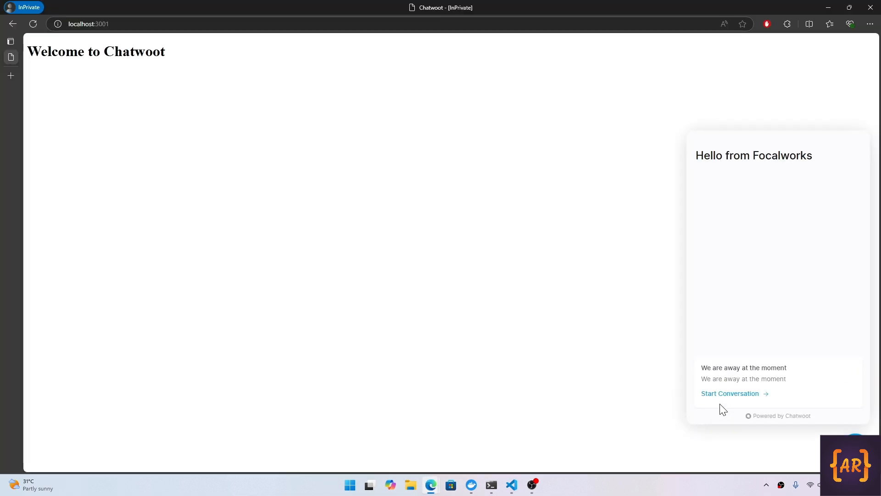
mouse_move(730, 399)
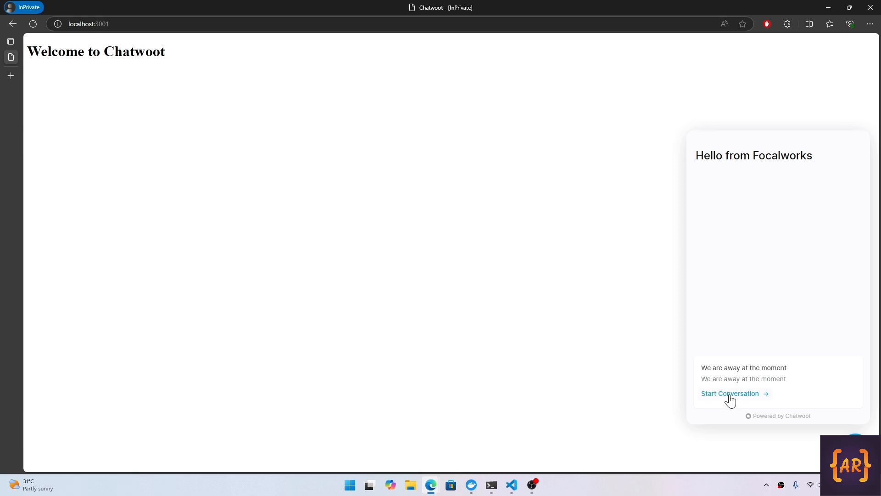
click(730, 393)
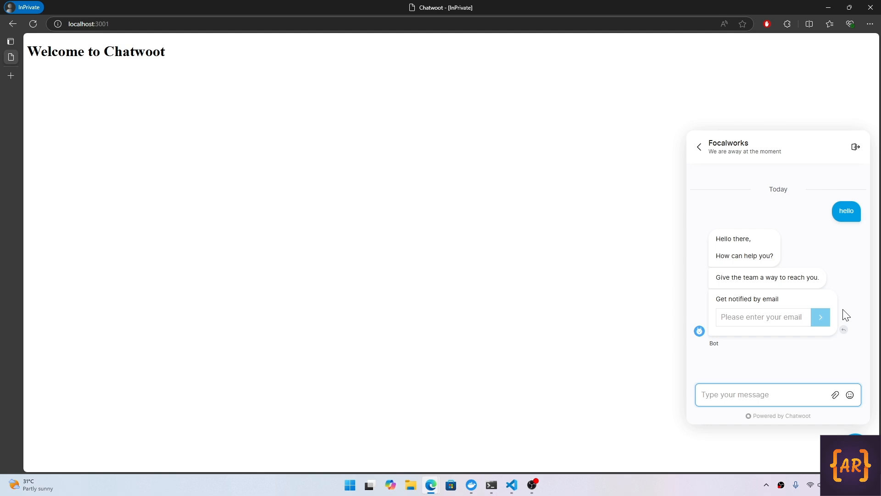
text(hello)
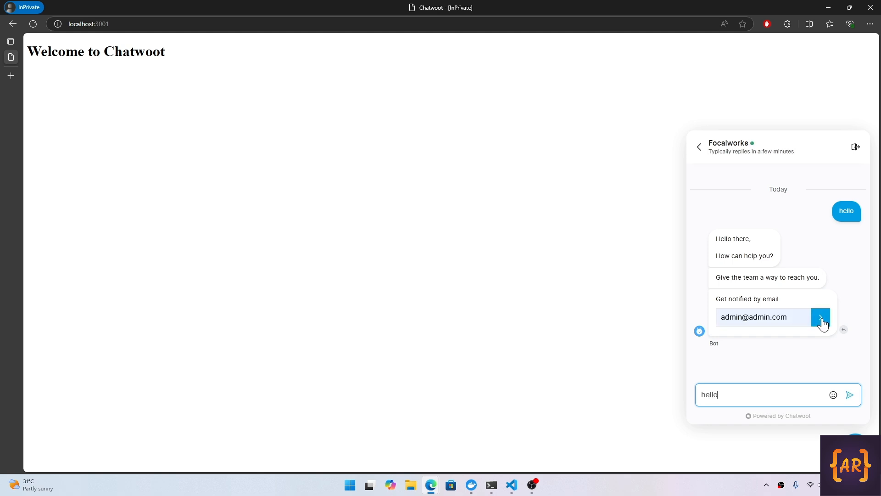
click(820, 317)
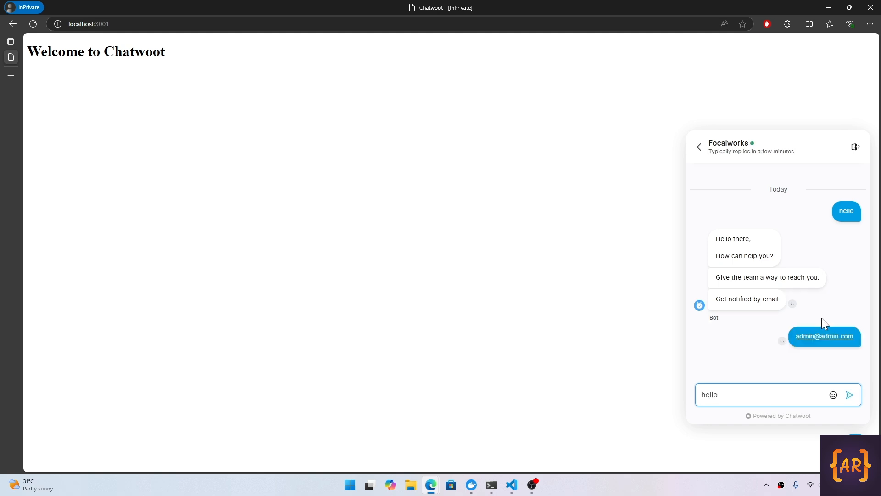
click(849, 395)
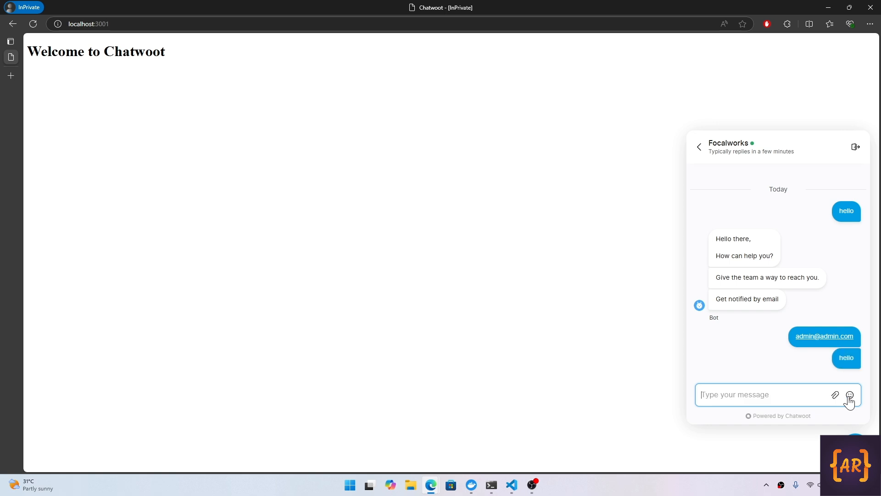
mouse_move(824, 423)
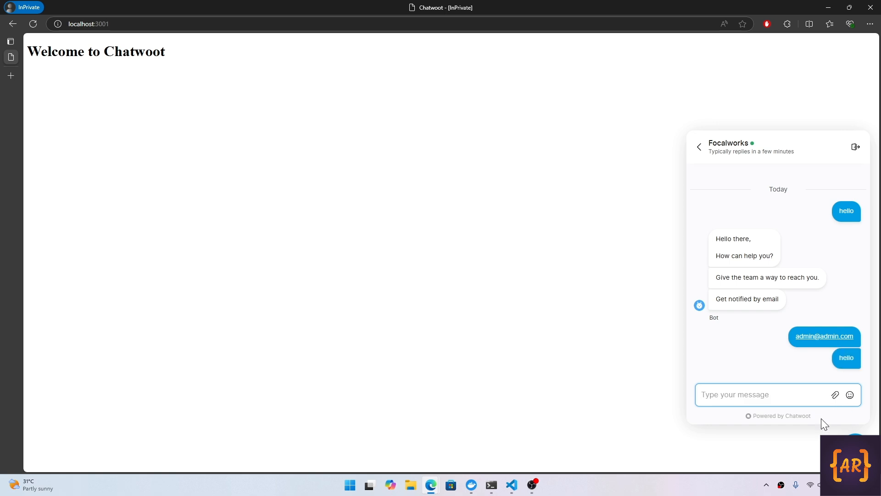
mouse_move(430, 485)
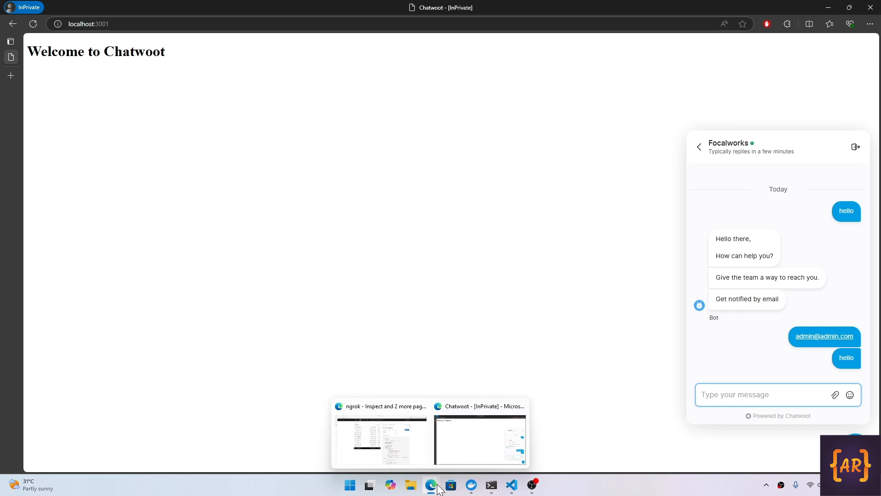
Inspect ngrok's POST /api/webhook requests, all failing with 502 Bad Gateway.
click(380, 438)
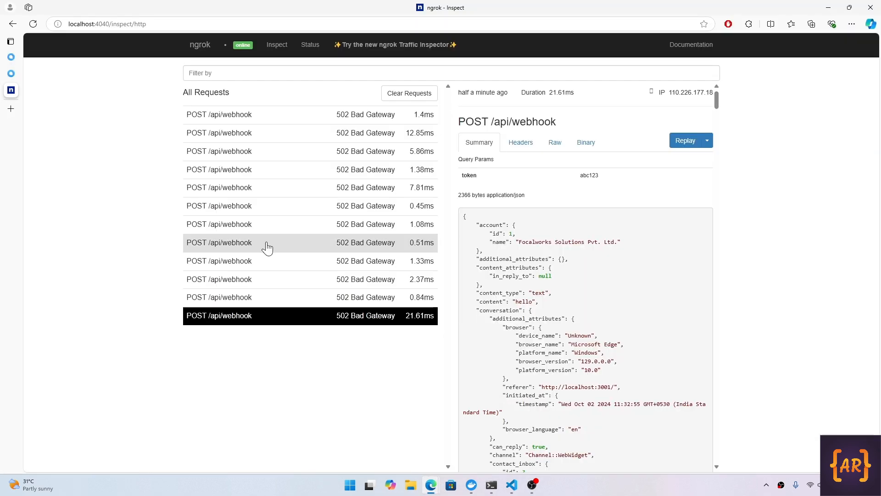
mouse_move(403, 114)
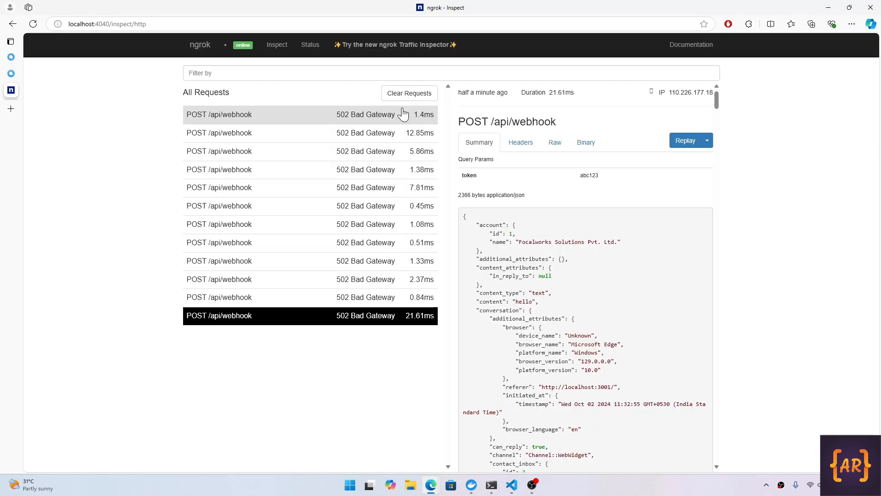
mouse_move(490, 484)
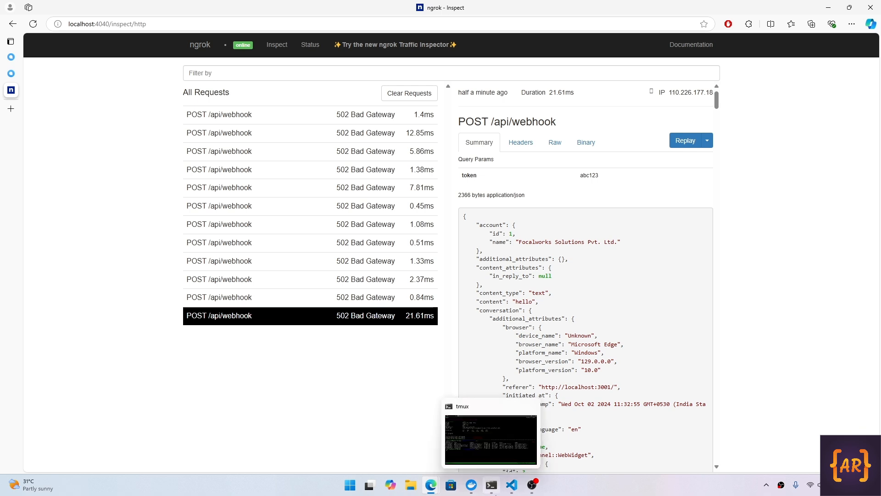
click(10, 41)
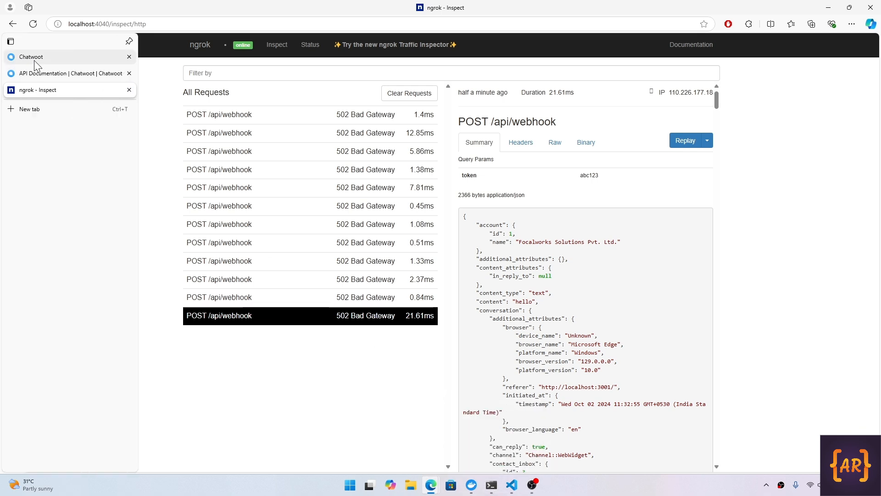
View the Chatwoot dashboard conversations and type the message 'I am doing good'.
click(30, 56)
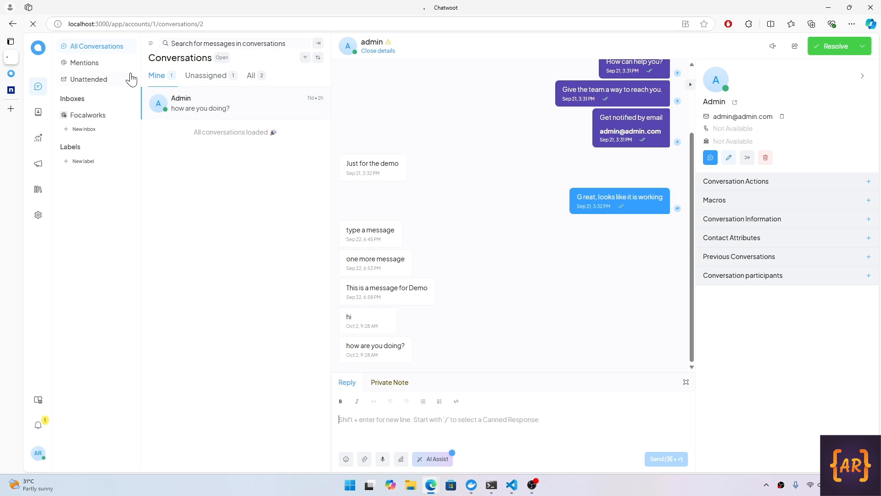
click(32, 24)
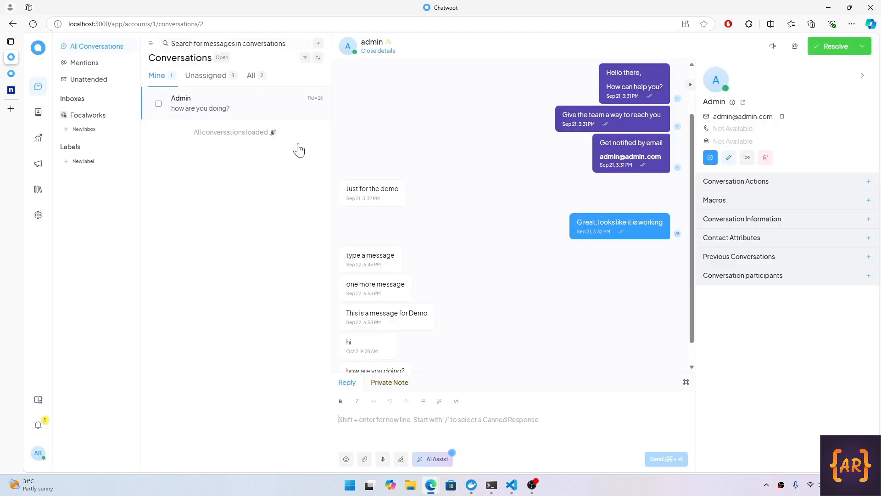
mouse_move(738, 122)
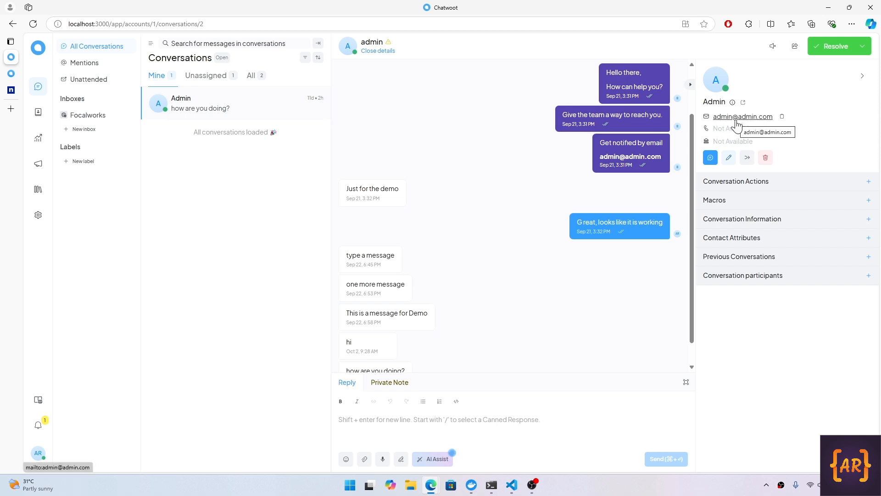
scroll(down, 3)
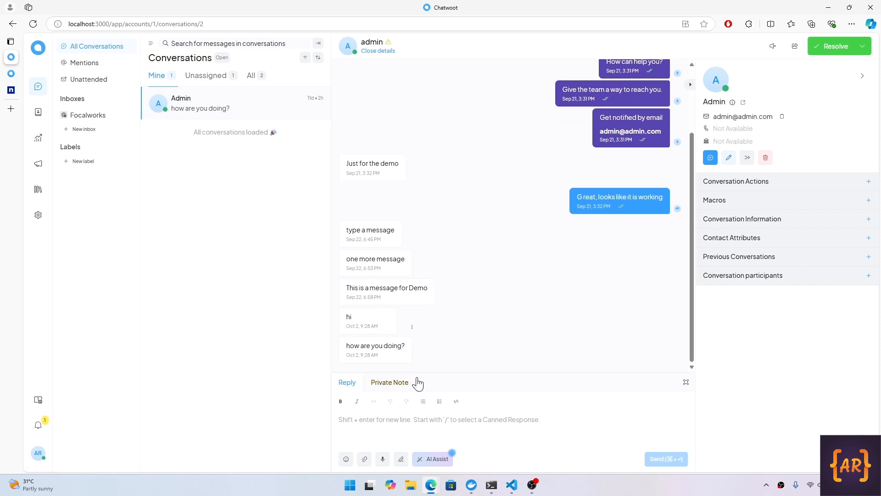
mouse_move(531, 346)
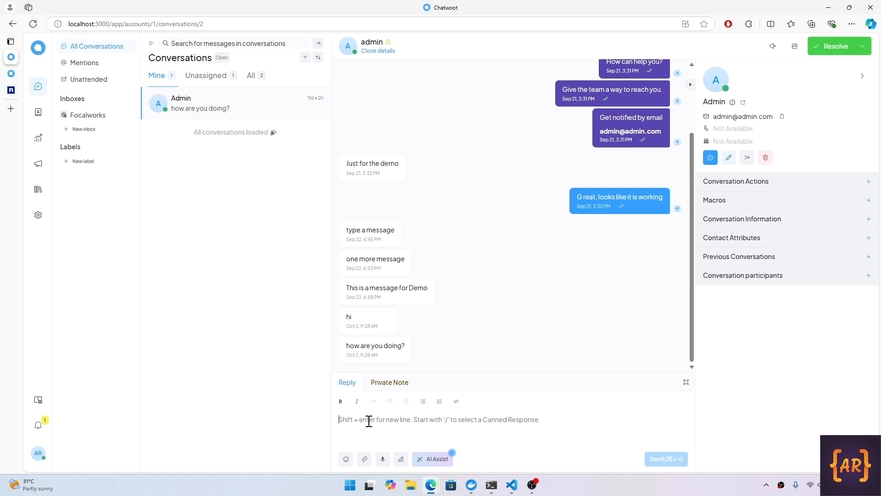
text(I am doing g)
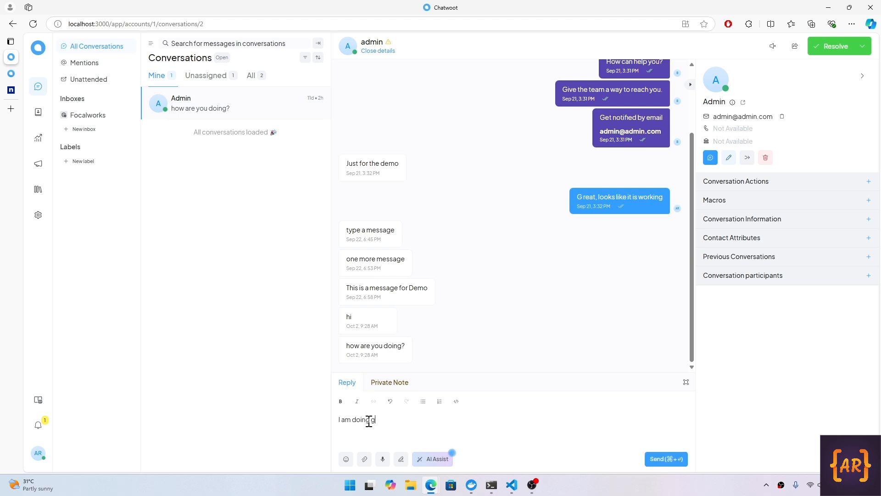
text(ood)
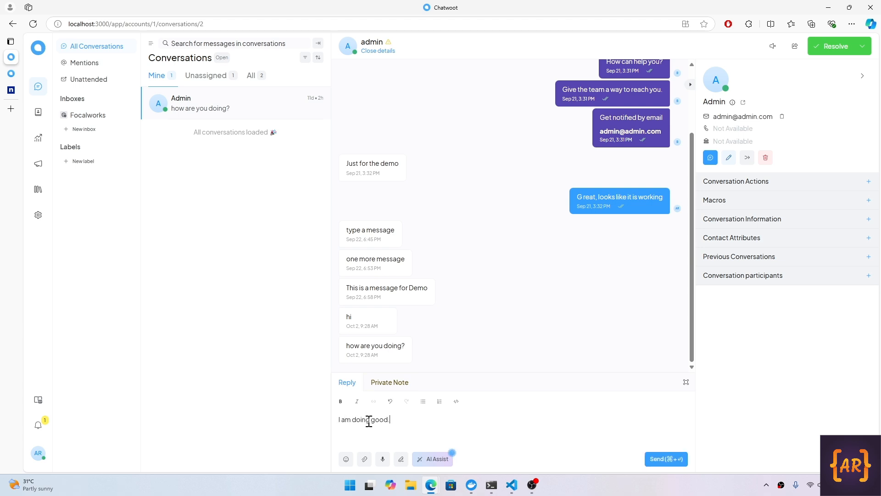
click(666, 459)
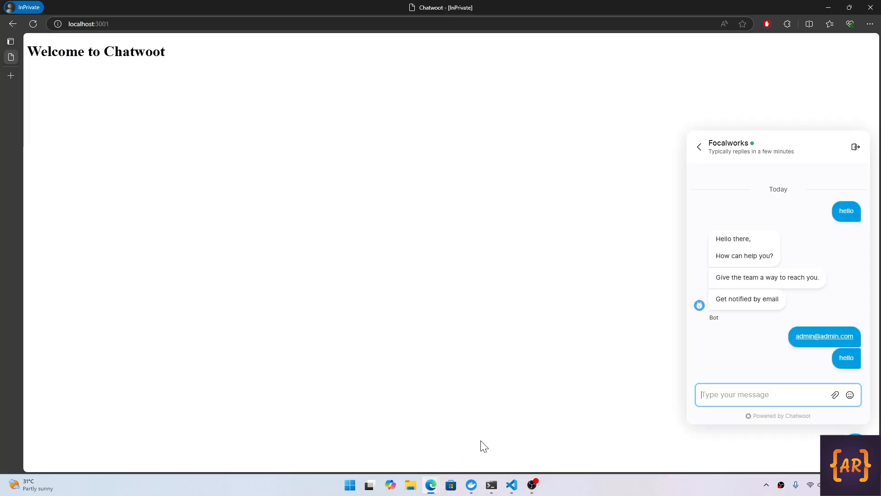
mouse_move(661, 393)
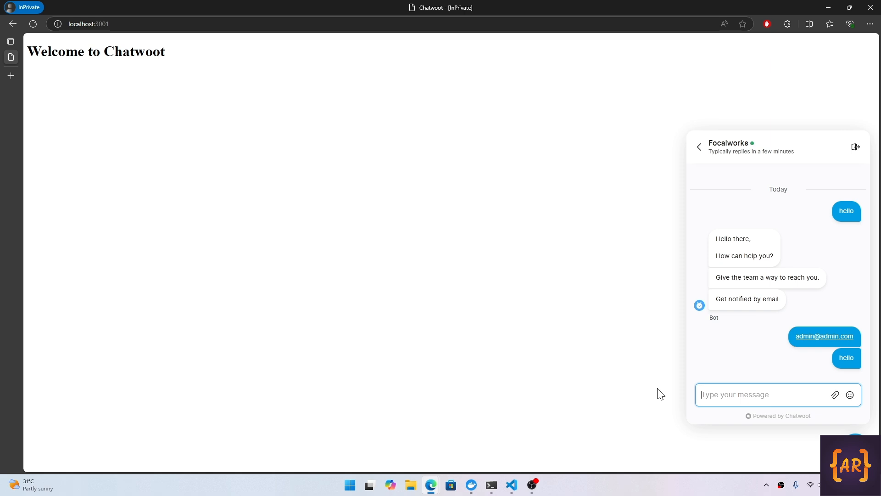
mouse_move(430, 484)
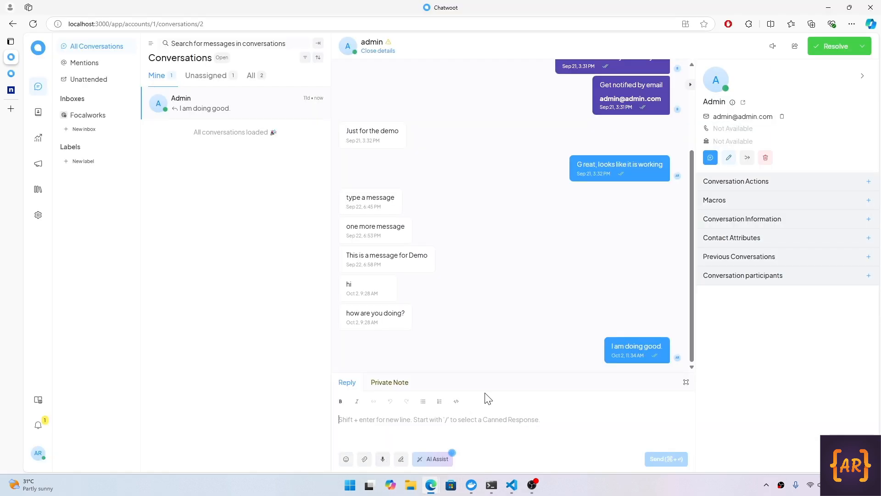
mouse_move(504, 390)
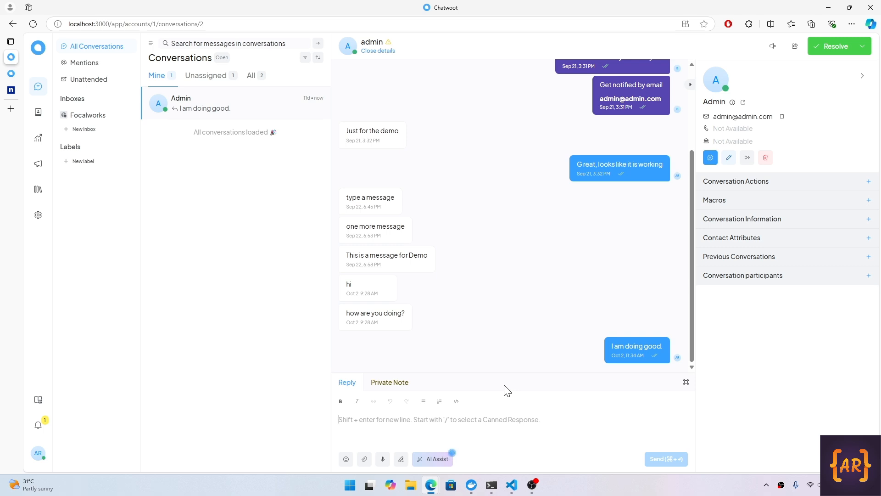
Open the unassigned hello conversation and send the reply 'Hi, how are you?'.
click(206, 75)
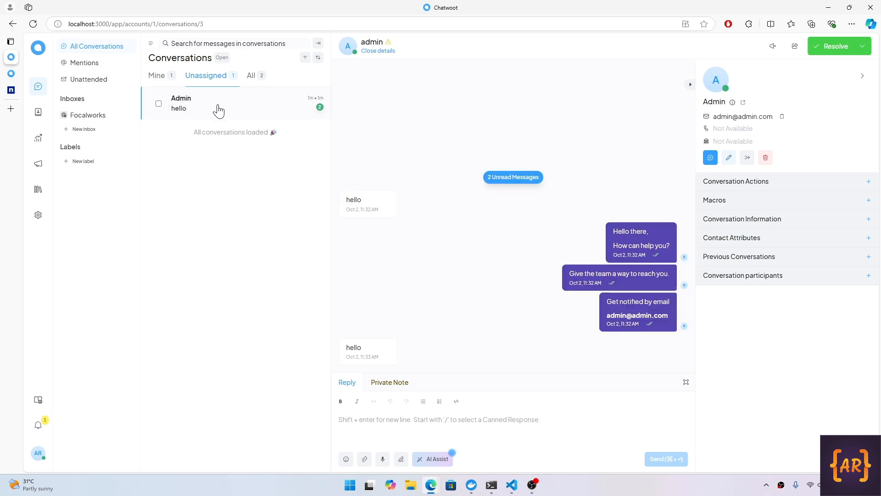
mouse_move(93, 93)
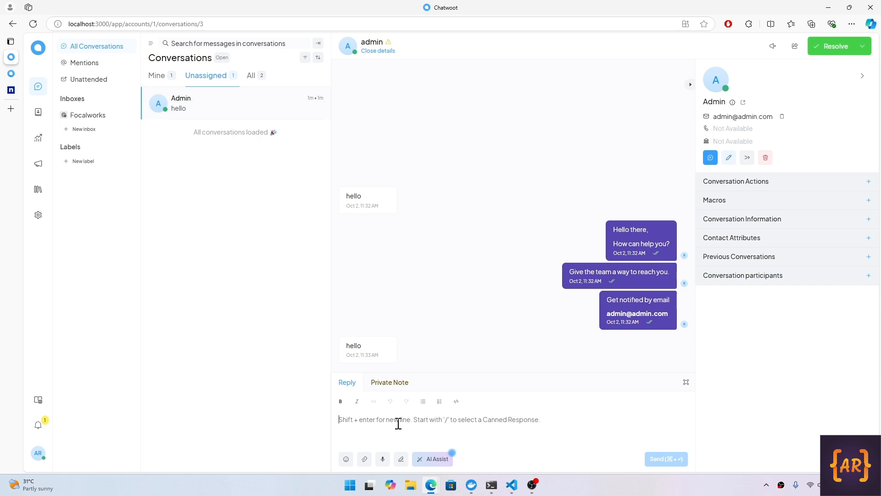
text(Hi, how are you?)
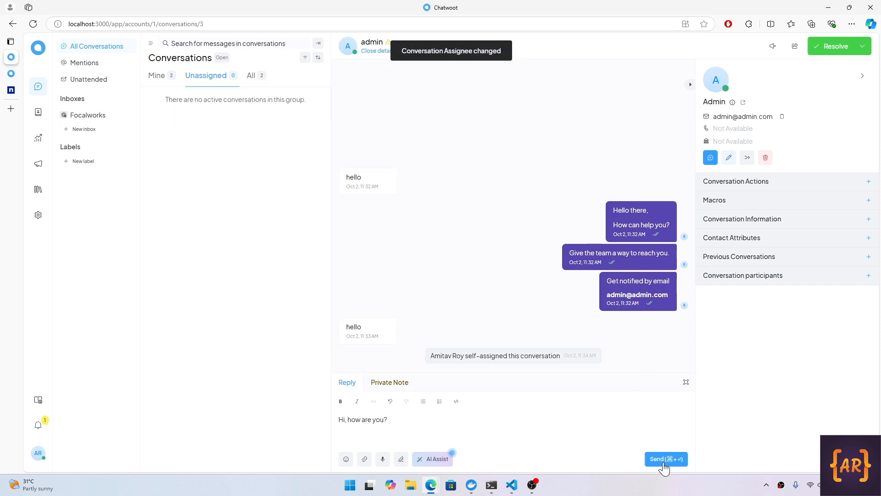
click(665, 458)
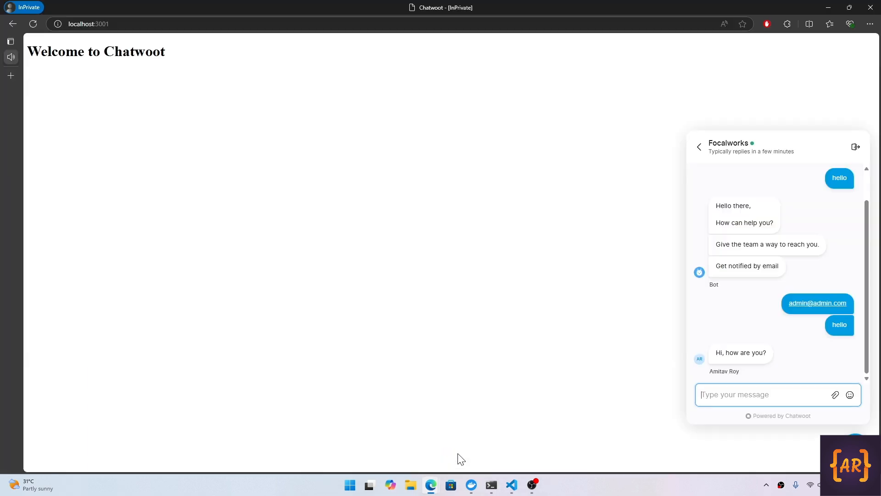
mouse_move(741, 362)
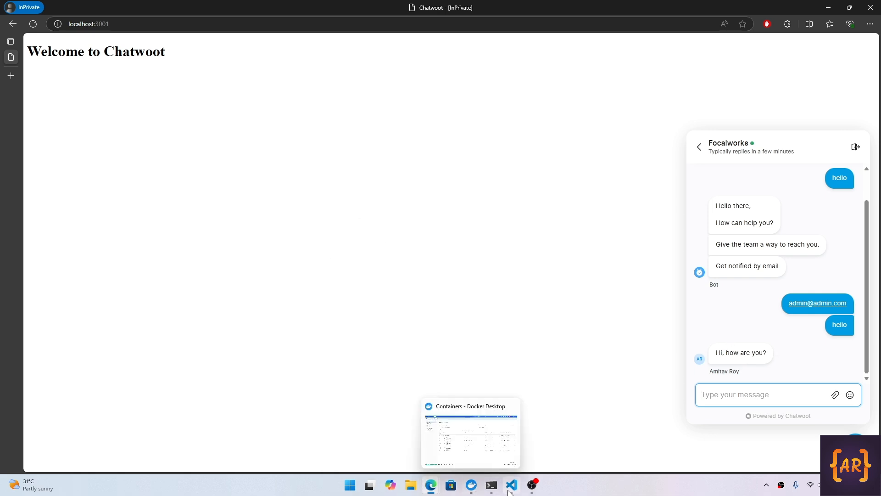
mouse_move(96, 204)
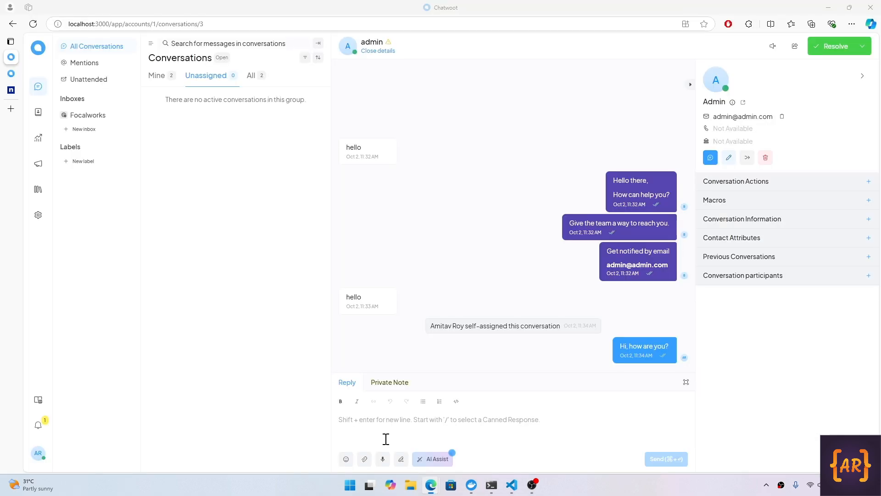
Clear all captured webhook requests in the ngrok inspector.
click(38, 90)
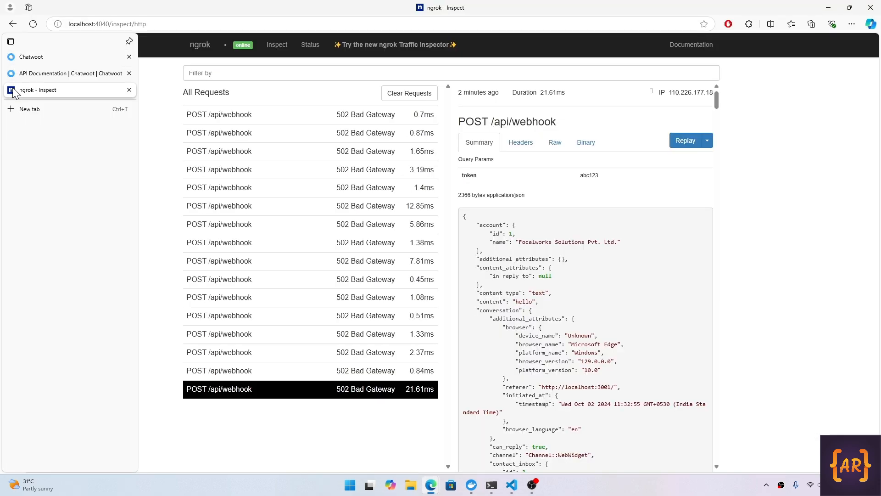
click(409, 93)
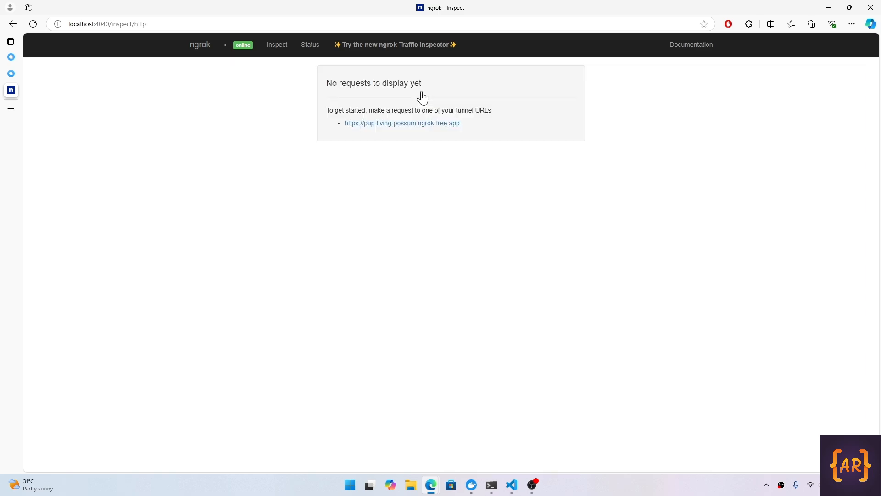
click(490, 485)
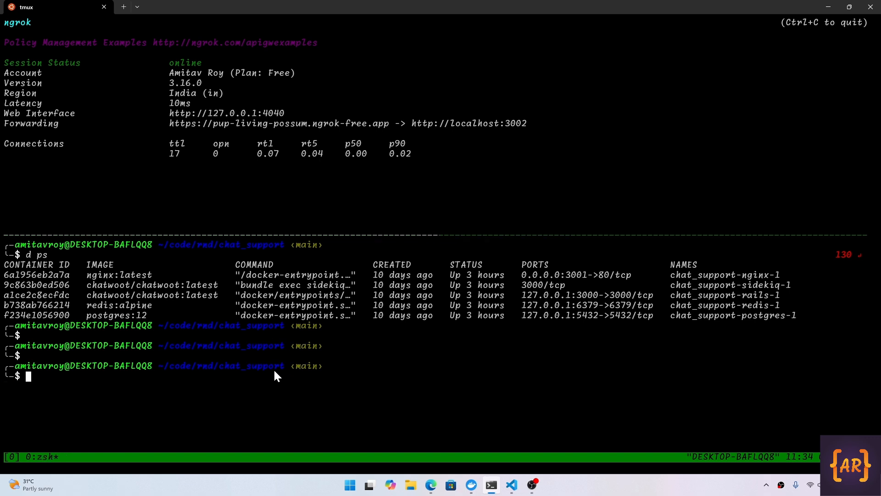
mouse_move(282, 382)
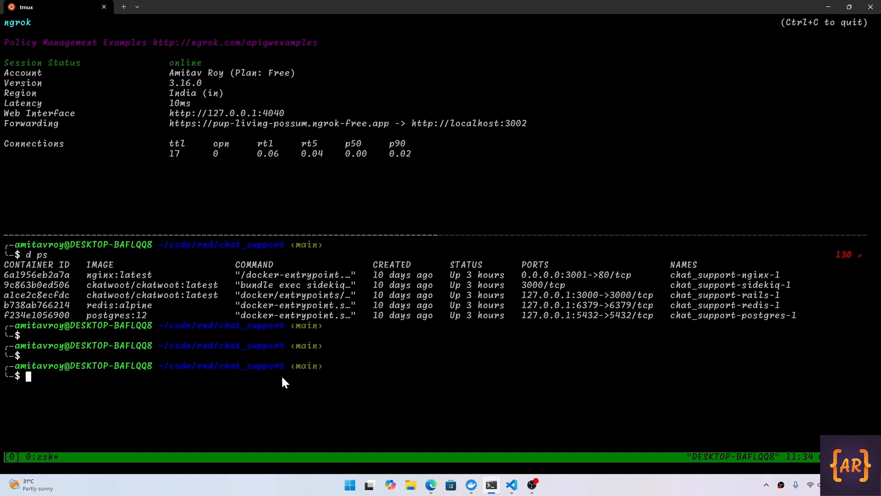
Activate the project's virtual environment with 'source .venv/bin/activate'.
text(source)
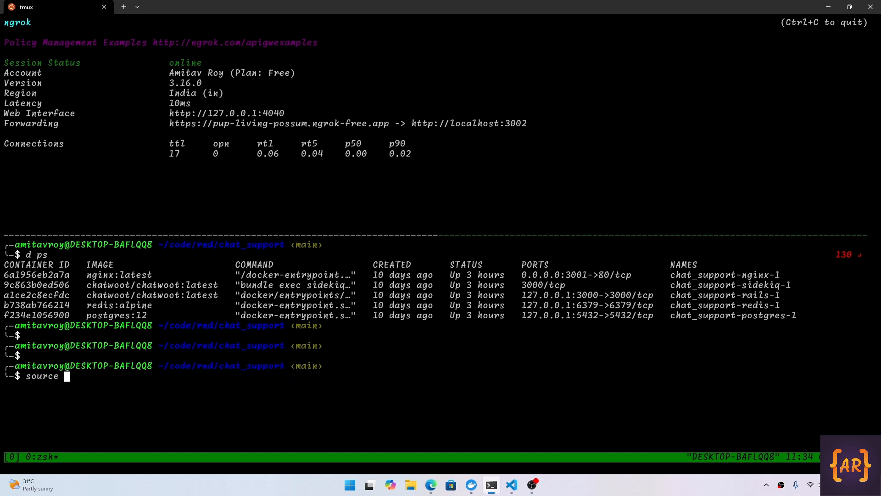
text(.venv/bin/activate)
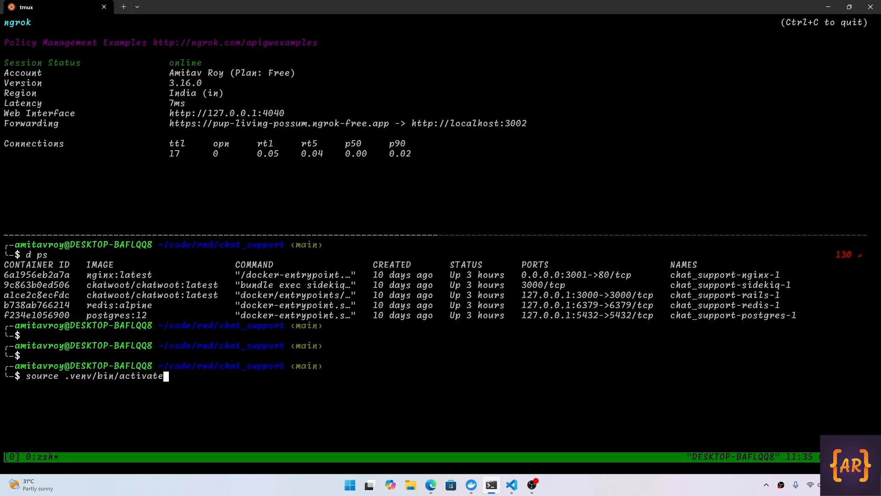
key(Return)
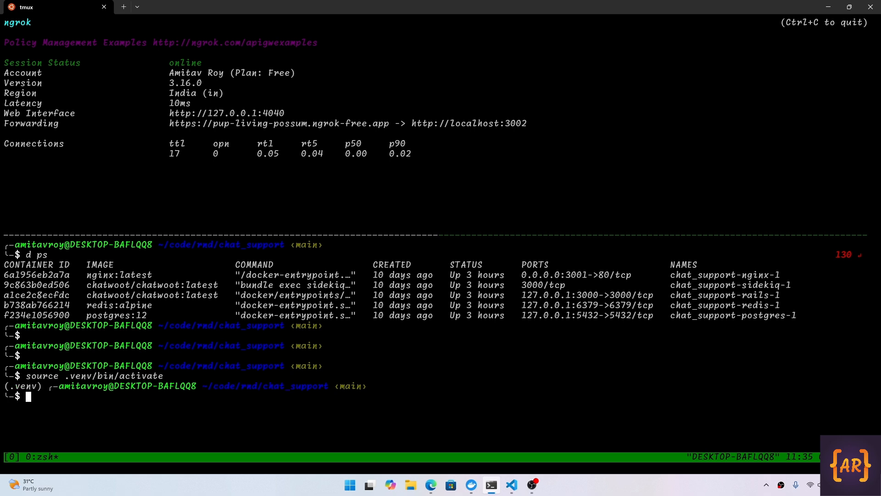
Run 'python app.py' to start the webhook server on port 3002.
text(p)
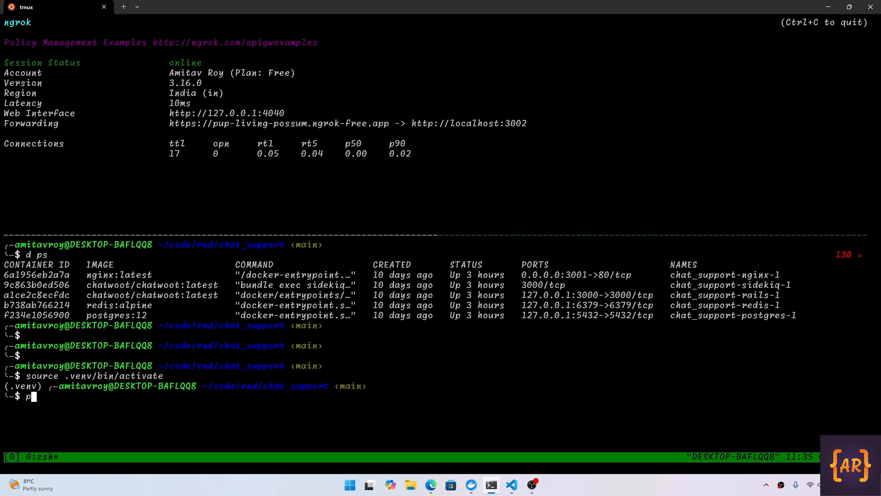
text(ython app.py)
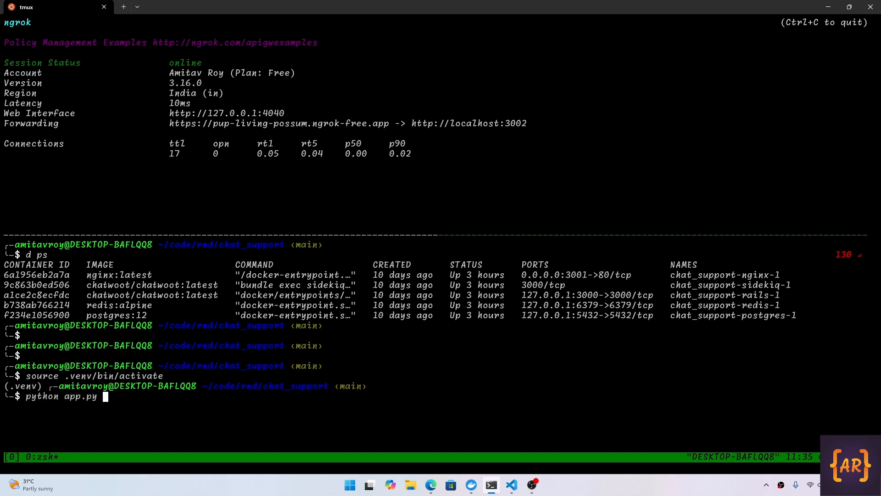
key(Return)
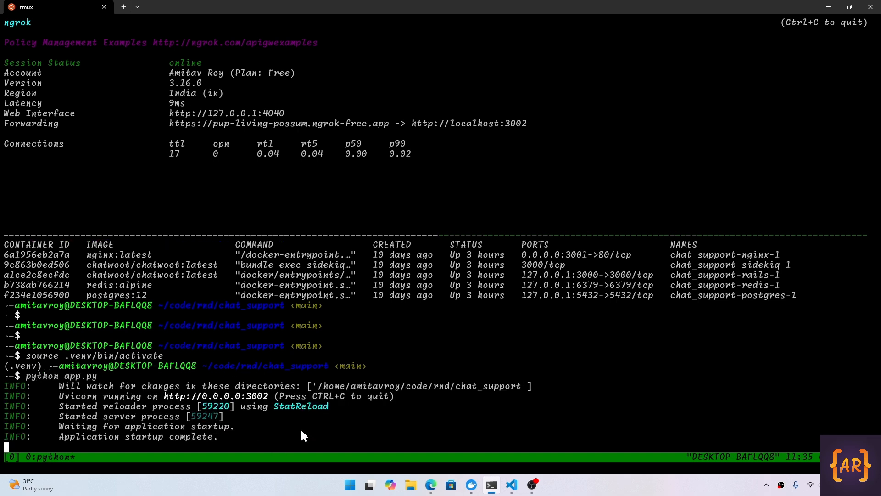
mouse_move(431, 485)
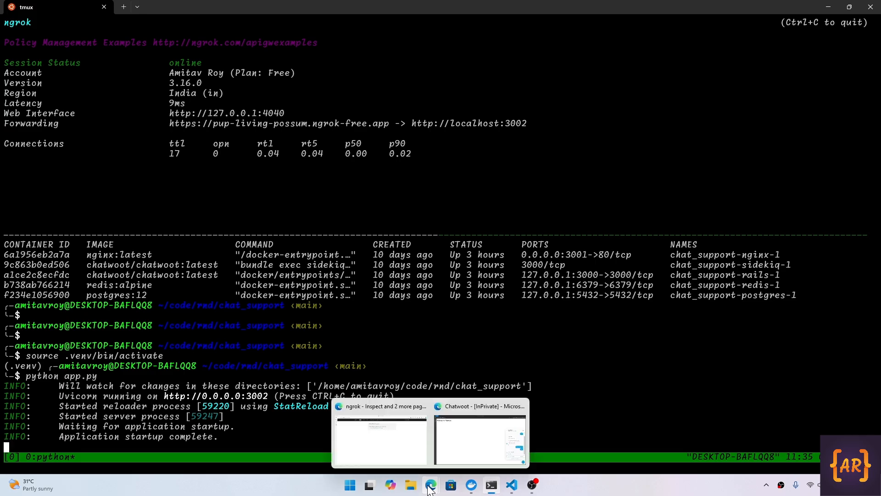
Send 'I am good. Can I see the webhook' from the widget and check ngrok for POST /api/webhook.
click(479, 437)
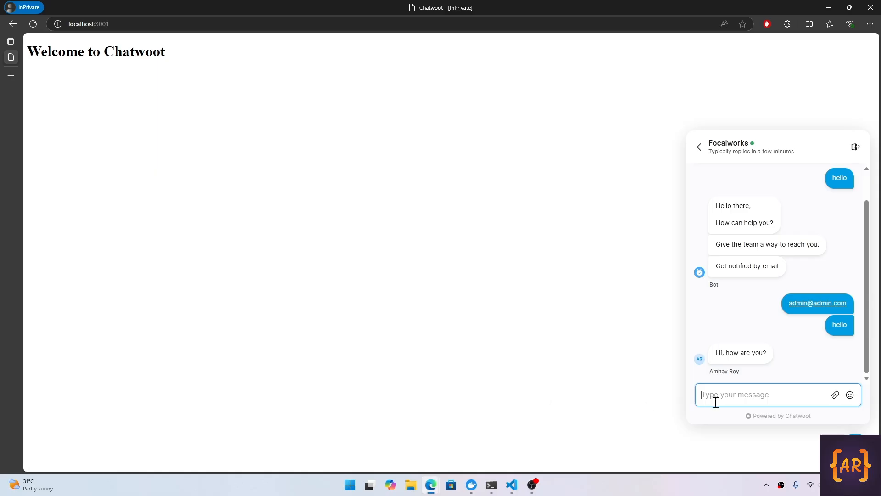
text(I am good. Can I see the webhook)
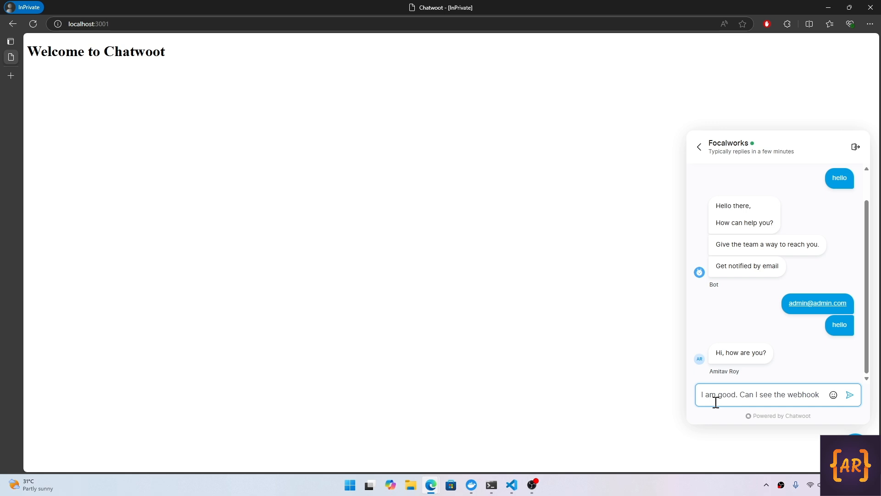
click(850, 393)
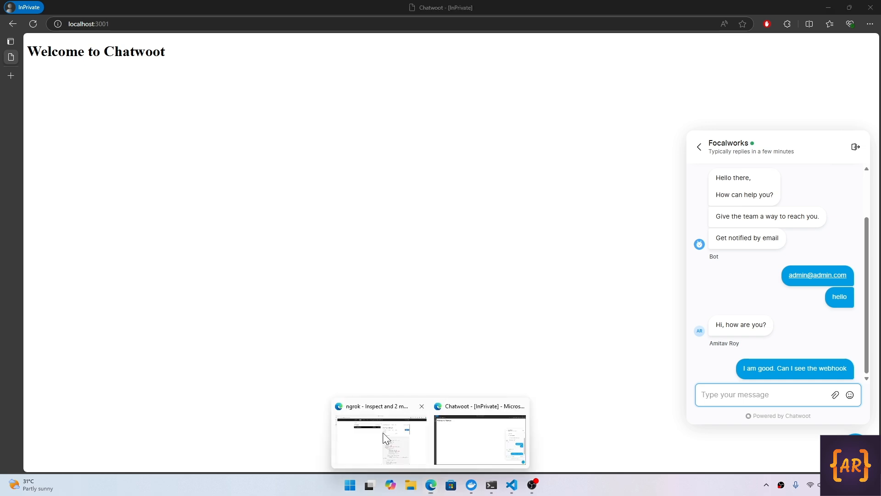
click(381, 438)
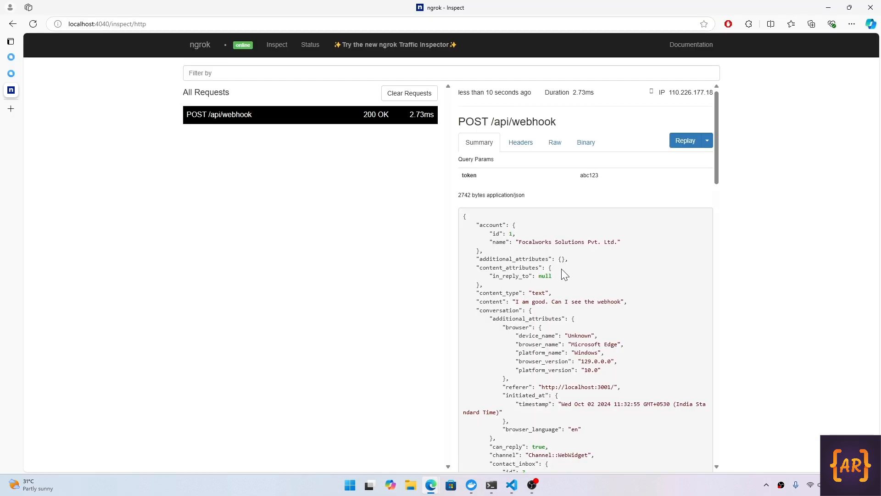
mouse_move(524, 305)
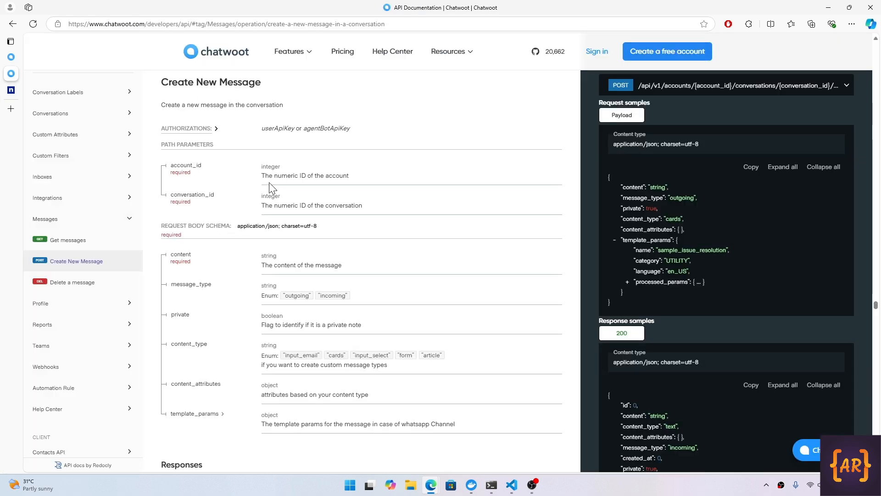
mouse_move(88, 269)
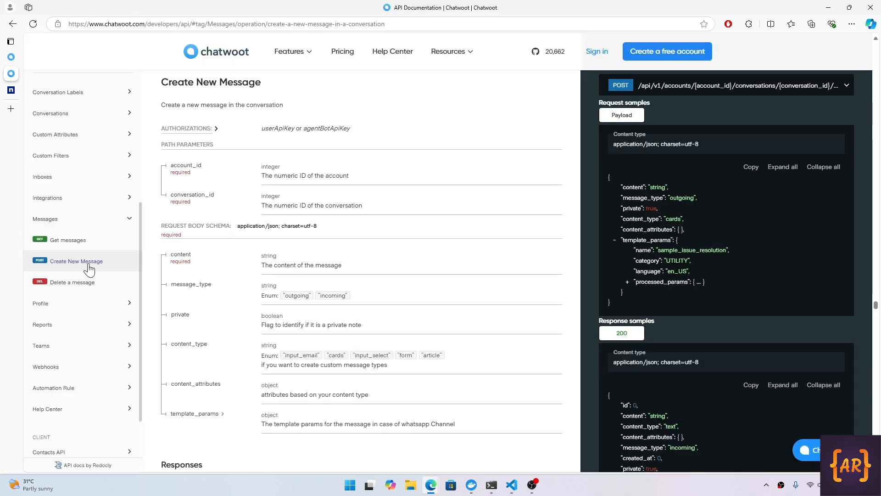
Expand the Create New Message POST endpoint bar to reveal the full messages URL.
click(845, 85)
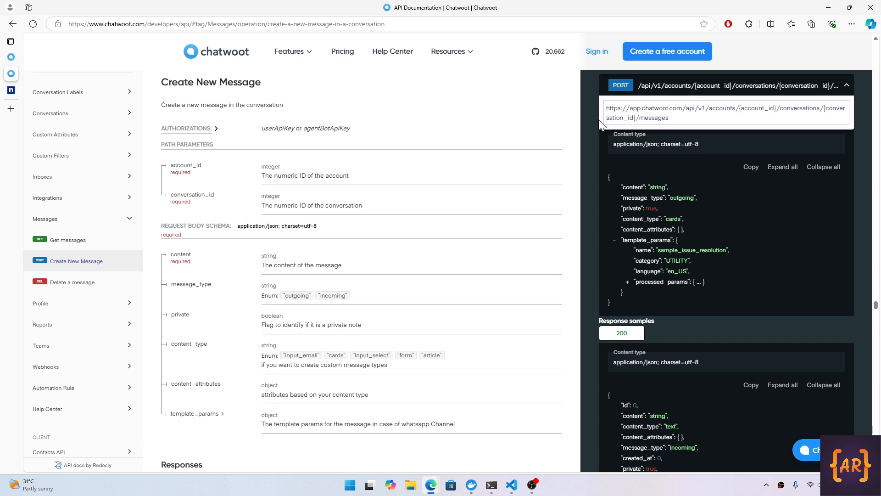
mouse_move(696, 118)
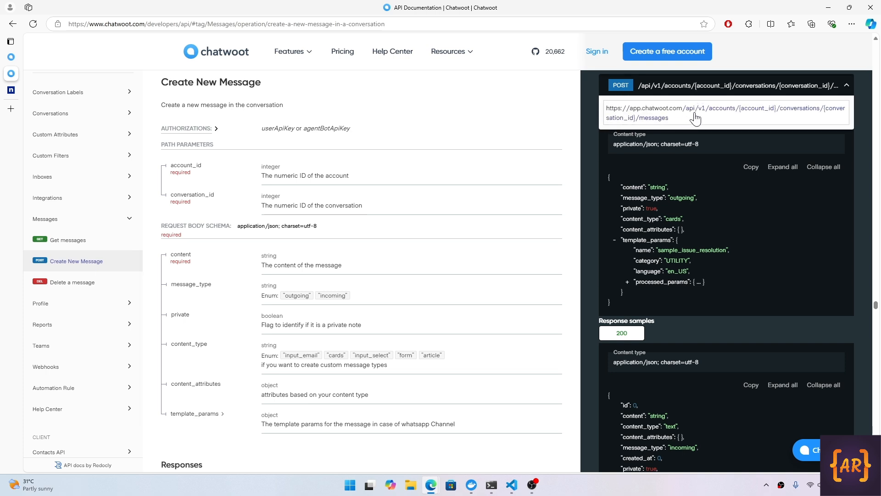
mouse_move(744, 114)
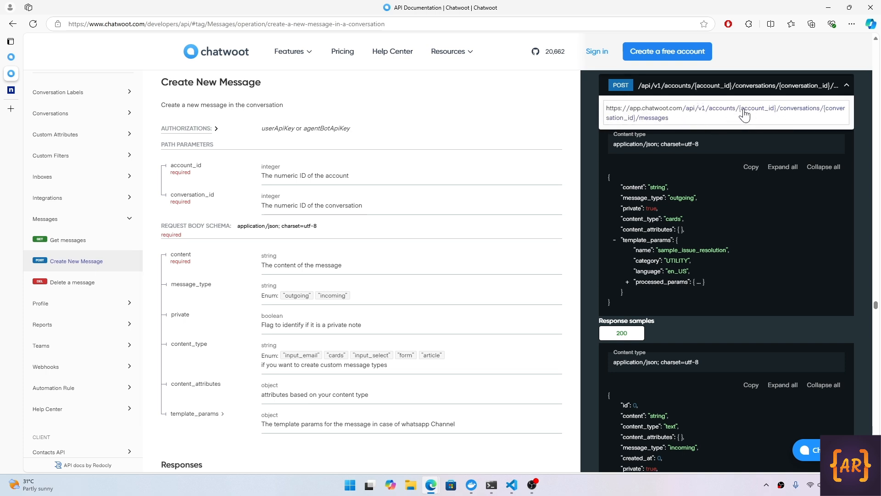
mouse_move(778, 114)
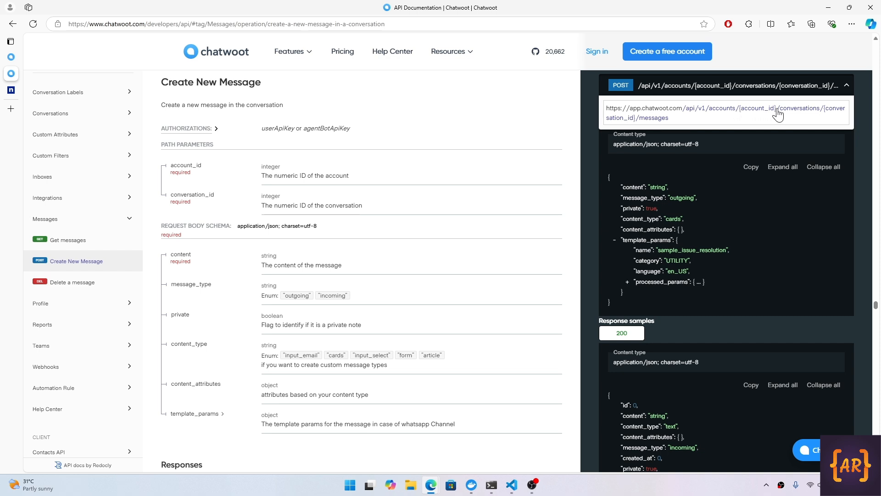
mouse_move(635, 127)
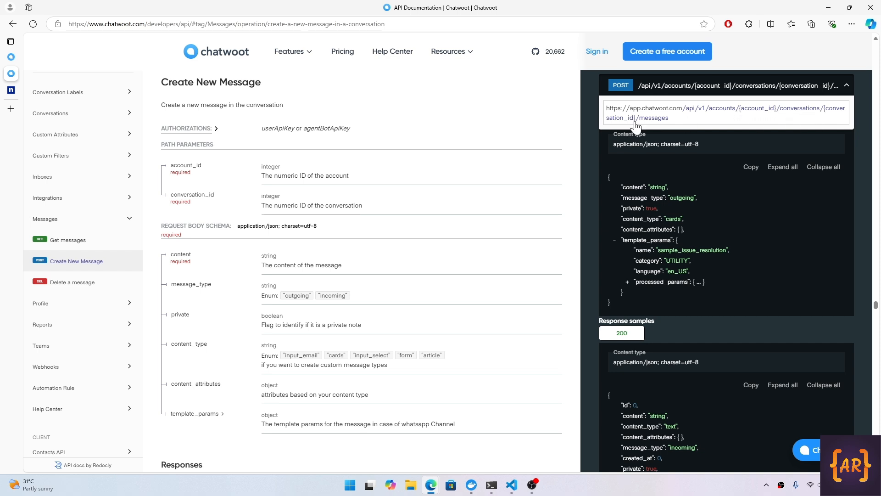
mouse_move(16, 93)
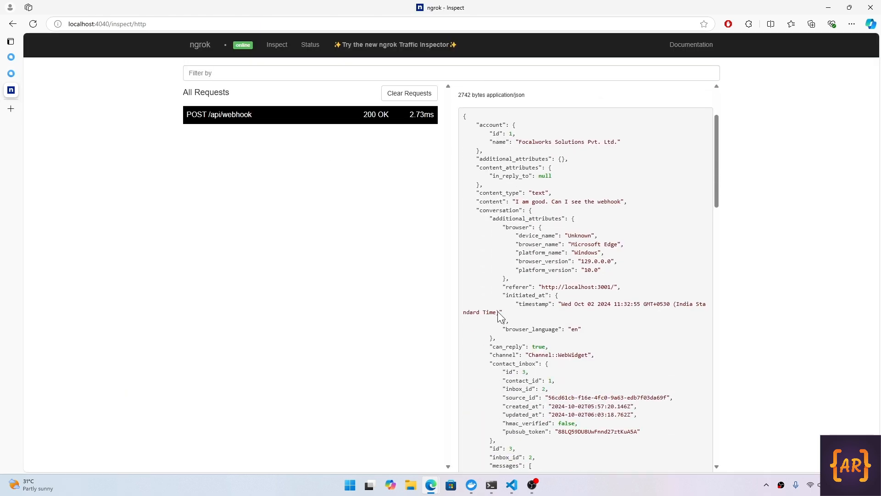
Review ngrok's webhook payload (account id 1, conversation id 3), then return to the API docs tab.
scroll(down, 3)
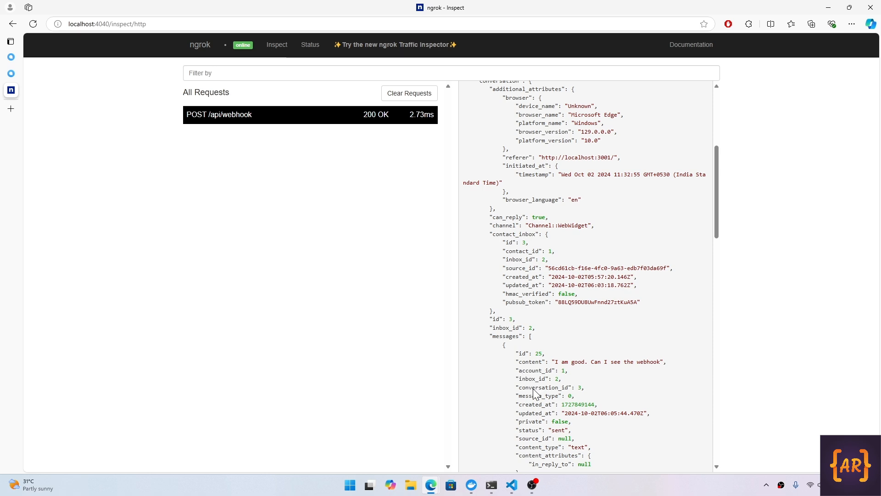
mouse_move(534, 384)
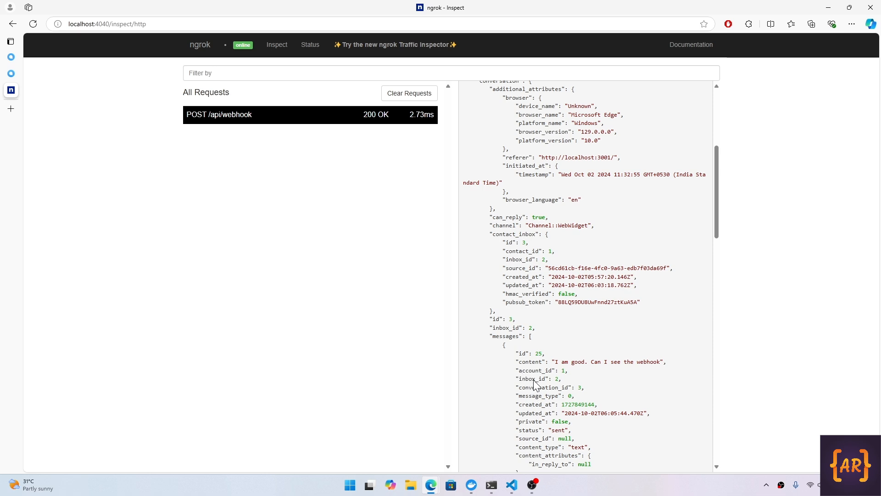
double_click(542, 388)
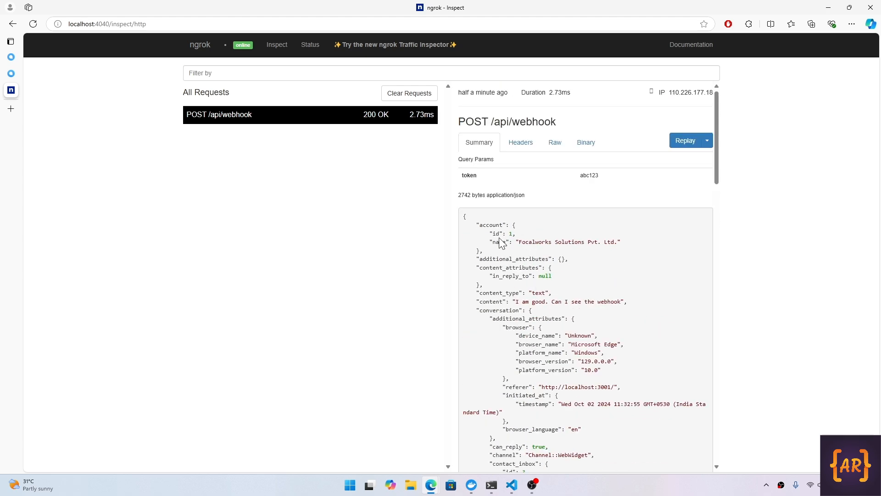
click(11, 41)
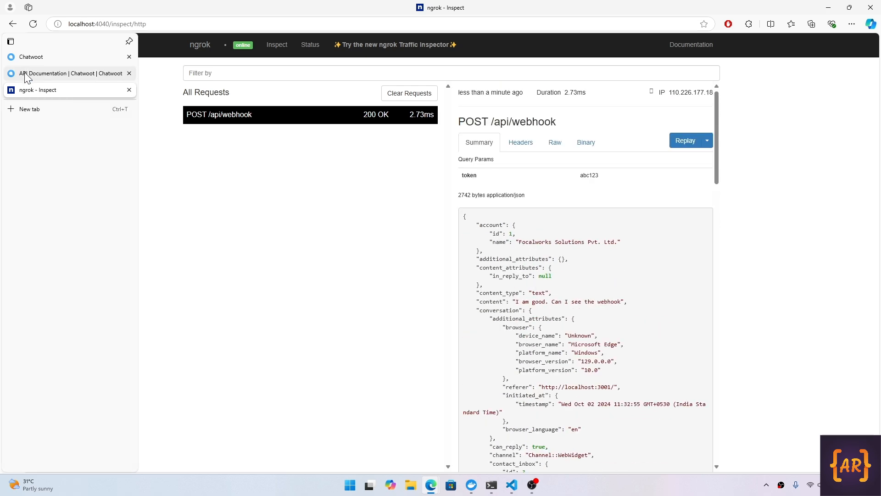
click(67, 73)
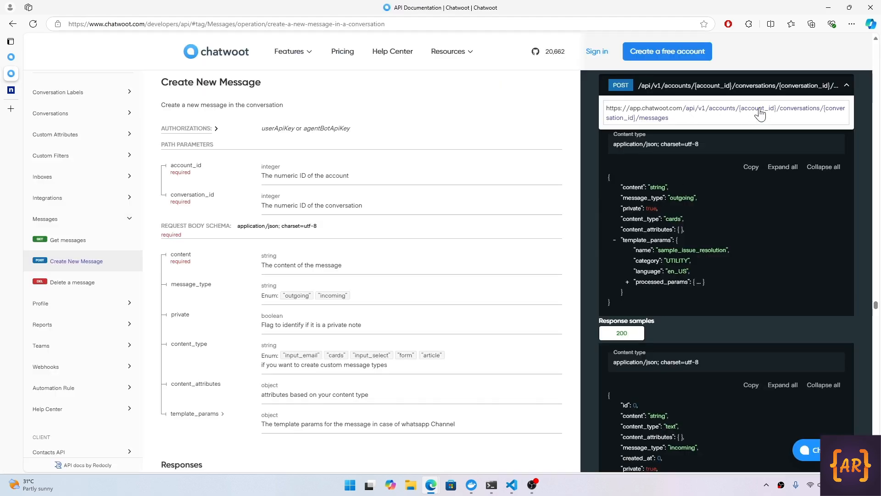
mouse_move(640, 122)
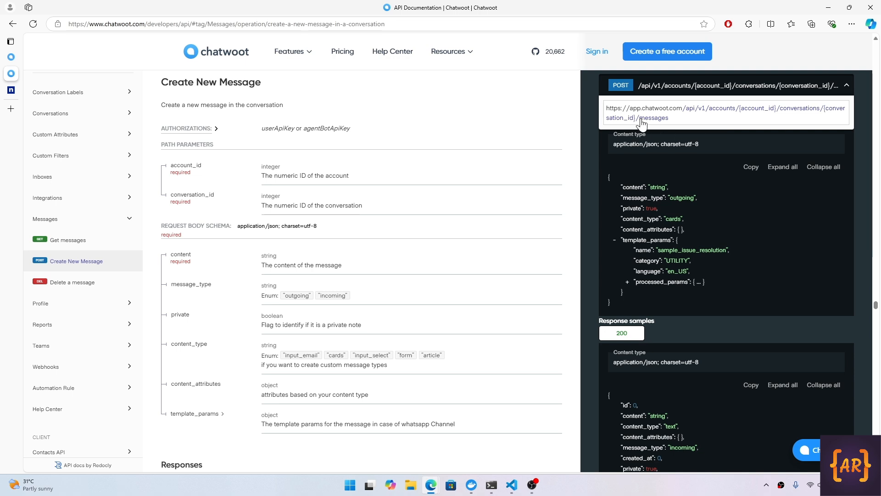
mouse_move(270, 275)
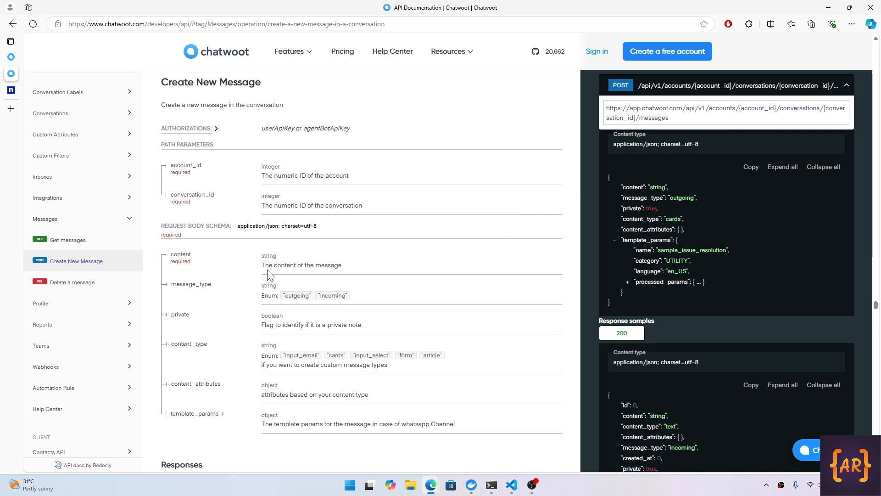
mouse_move(218, 182)
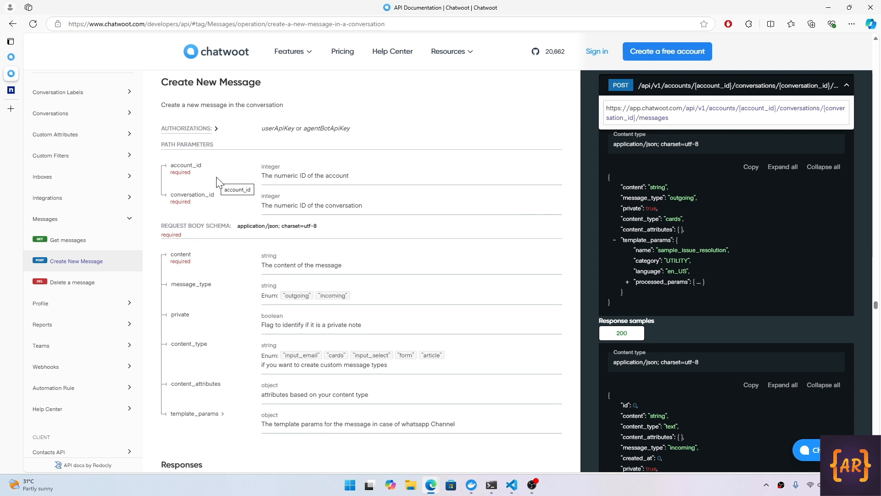
mouse_move(218, 132)
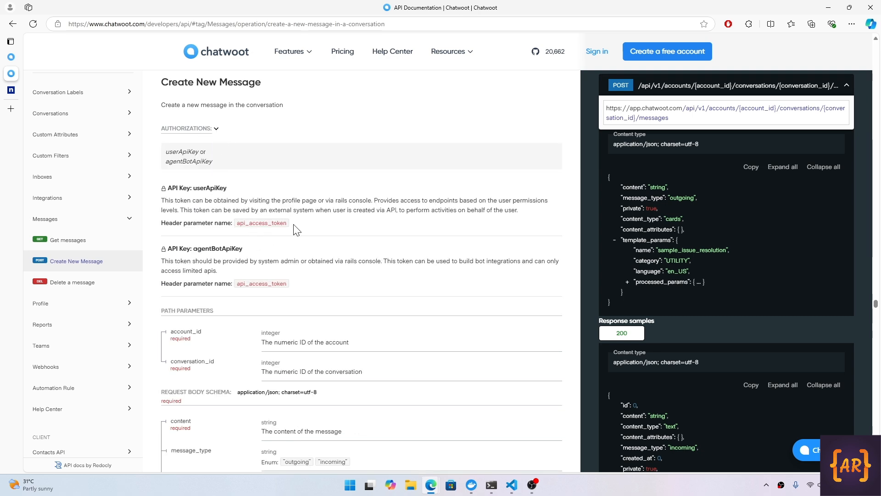
mouse_move(261, 223)
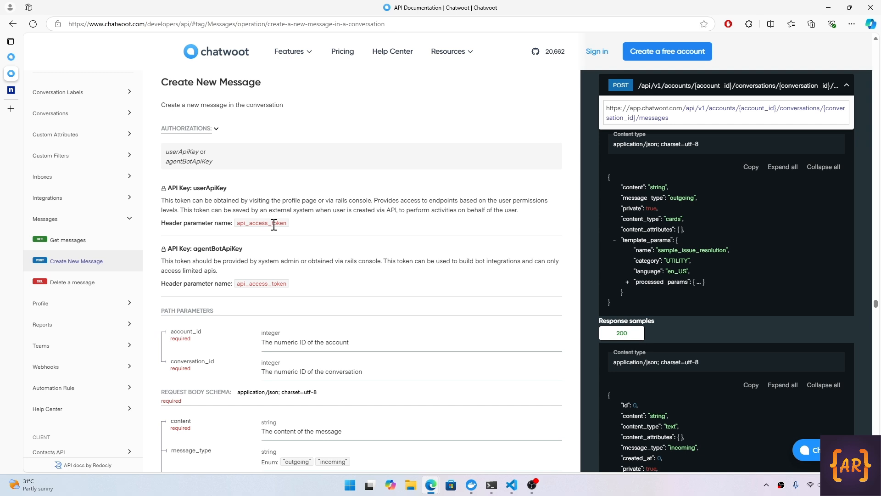
mouse_move(258, 210)
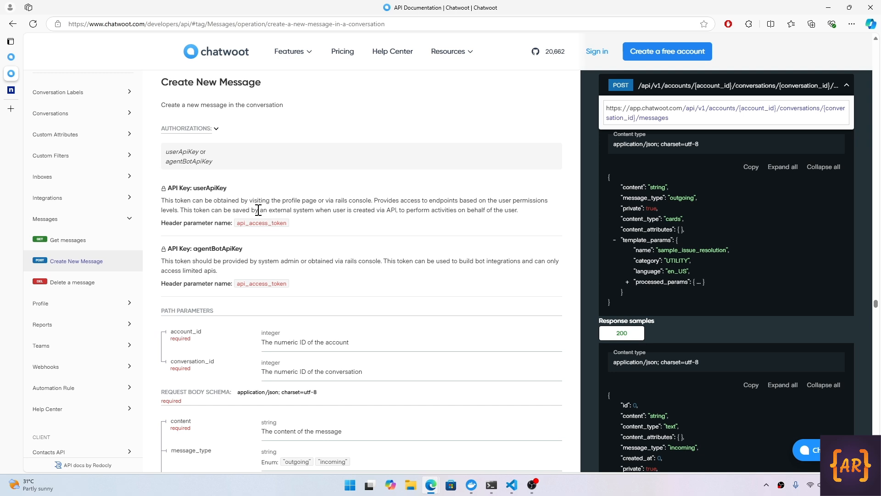
mouse_move(335, 204)
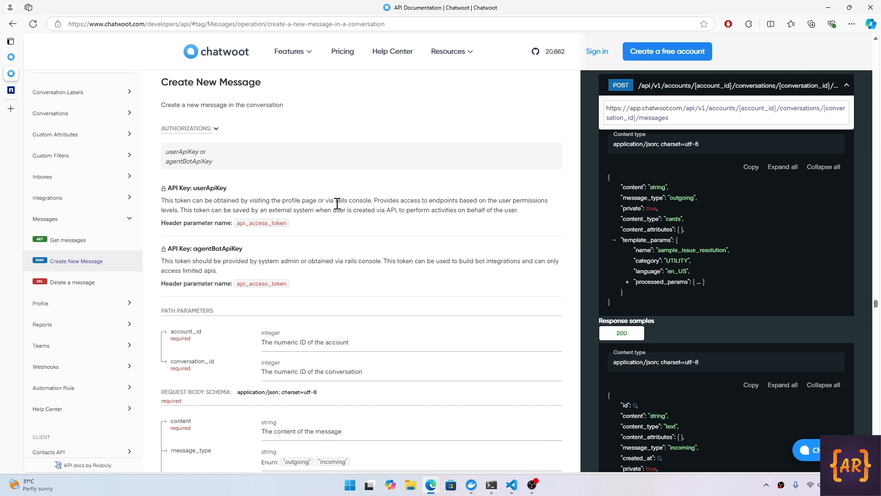
mouse_move(5, 63)
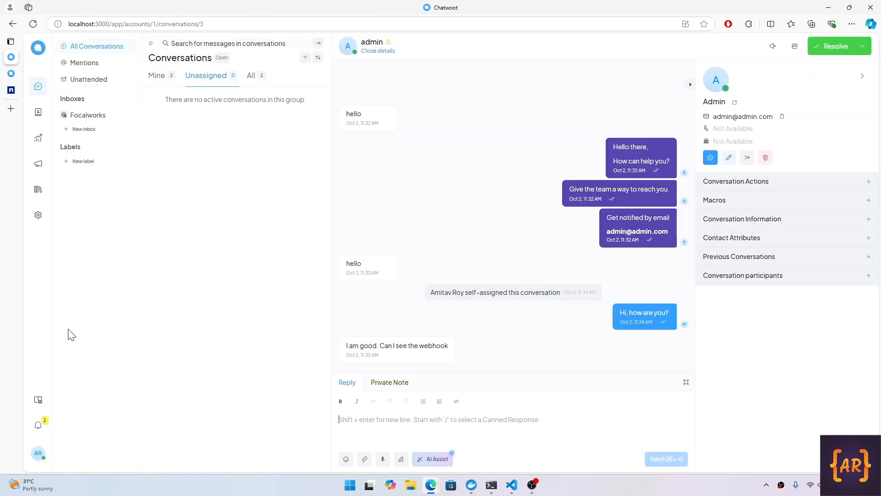
Copy the Access Token from Chatwoot's Profile Settings via the avatar menu.
click(38, 453)
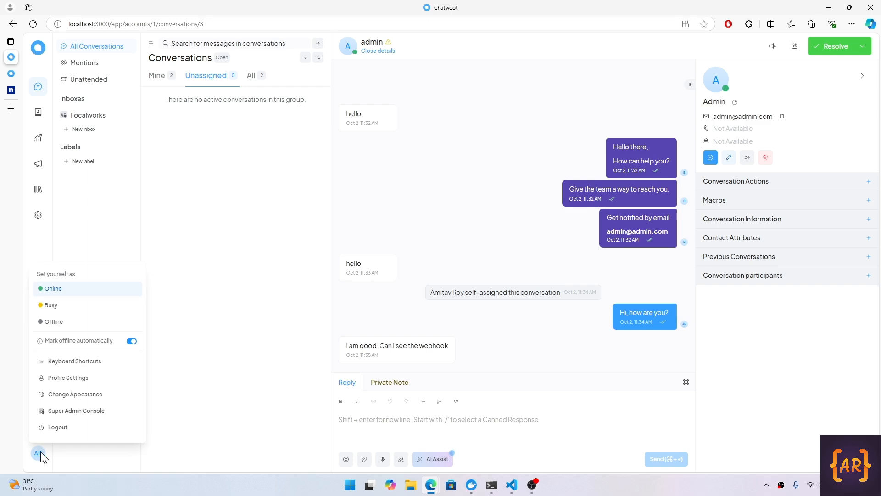
mouse_move(68, 377)
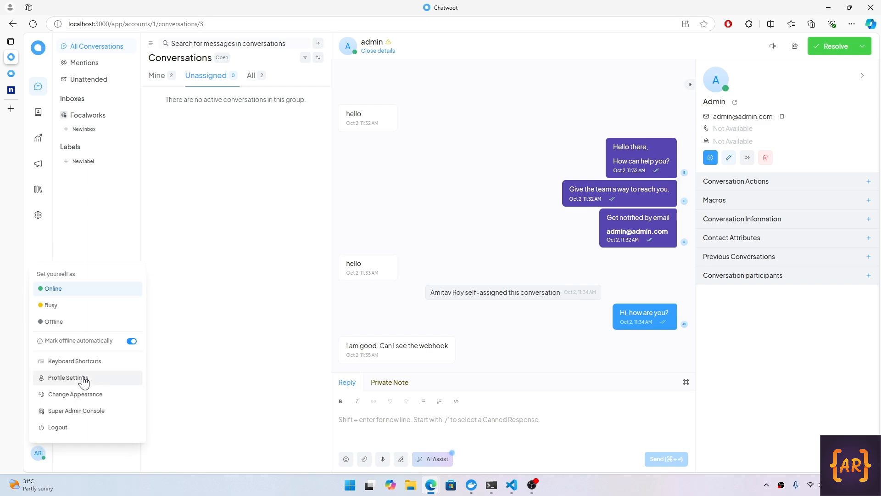
click(70, 377)
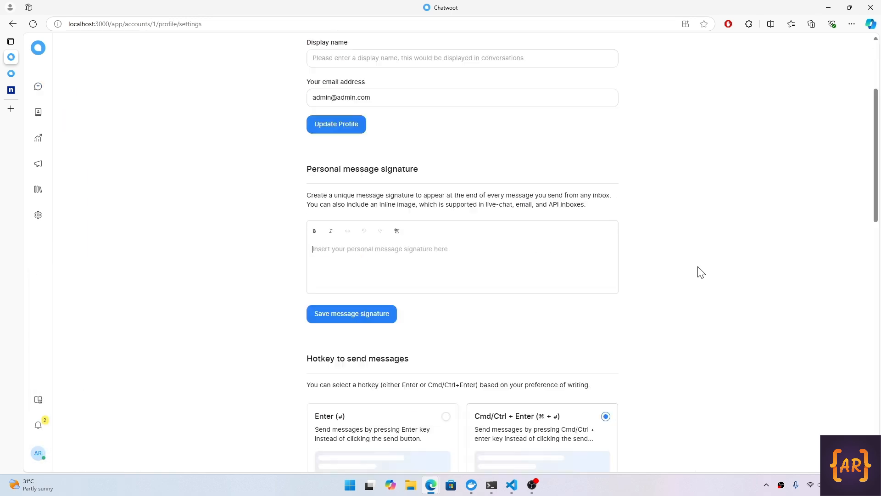
scroll(down, 3)
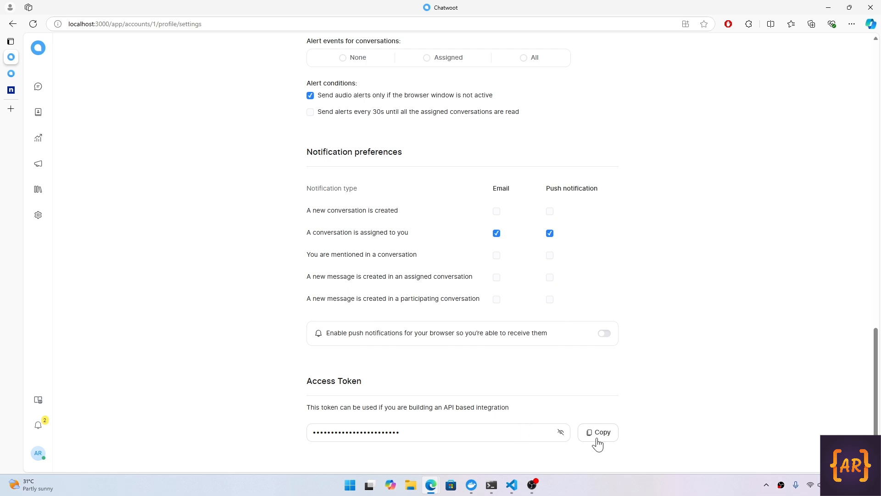
click(597, 431)
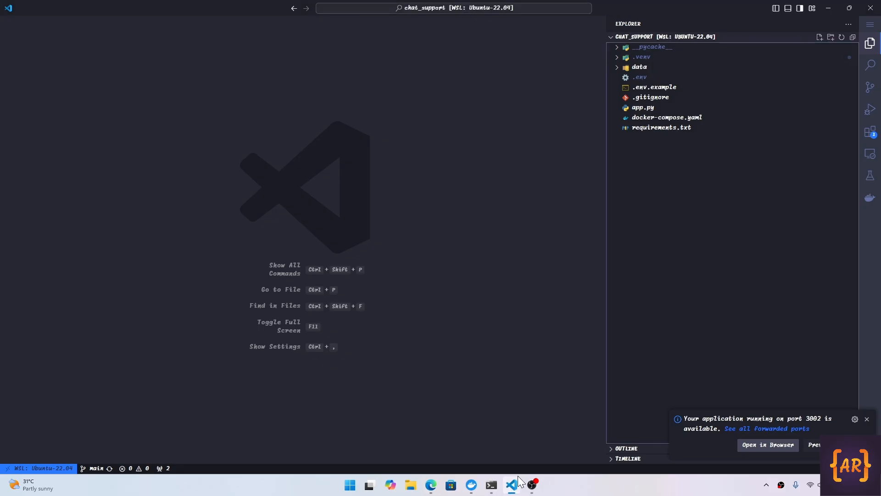
Replace the print on line 10 of app.py with `if message == 'Hi':` and start its body.
click(643, 107)
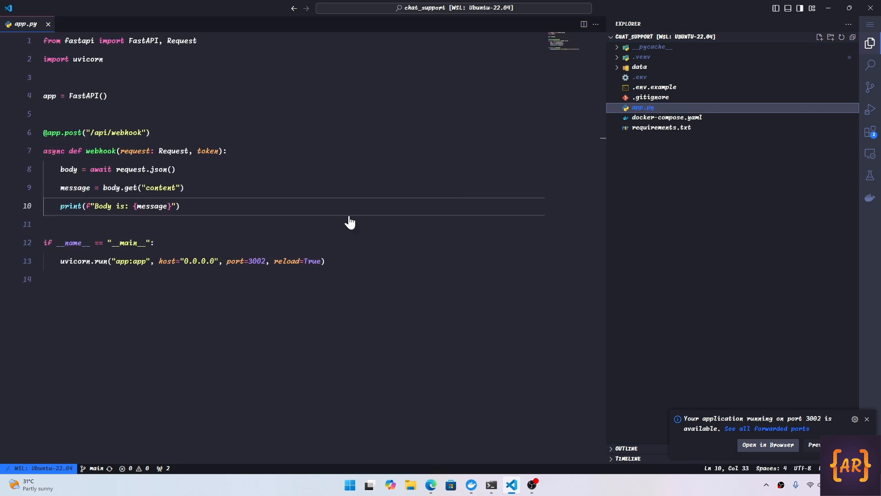
click(159, 206)
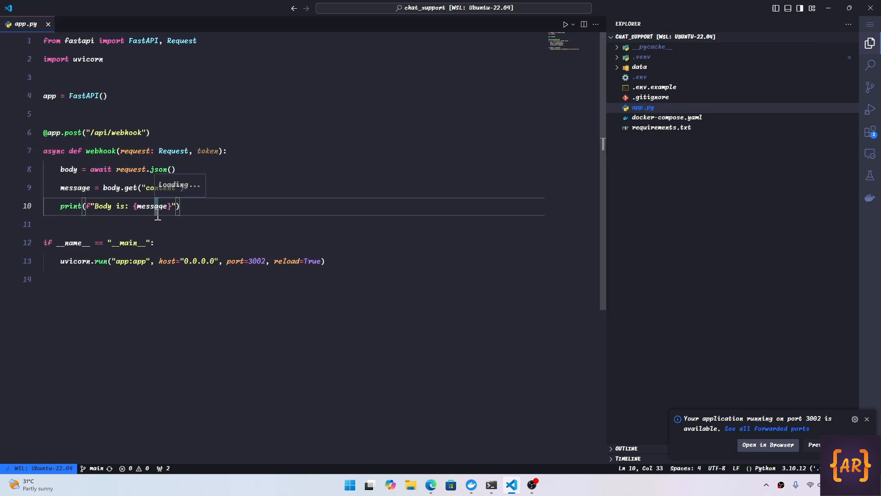
text(i)
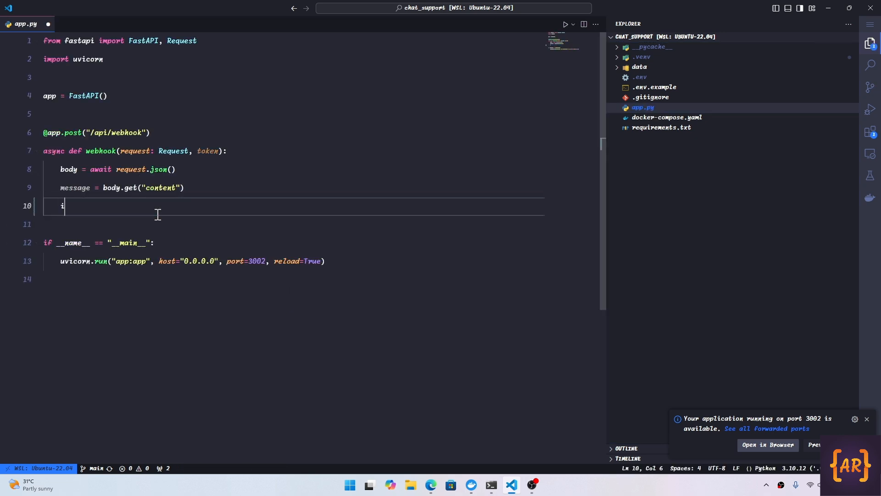
text(f mess)
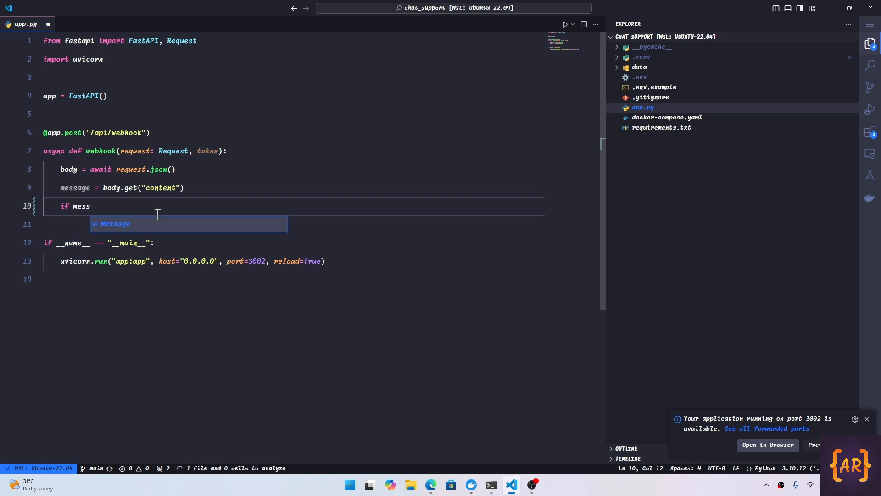
text(age == ')
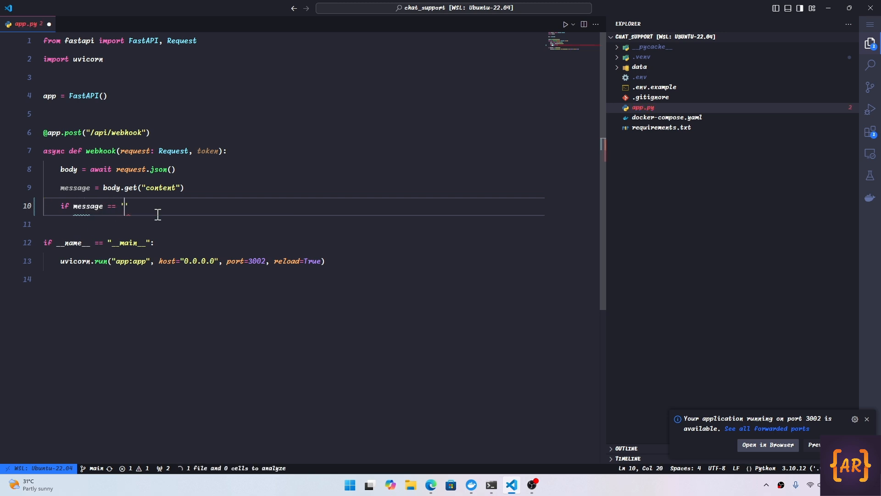
text(Hi)
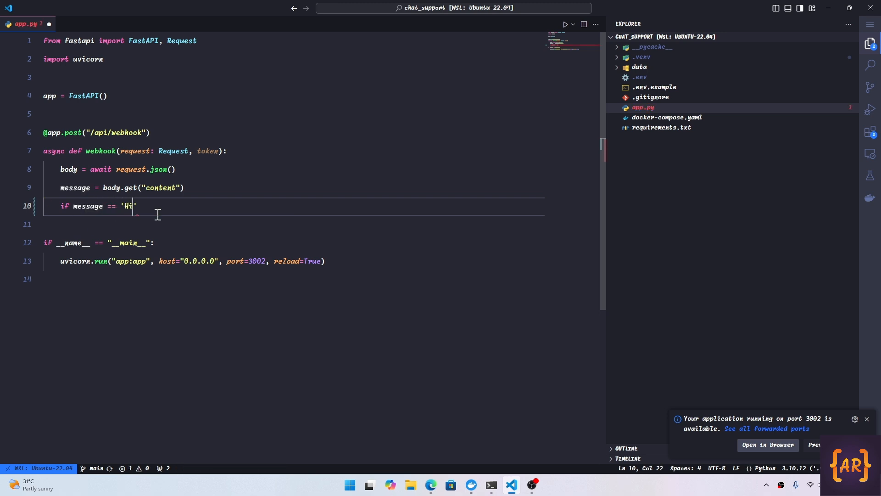
text(:)
key(Enter)
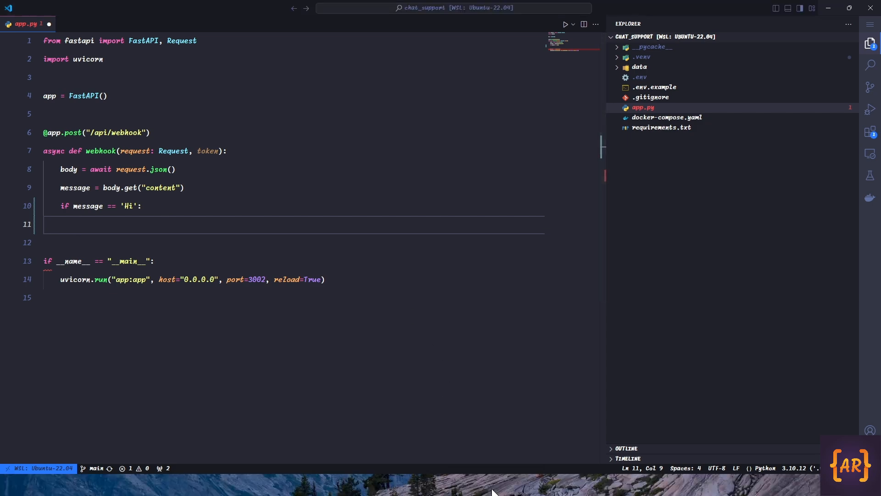
click(490, 484)
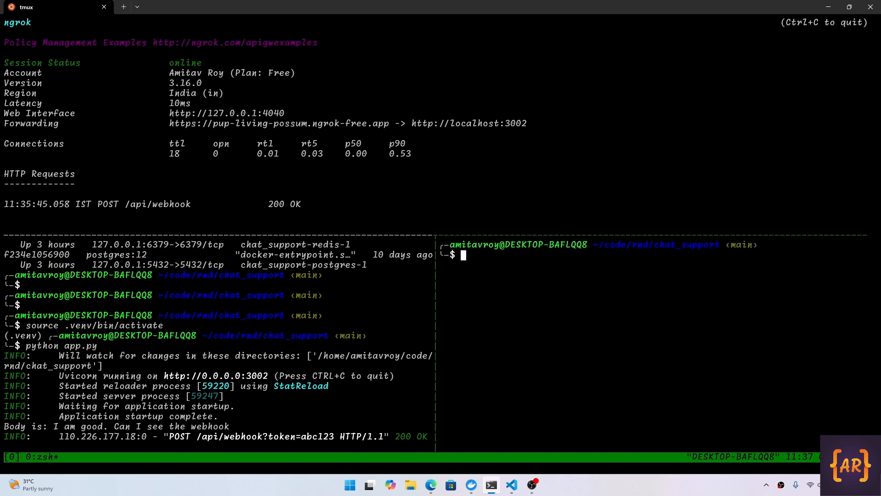
Activate the .venv and install the requests library with pip.
text(source)
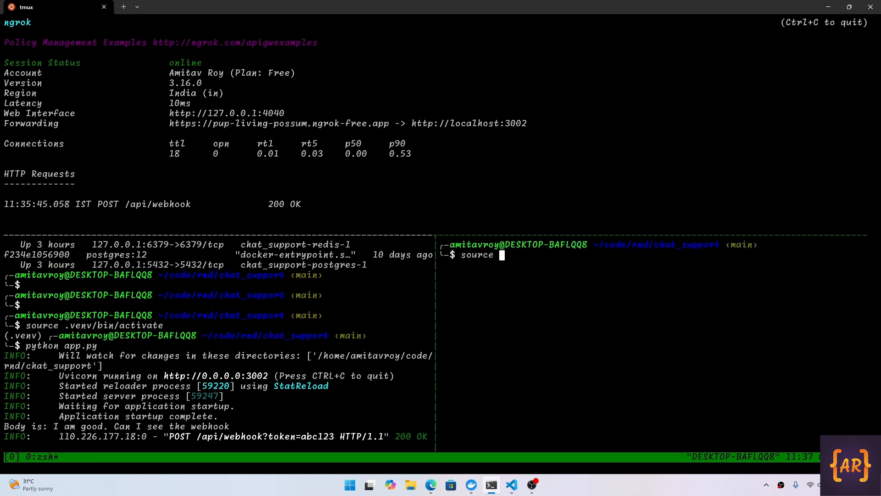
text(.venv/bin/activate)
text(p)
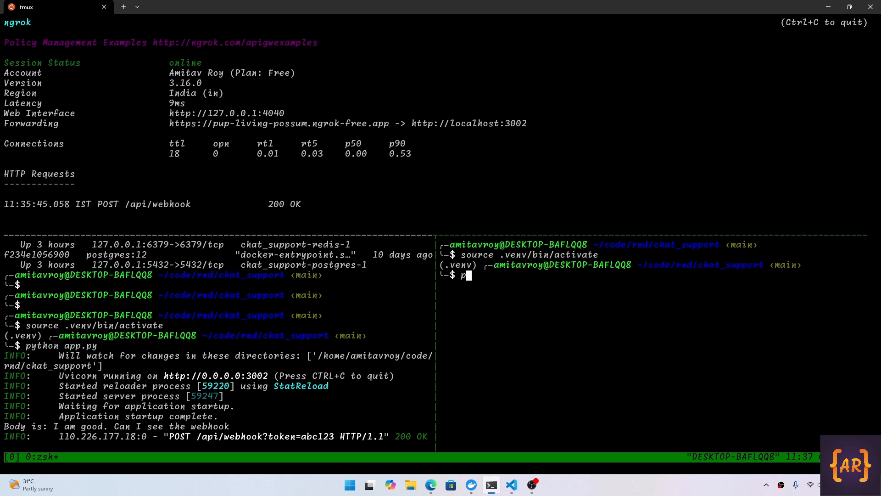
text(ip install requests)
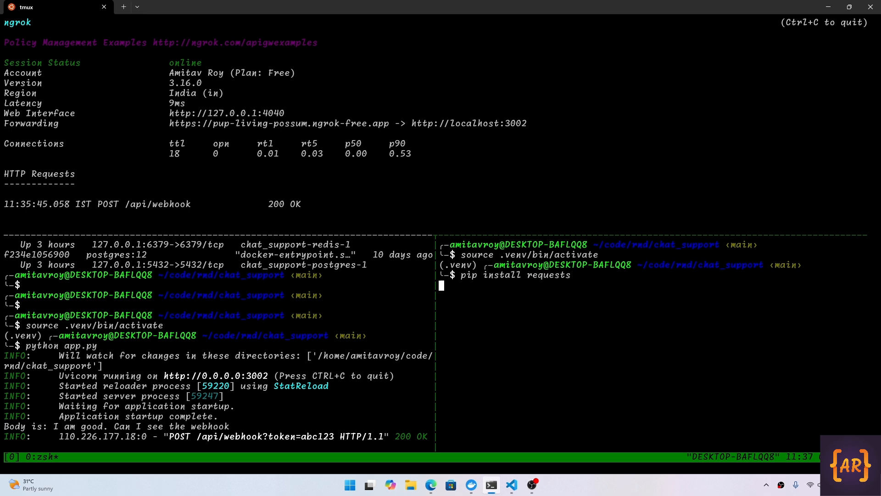
key(Return)
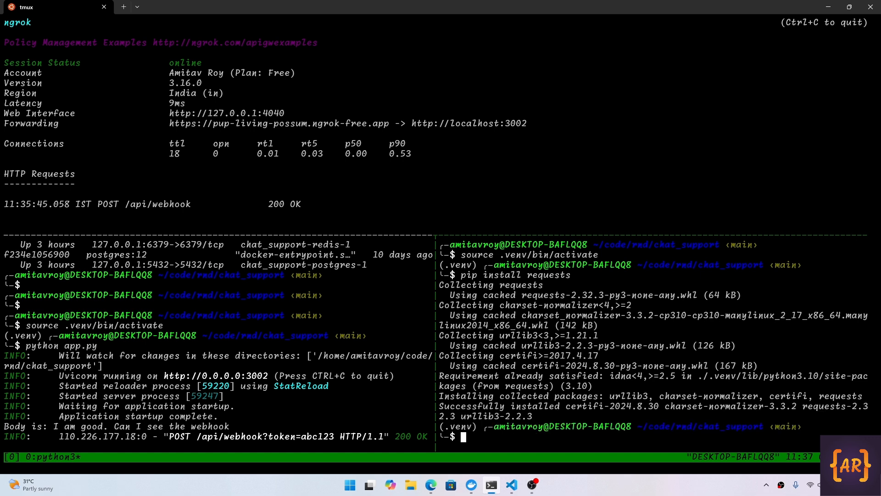
Run pip freeze to record the installed package versions in requirements.txt.
text(p)
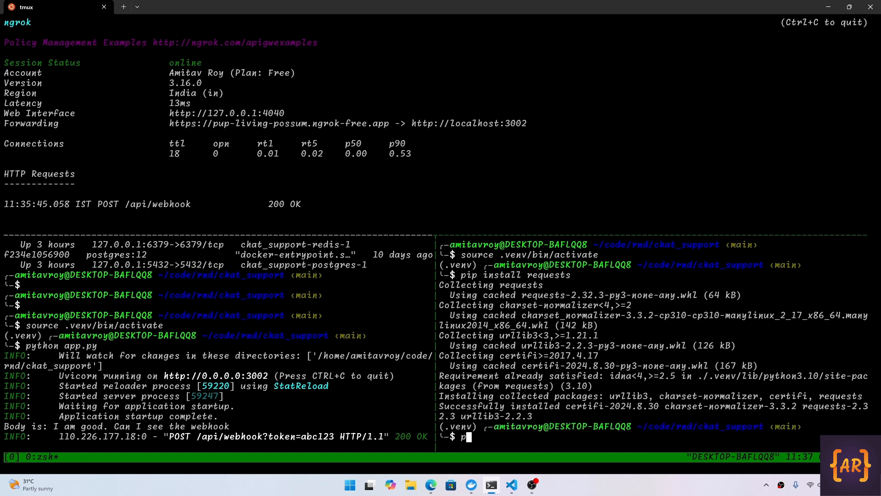
text(ip freeze)
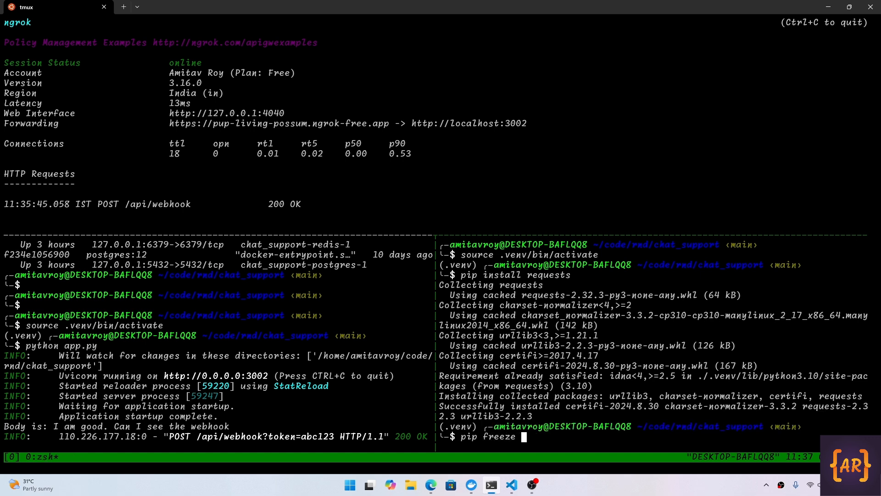
key(Return)
text(pip freeze > requirements.txt)
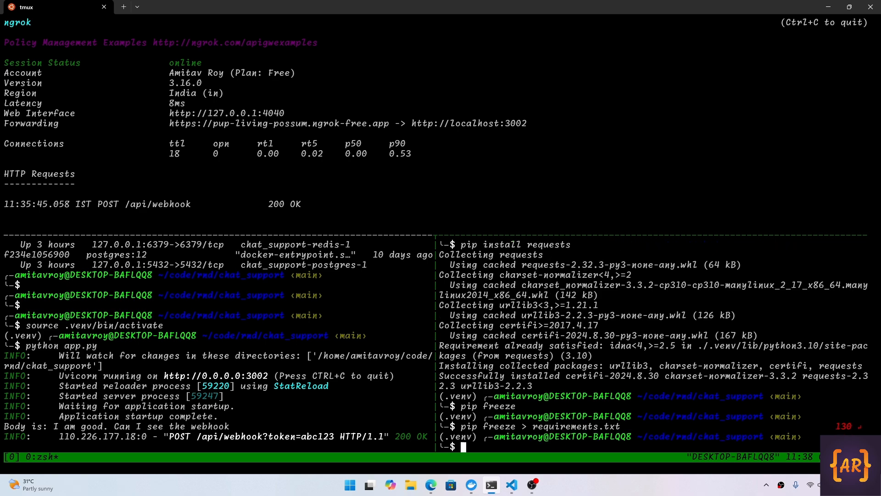
click(511, 485)
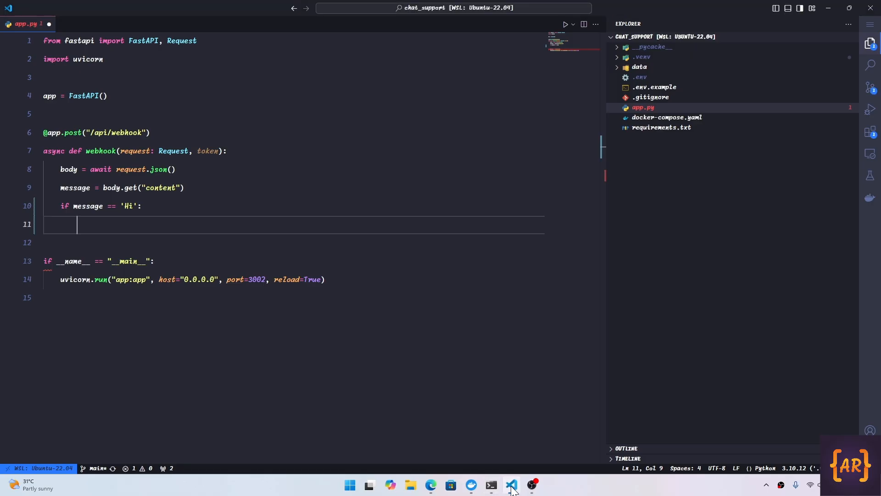
Inspect the requirements.txt diff adding certifi, charset-normalizer, requests and urllib3, then close it.
click(869, 87)
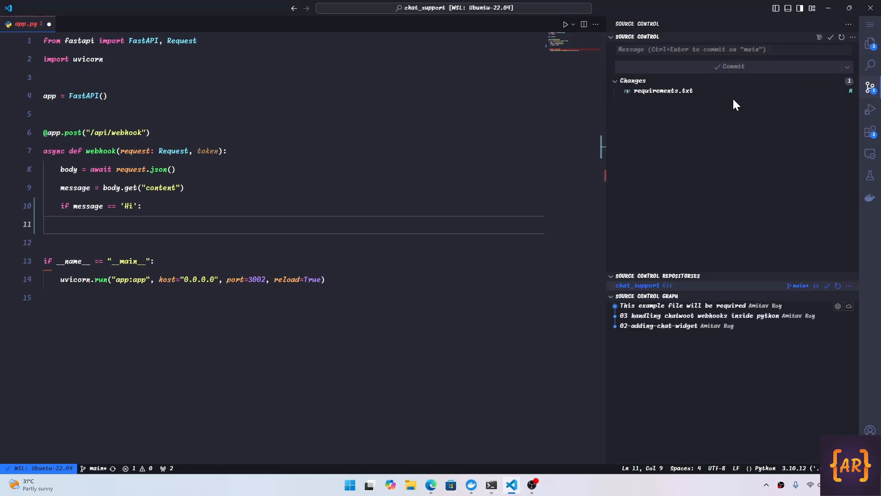
click(663, 90)
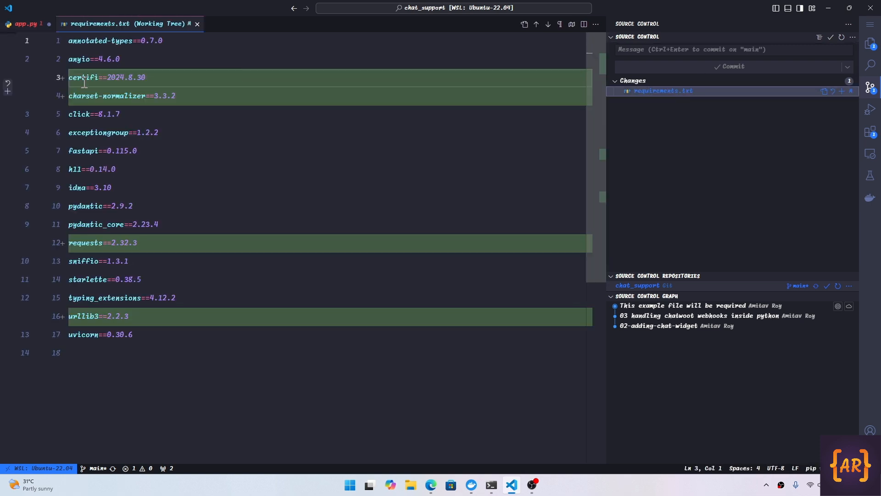
mouse_move(86, 243)
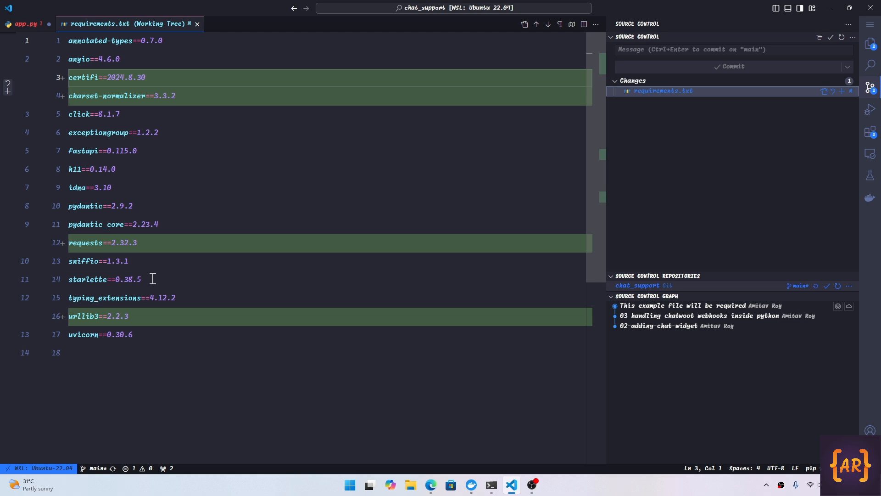
mouse_move(198, 24)
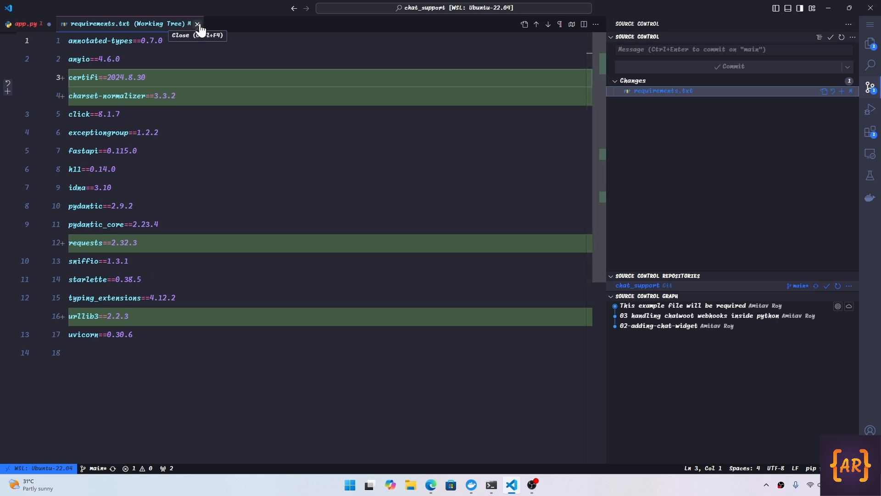
click(197, 23)
text(i)
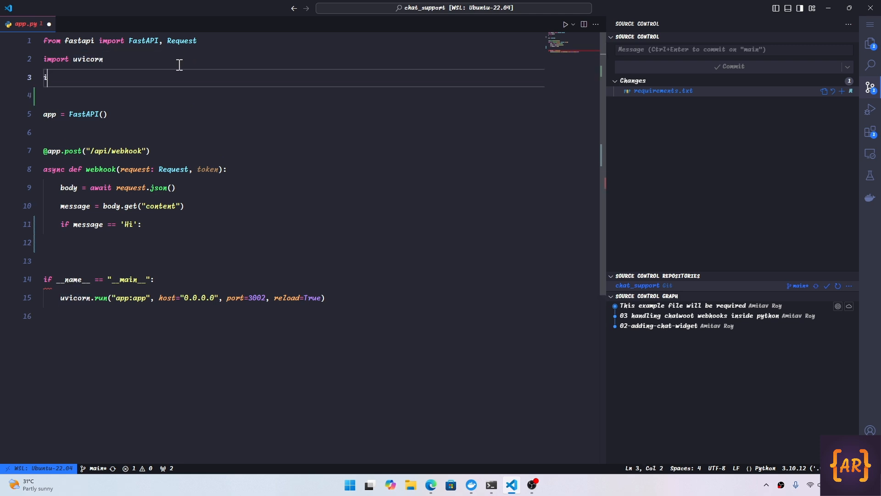
text(mport re)
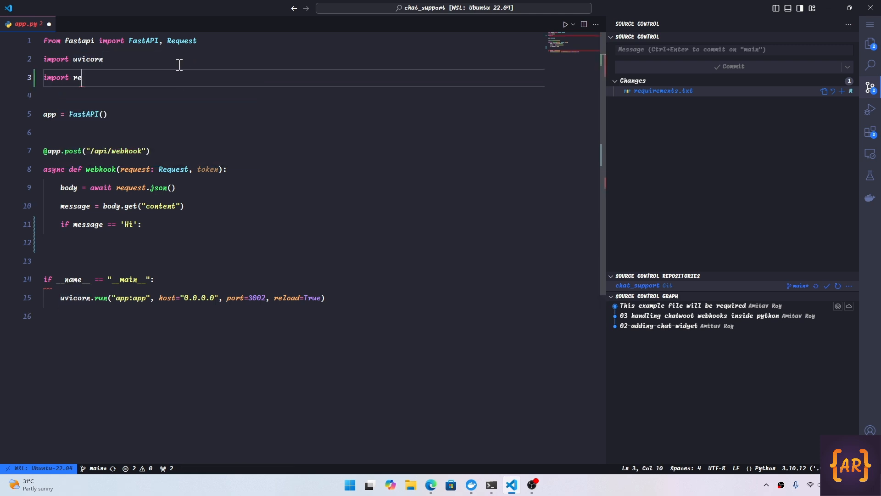
text(quests)
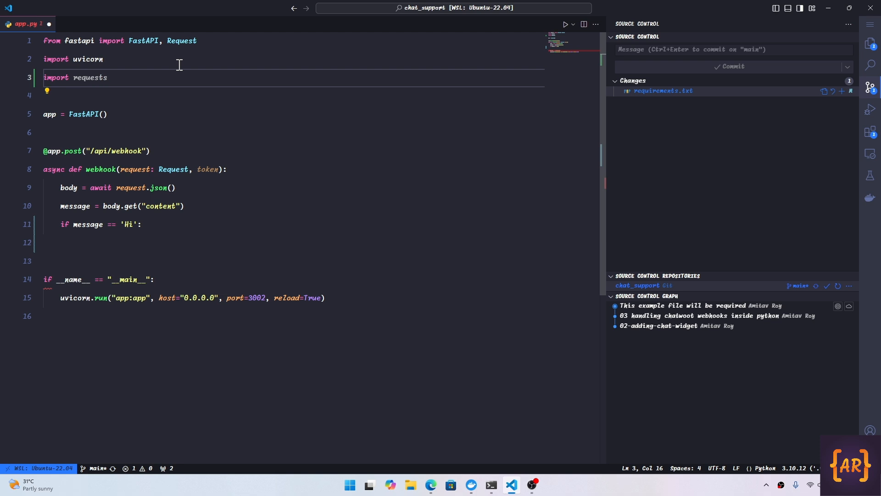
click(102, 242)
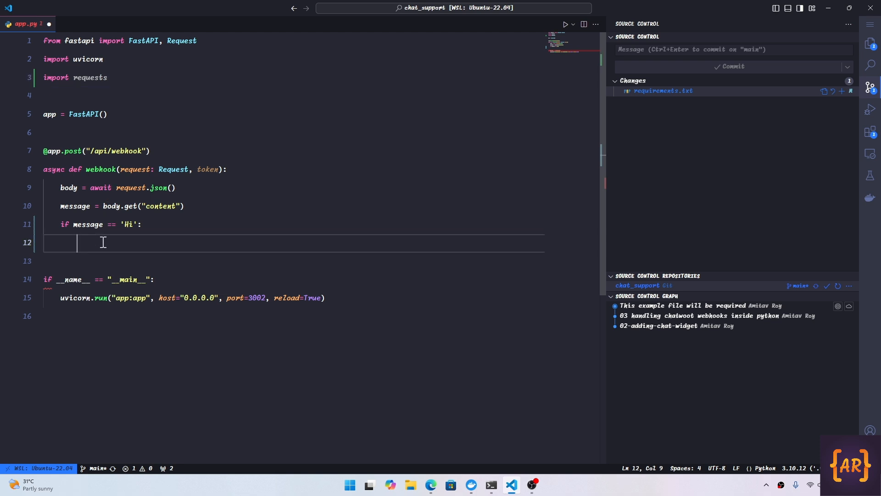
text(ur)
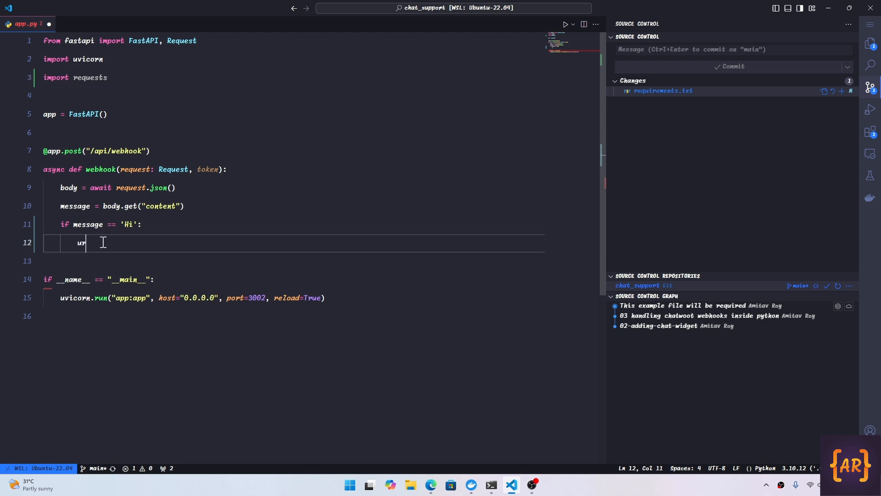
text(l = ")
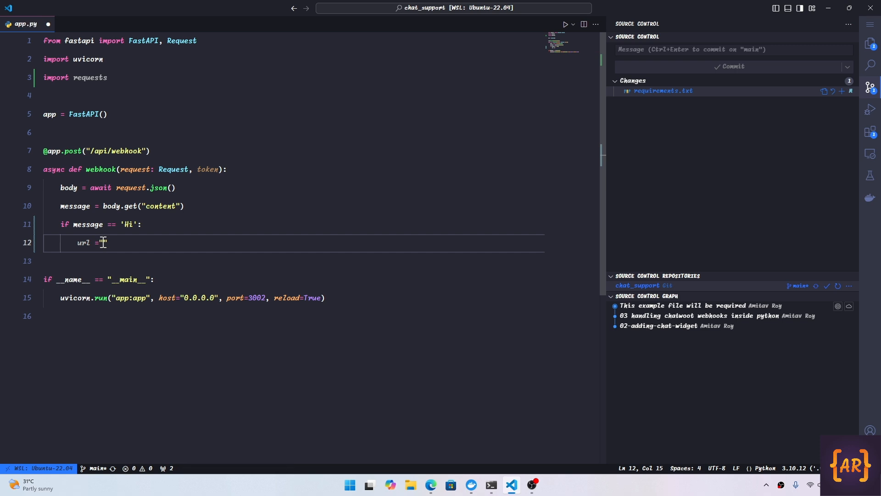
text(http://127.0.0.1)
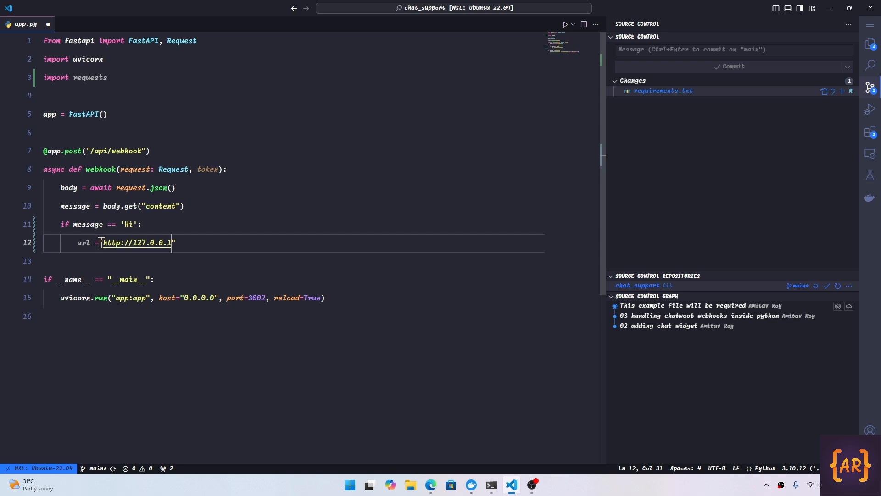
text(:)
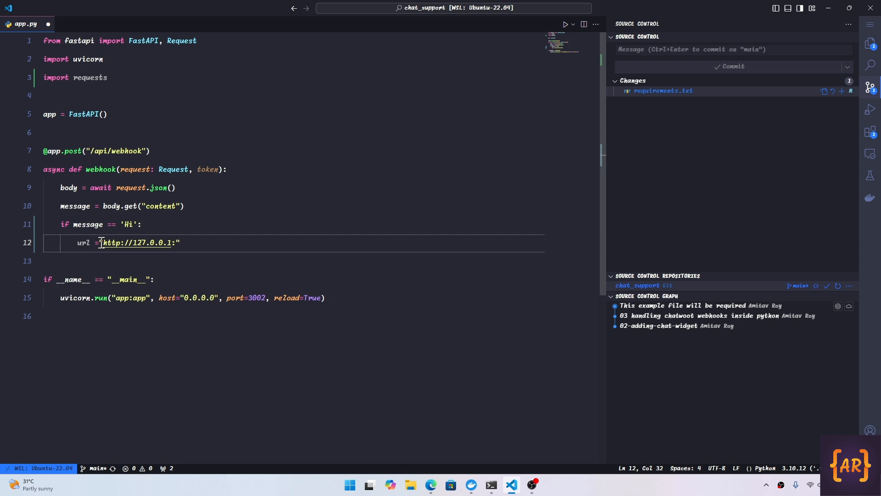
text(3000)
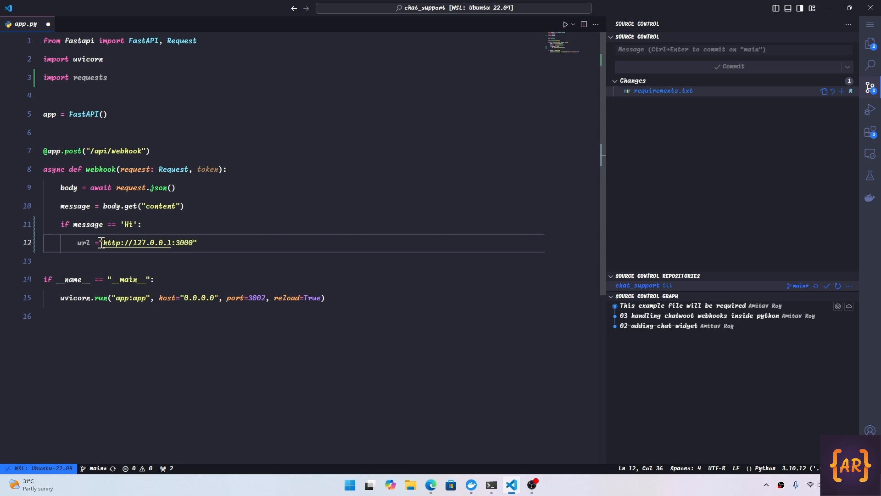
text(/)
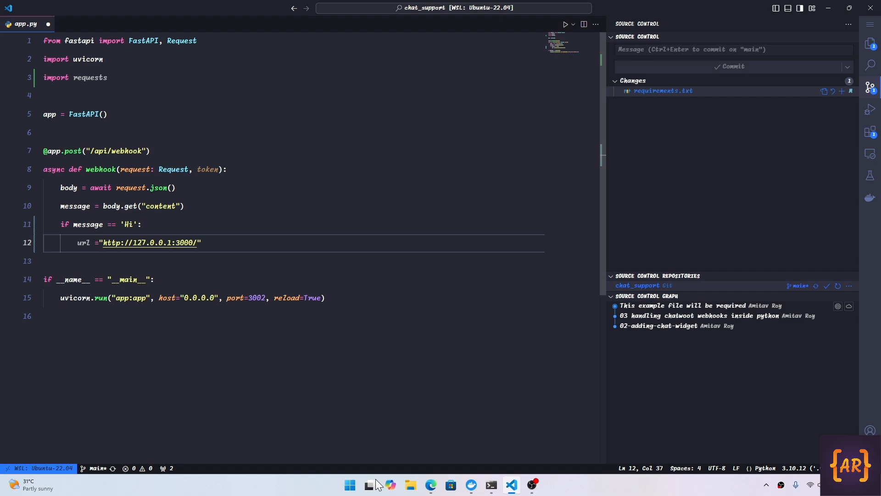
click(430, 485)
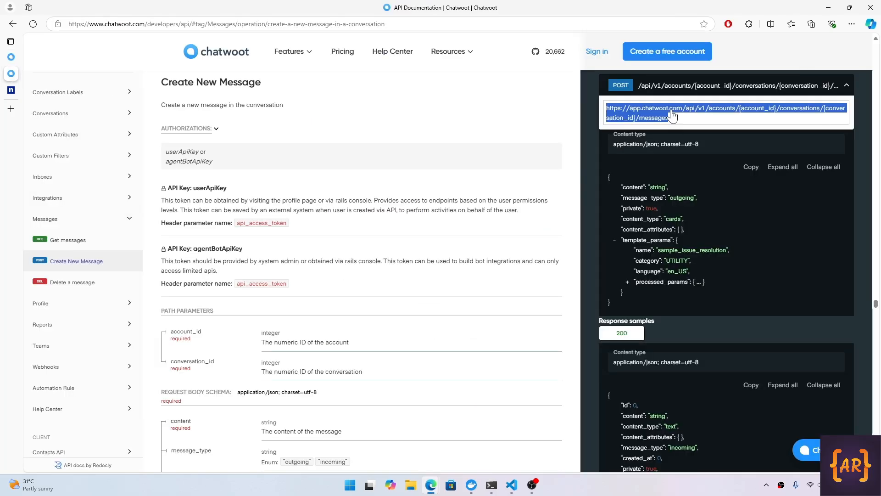
Extend app.py's url with api/v1/accounts/1/conversations/{conversation_id}/messages from the API docs.
click(510, 485)
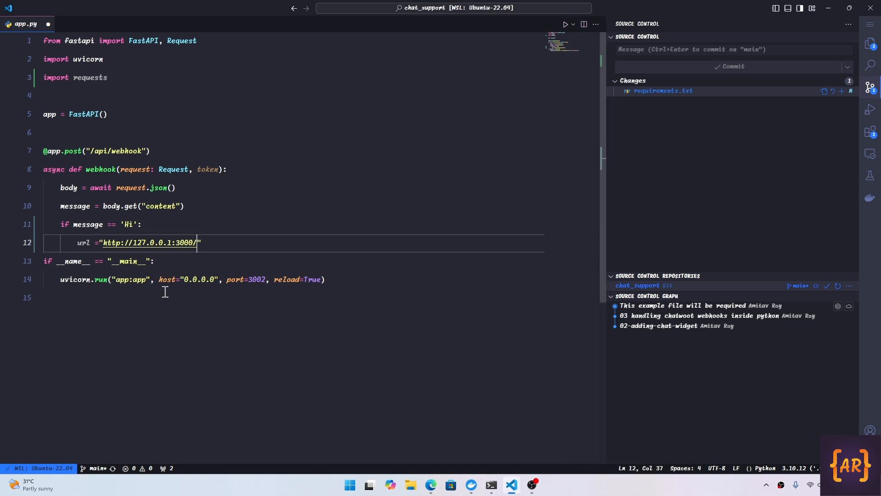
text(api/v1/accounts/{account_id}/conversations/{conversation_id}/messages)
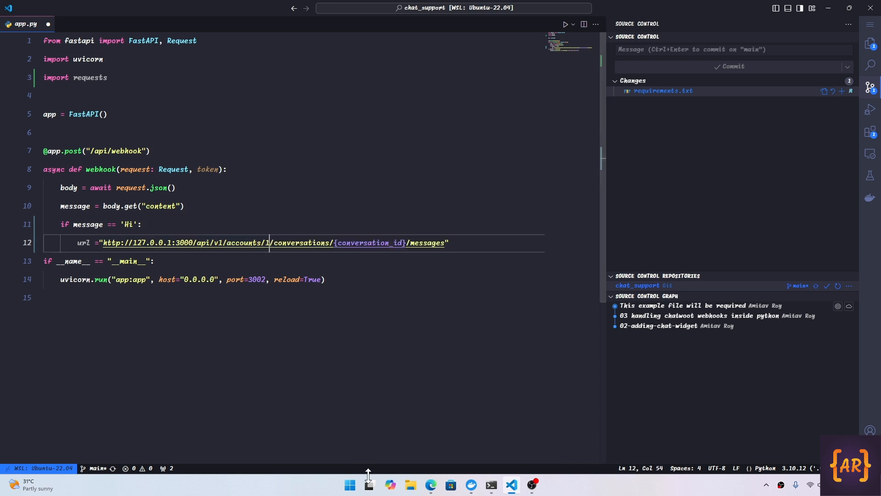
click(430, 484)
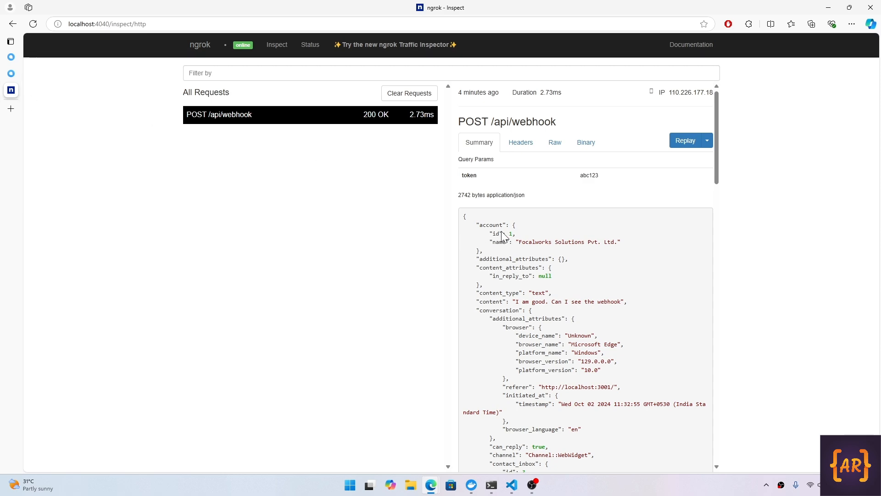
Find conversation id 3 in ngrok's webhook payload, then return to VS Code.
scroll(down, 3)
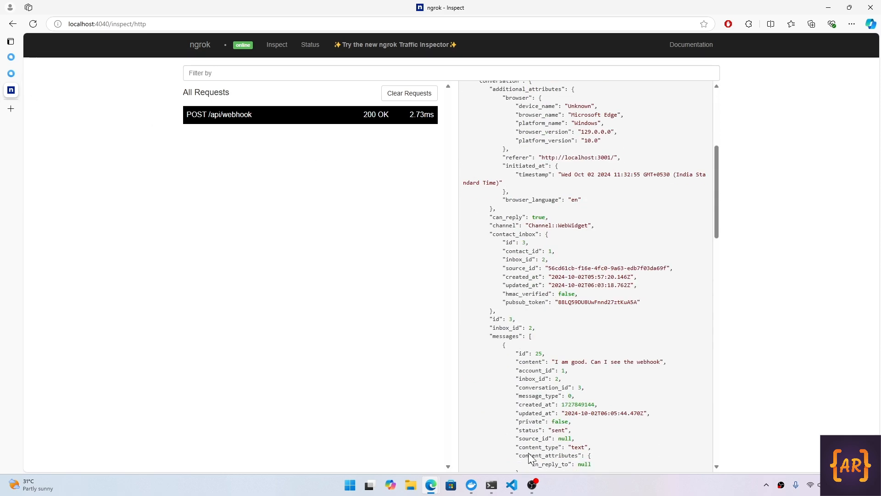
click(511, 485)
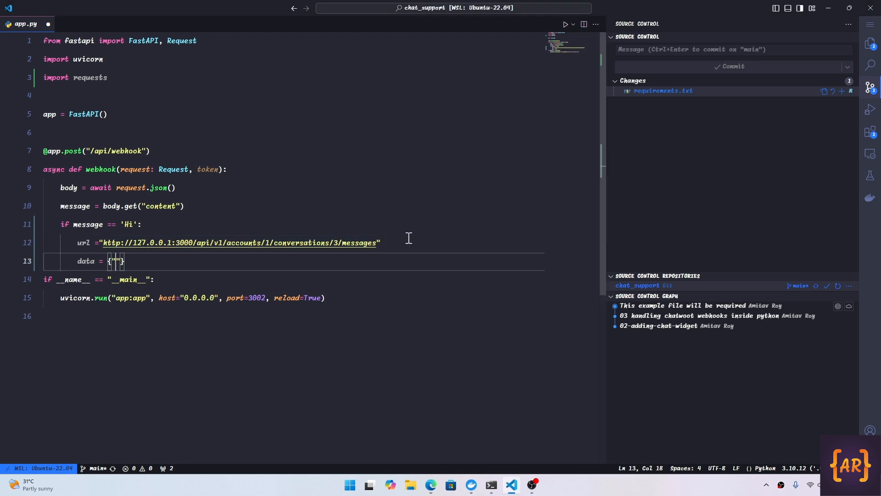
mouse_move(430, 485)
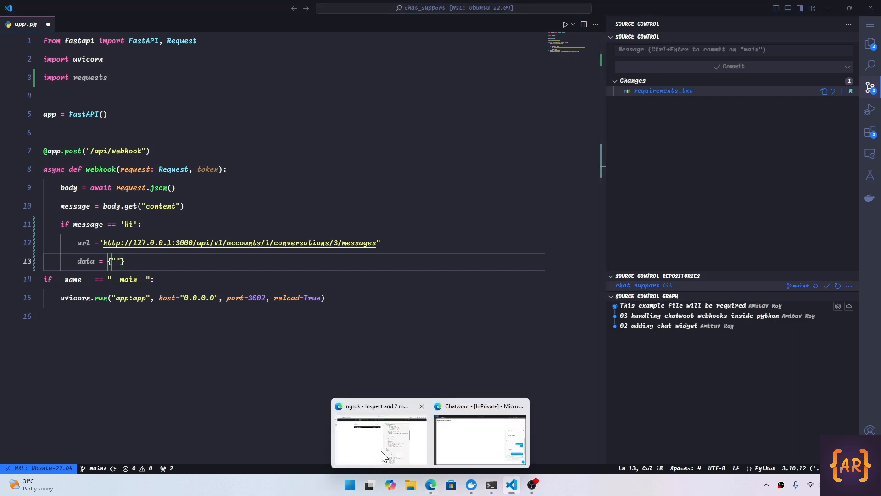
Check the message body schema in the Chatwoot API docs, then begin a headers dictionary in app.py.
click(480, 438)
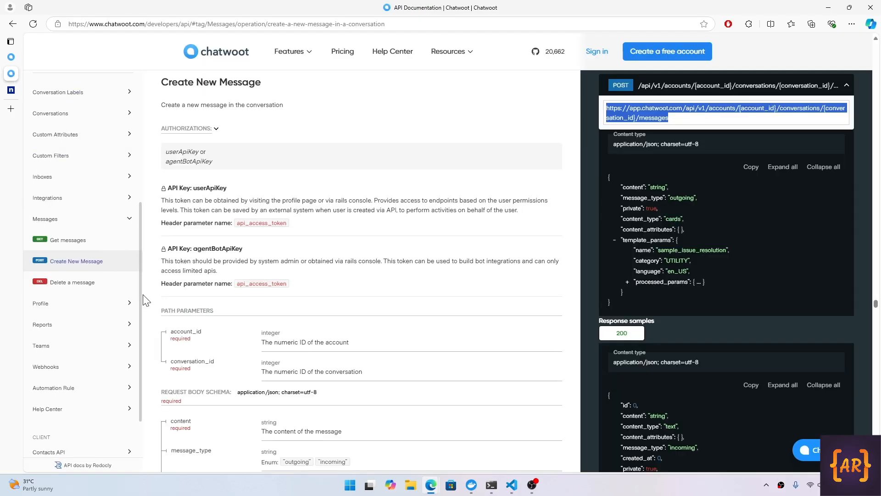
scroll(down, 3)
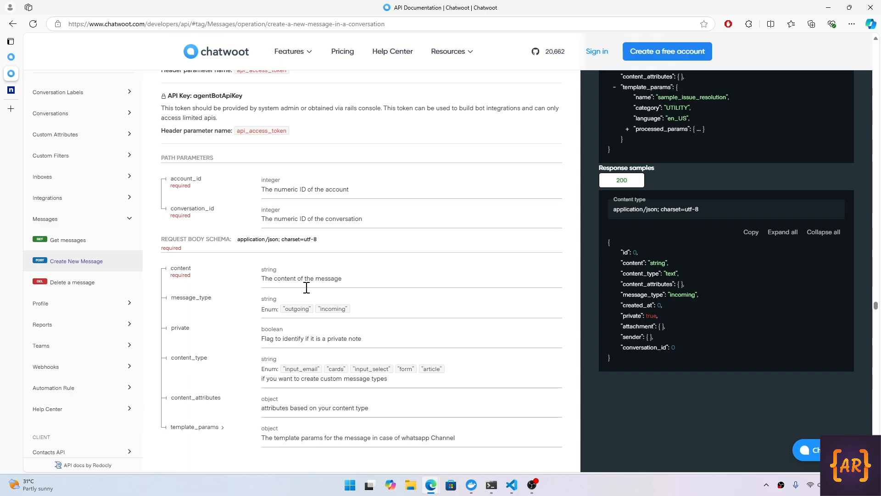
click(510, 485)
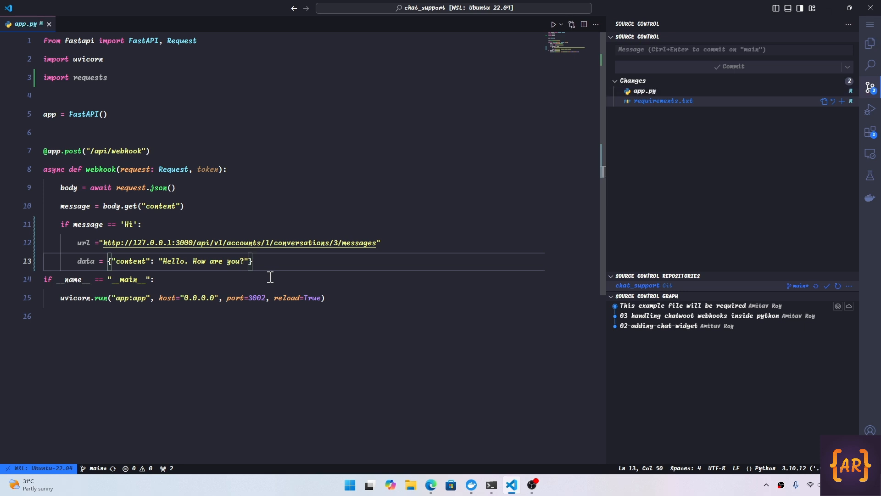
text(headers = {)
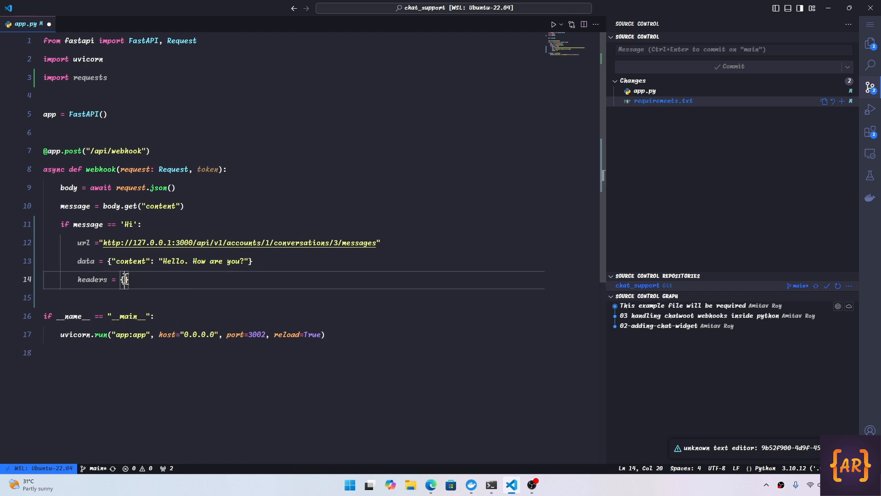
Add the api_access_token key from the API docs to app.py's headers dictionary.
text("")
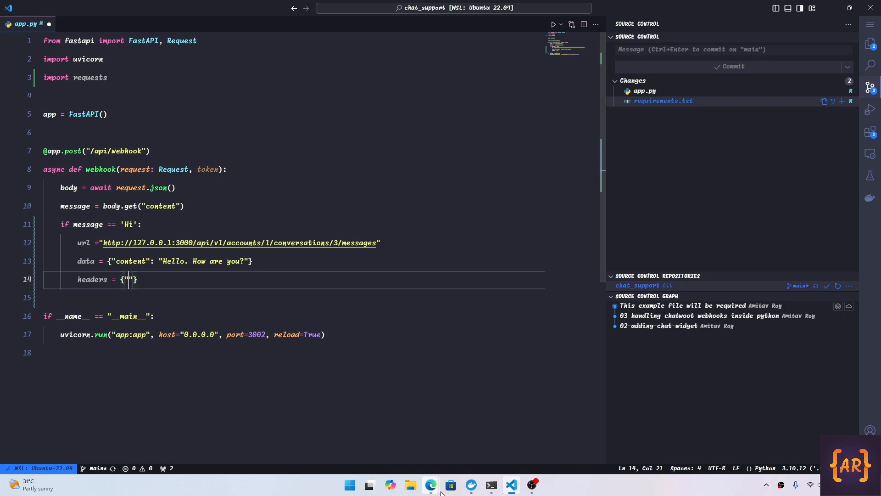
click(430, 485)
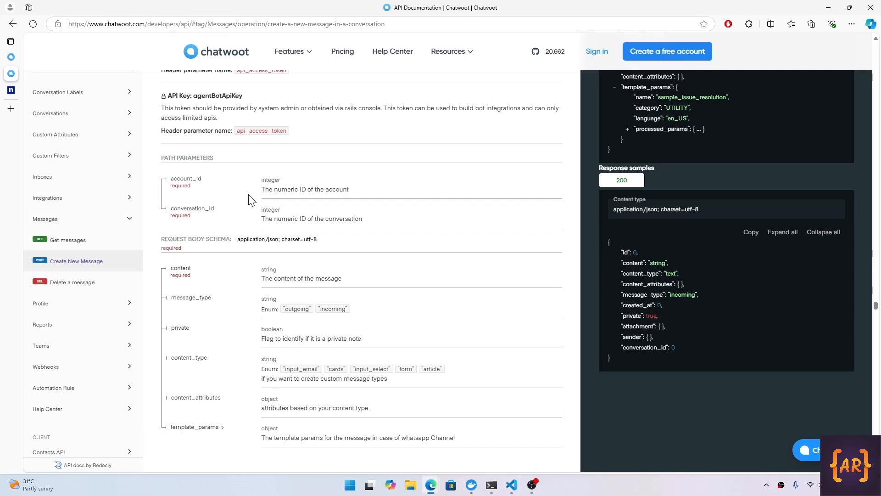
double_click(261, 130)
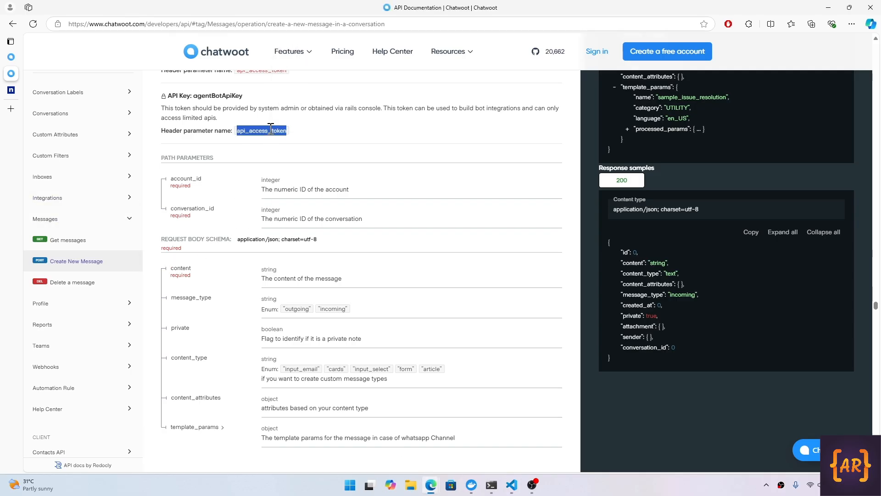
mouse_move(491, 485)
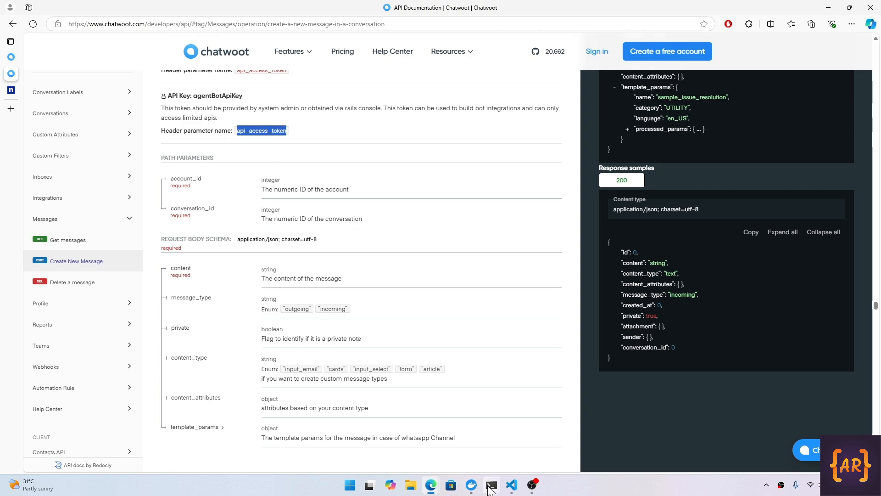
click(510, 485)
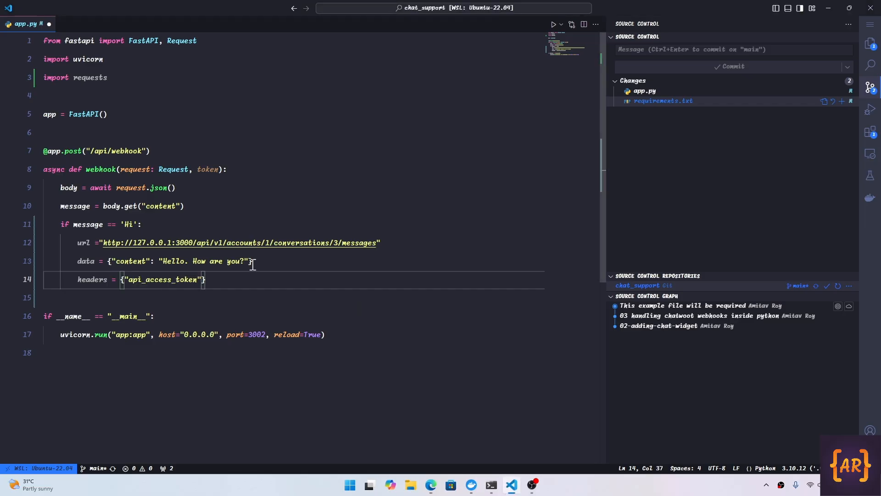
text(: ")
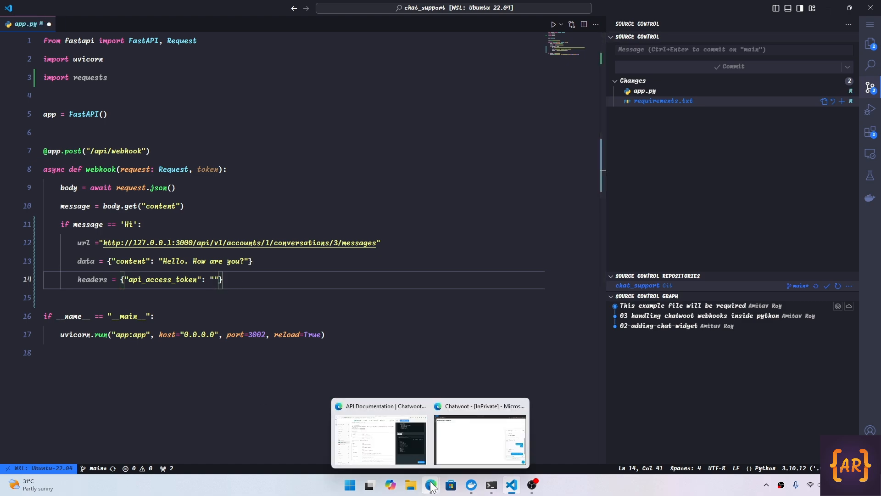
click(480, 439)
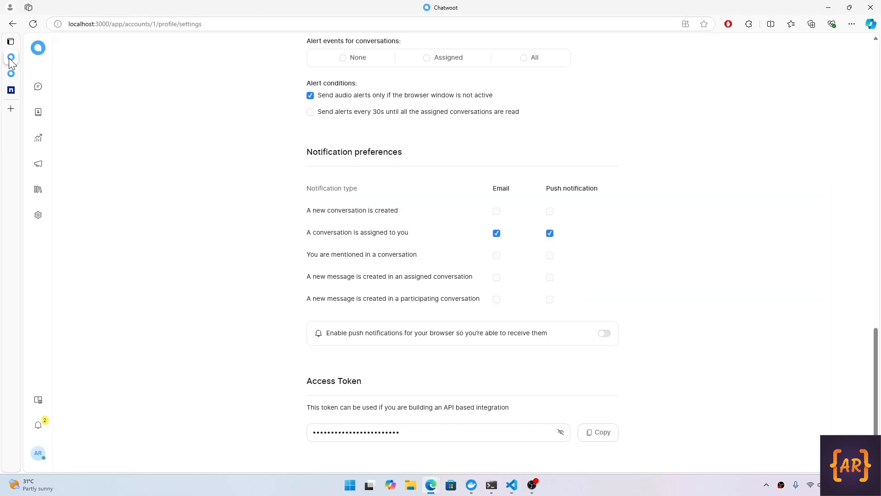
Copy the Access Token from the Chatwoot profile settings.
click(597, 432)
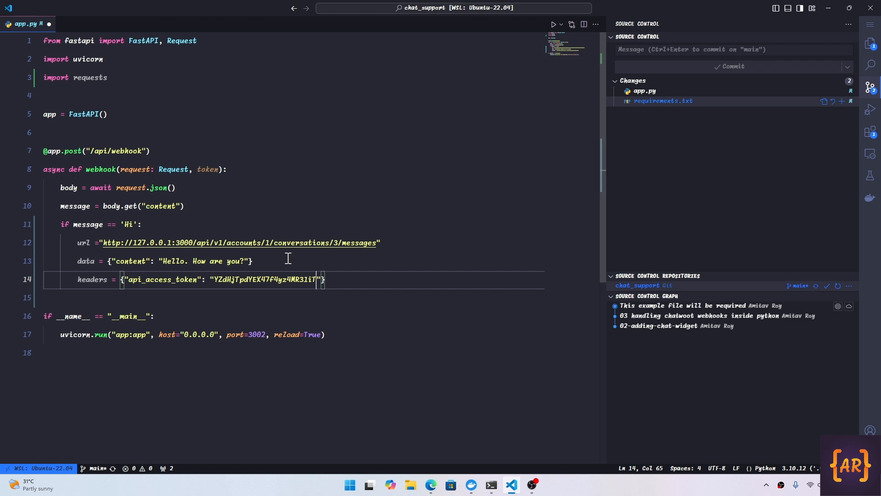
mouse_move(271, 282)
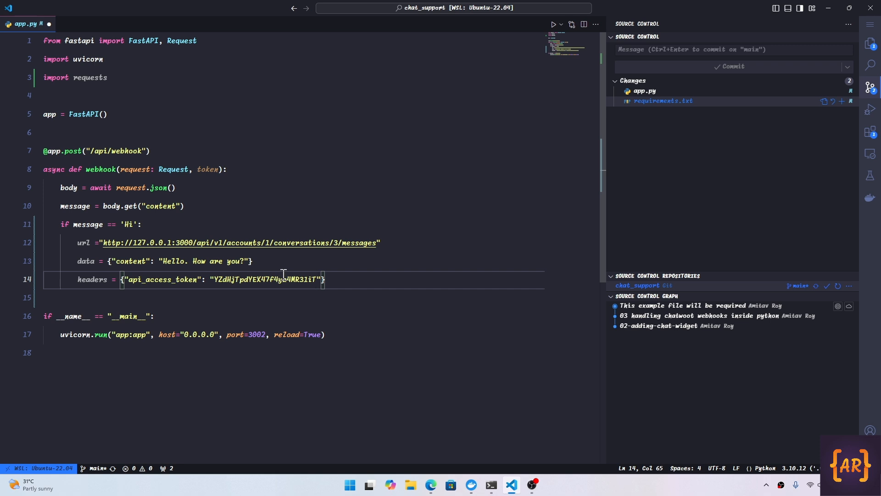
mouse_move(264, 246)
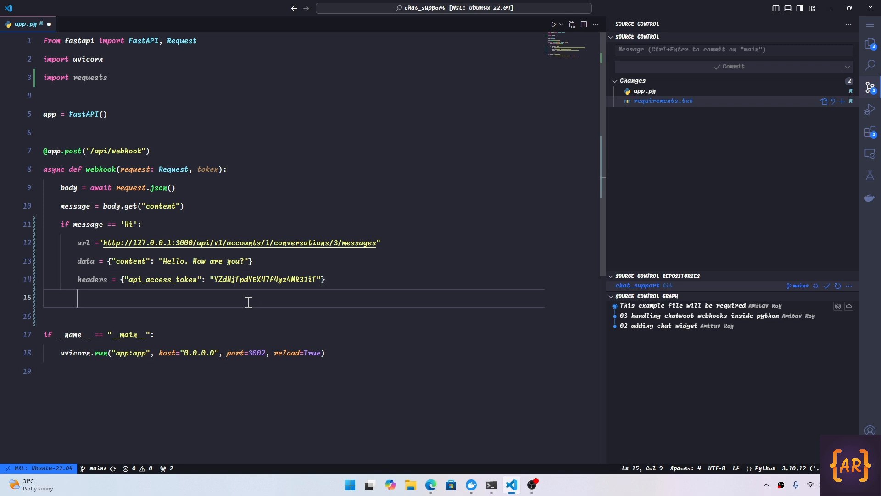
Write response = requests.post(url=url, json=data, headers=headers) in app.py.
text(response = requests.post()
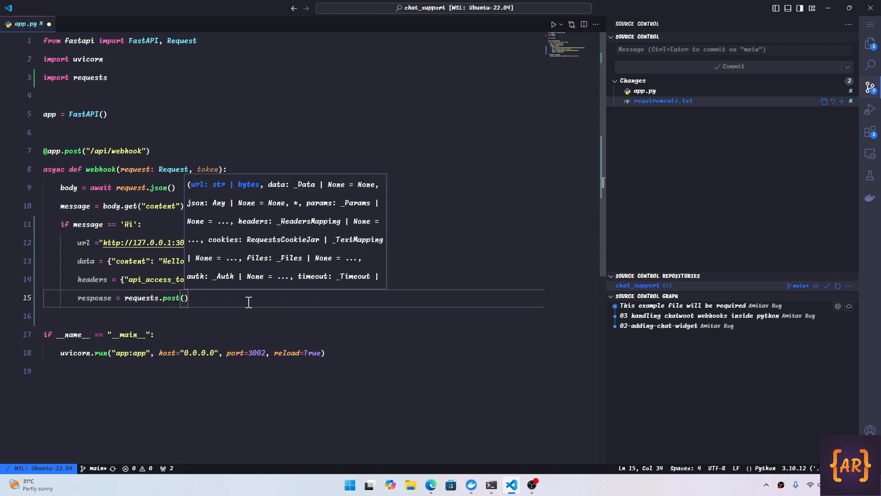
text(url=url,)
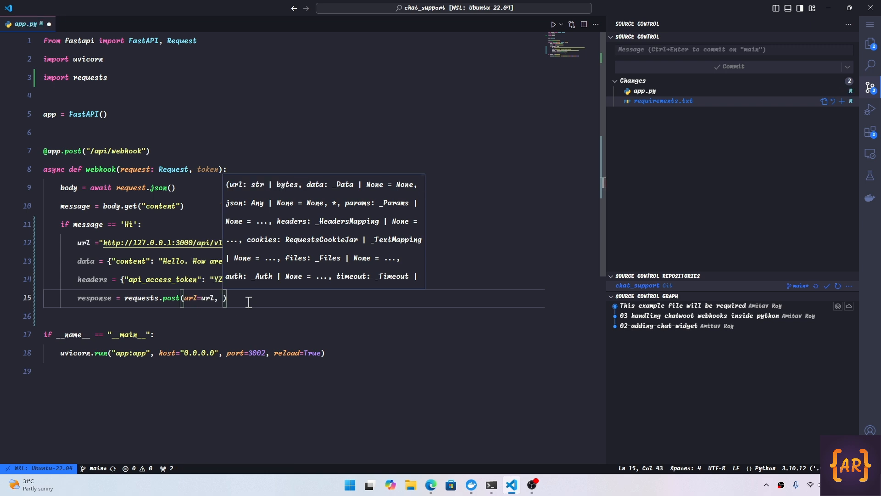
text(json=data,)
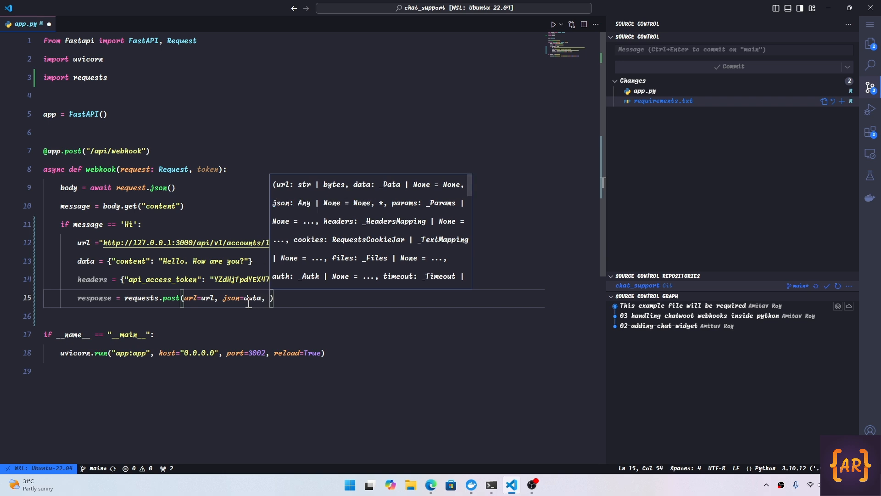
text(headers=headers)
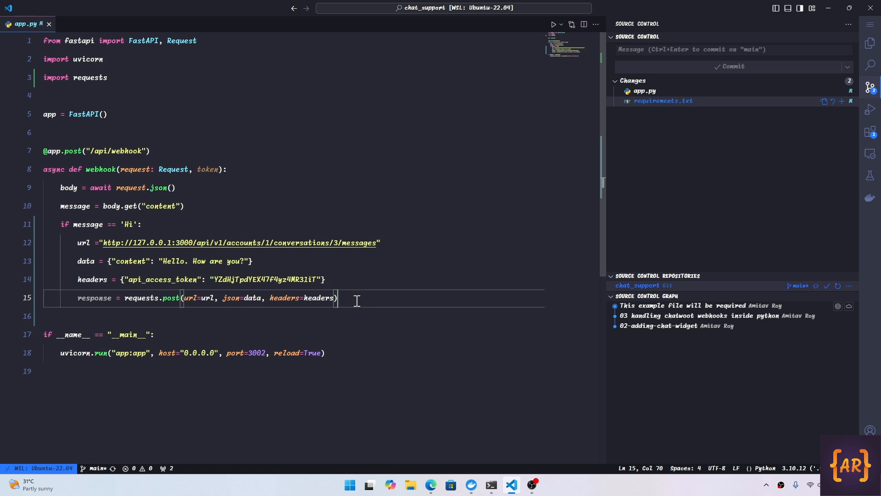
mouse_move(138, 228)
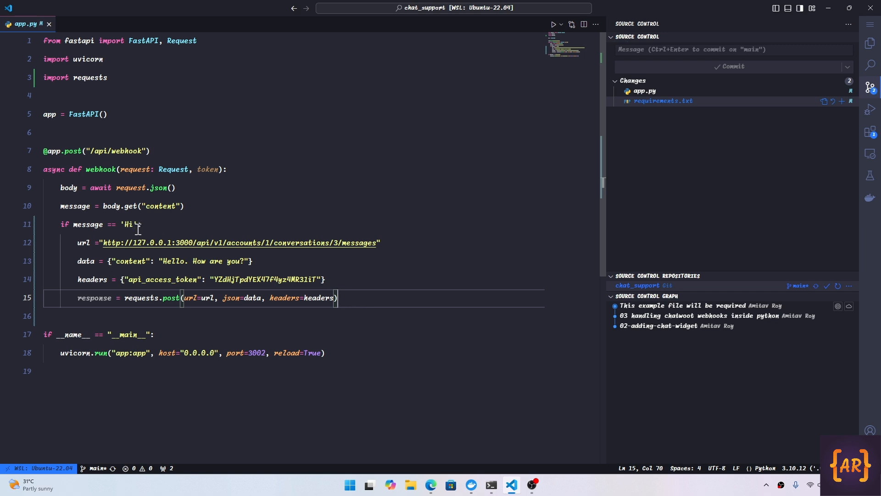
click(430, 485)
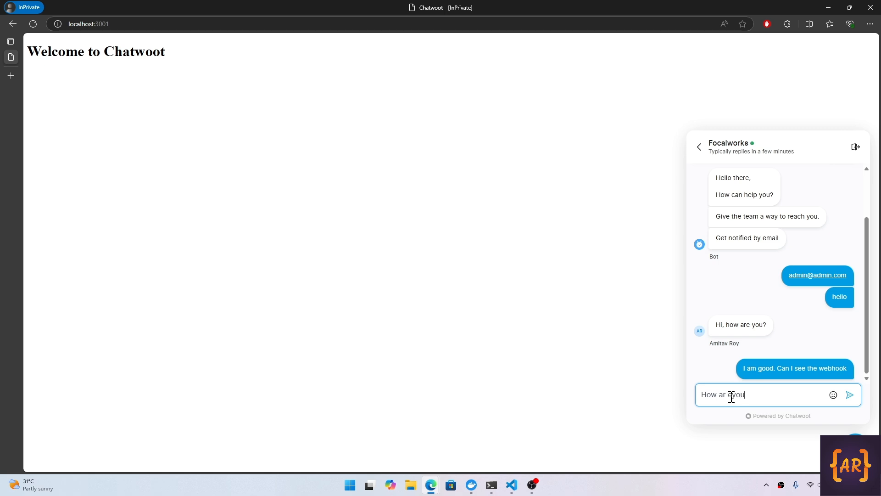
Send 'Hi' from the Chatwoot widget to receive the 'Hello. How are you?' reply.
key(BackSpace)
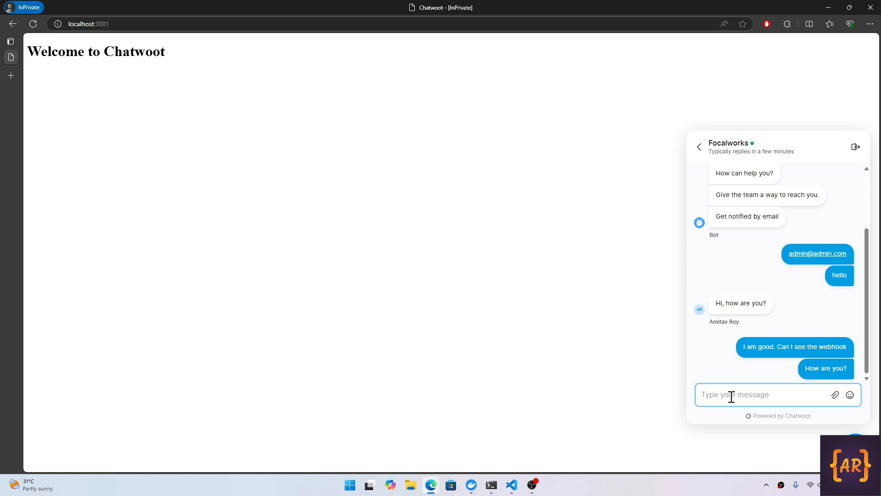
text(Hi)
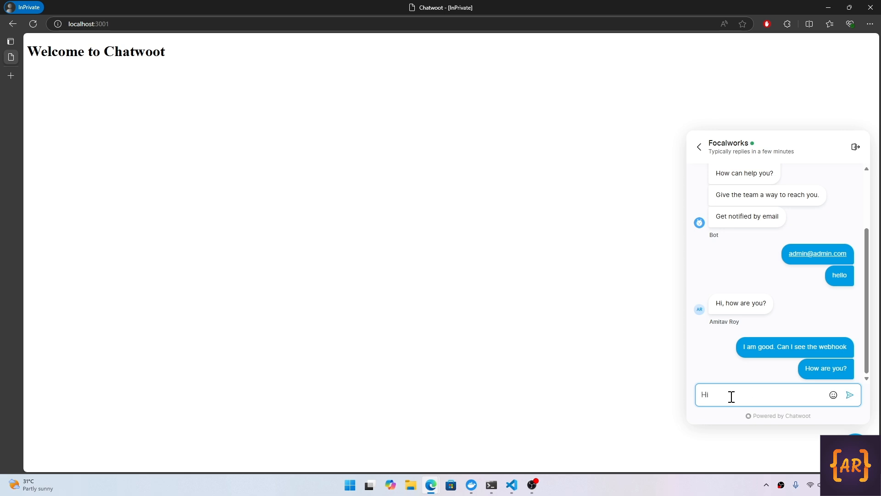
click(849, 395)
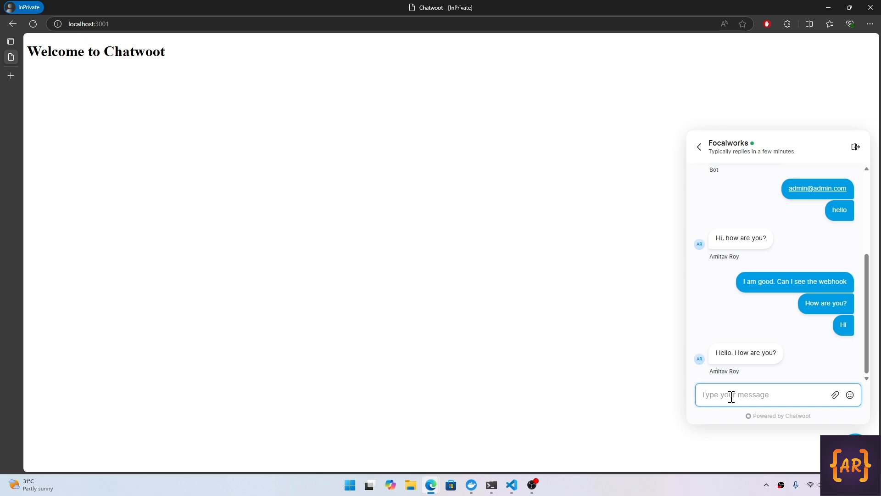
mouse_move(531, 484)
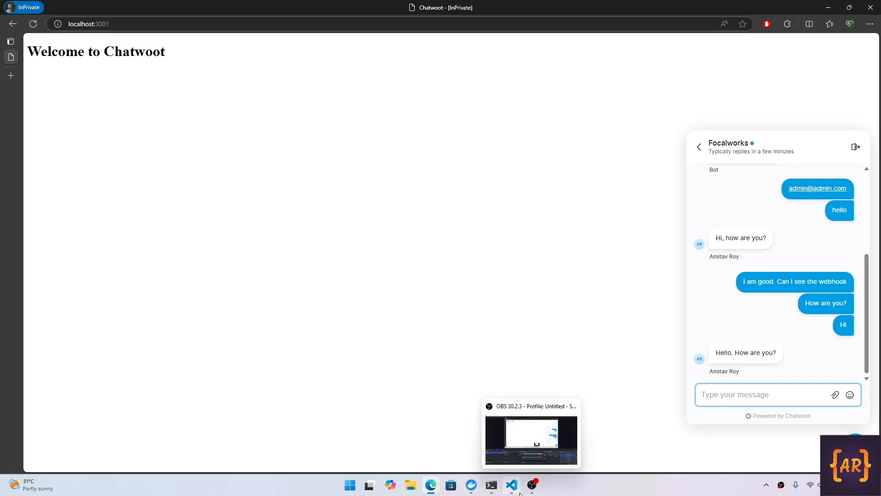
click(510, 485)
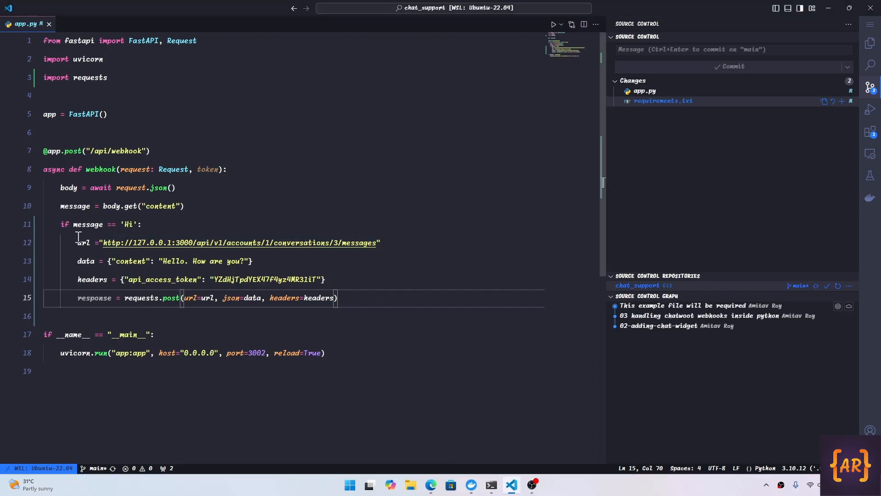
mouse_move(83, 242)
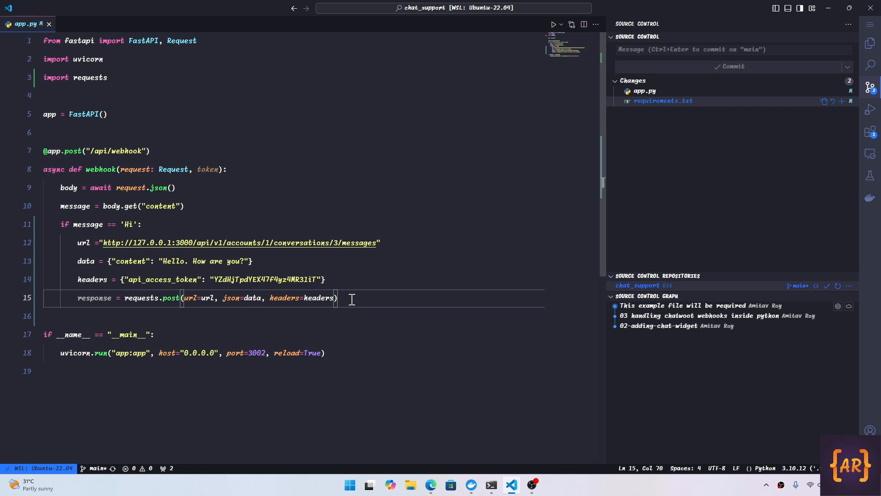
mouse_move(228, 264)
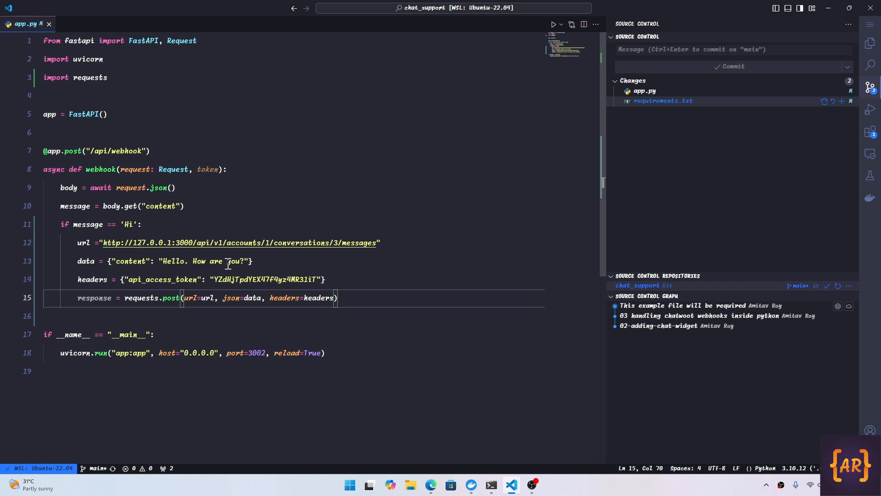
mouse_move(218, 237)
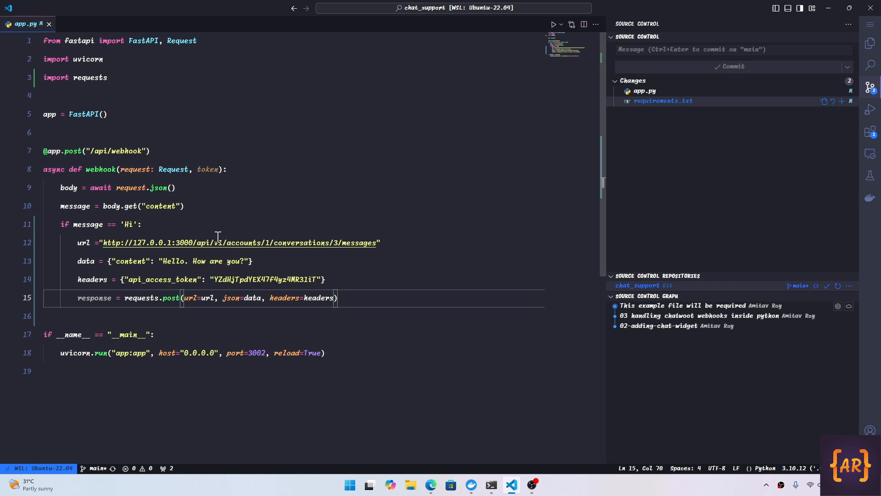